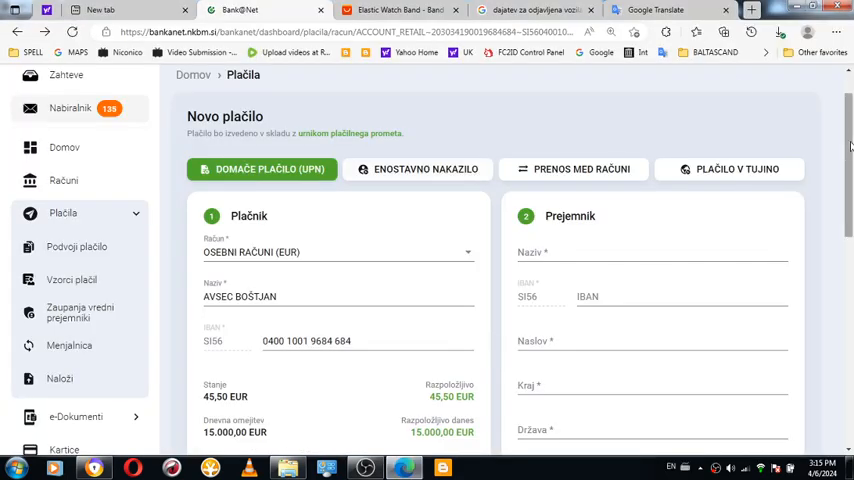
Step: Glance down and back up the Bank@Net payment form, then bring up the Google Translate tab
scroll("down", 3)
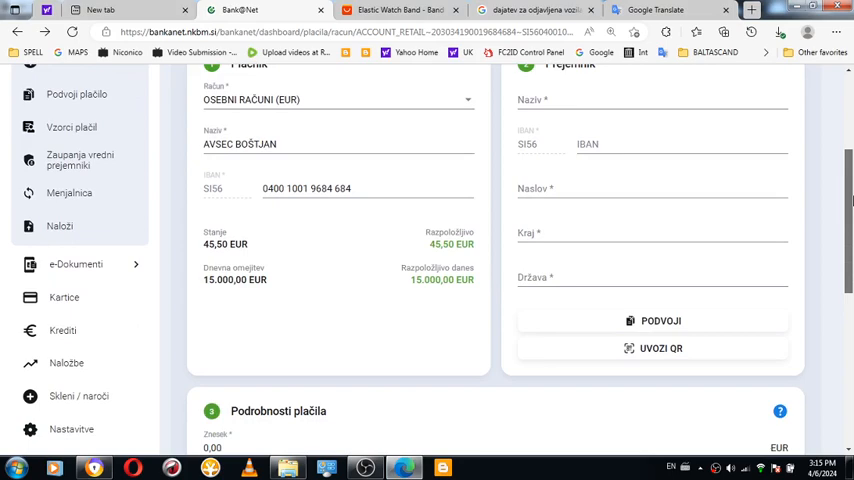
scroll("up", 3)
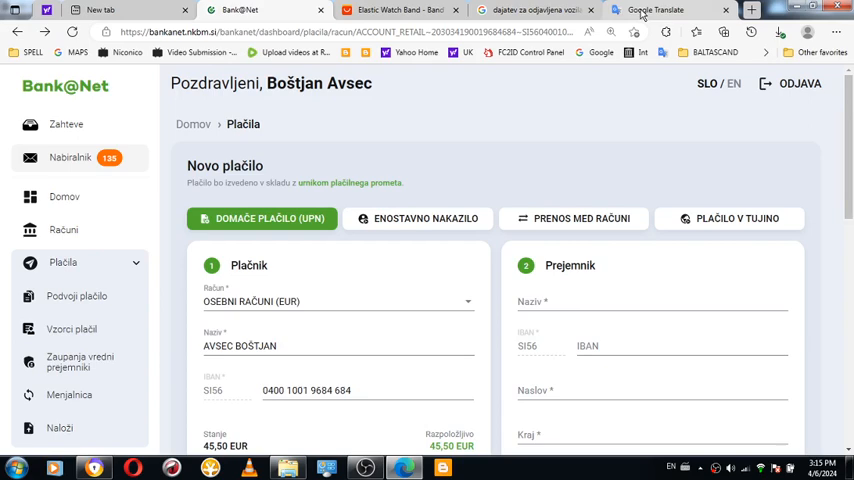
left_click(654, 10)
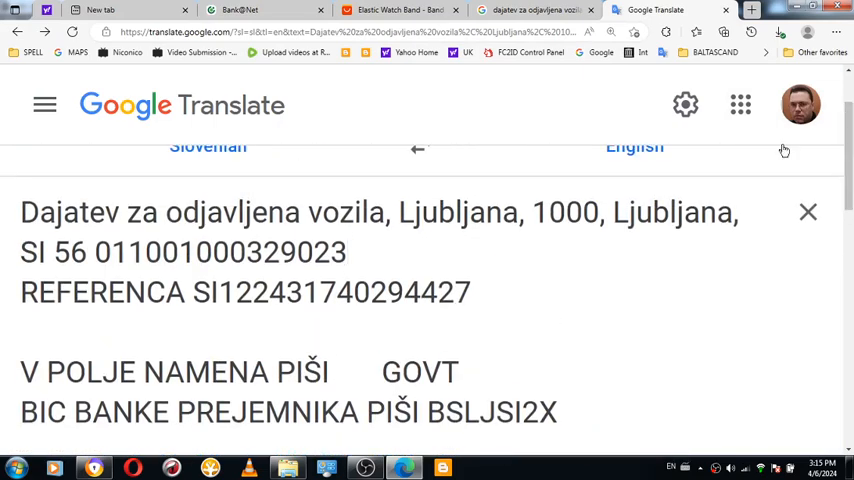
mouse_move(504, 114)
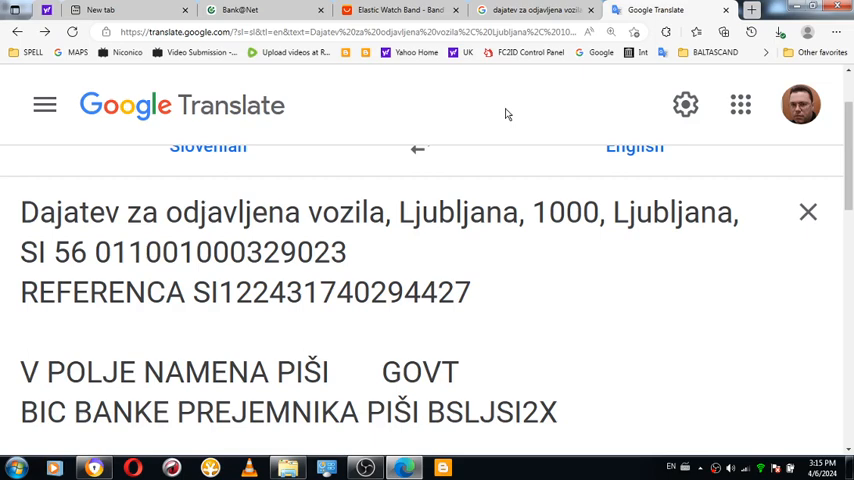
mouse_move(528, 82)
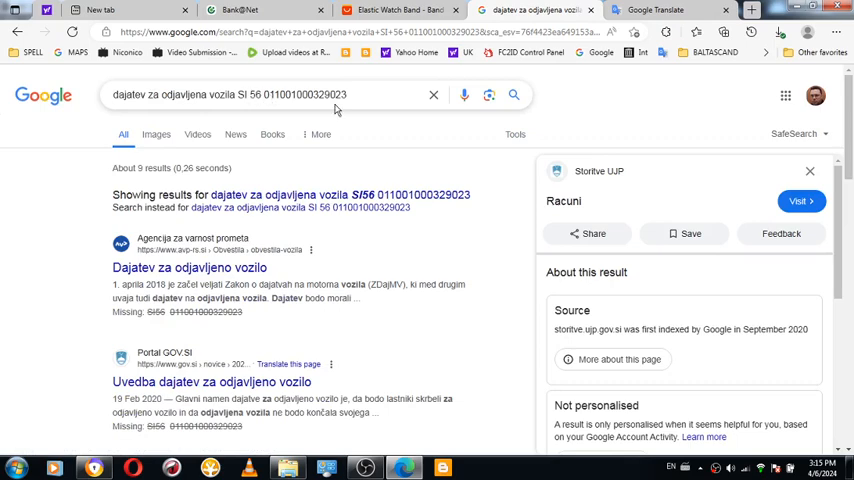
mouse_move(516, 94)
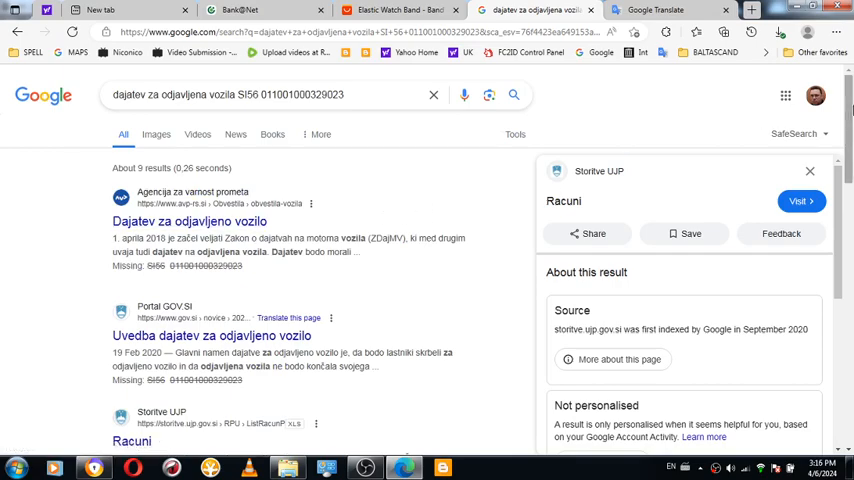
scroll("down", 3)
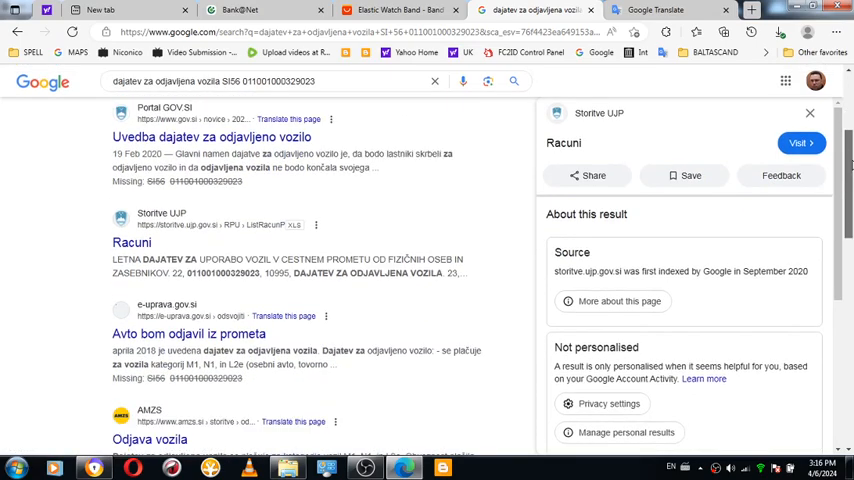
scroll("down", 3)
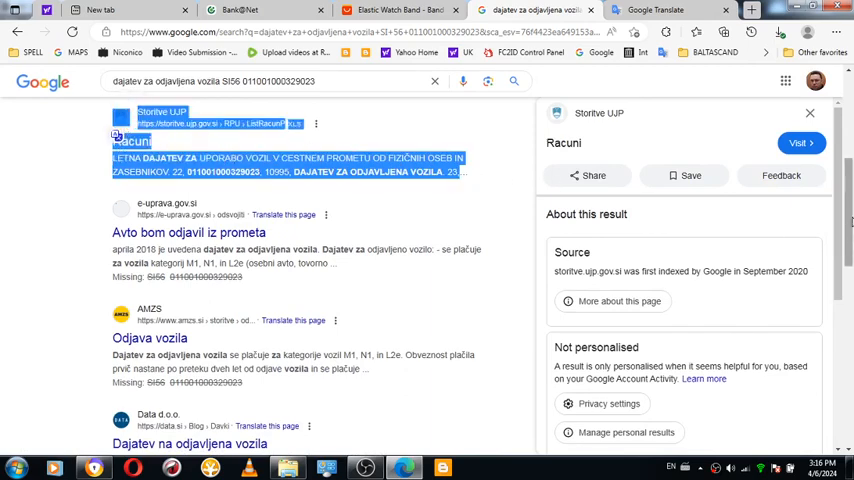
scroll("down", 3)
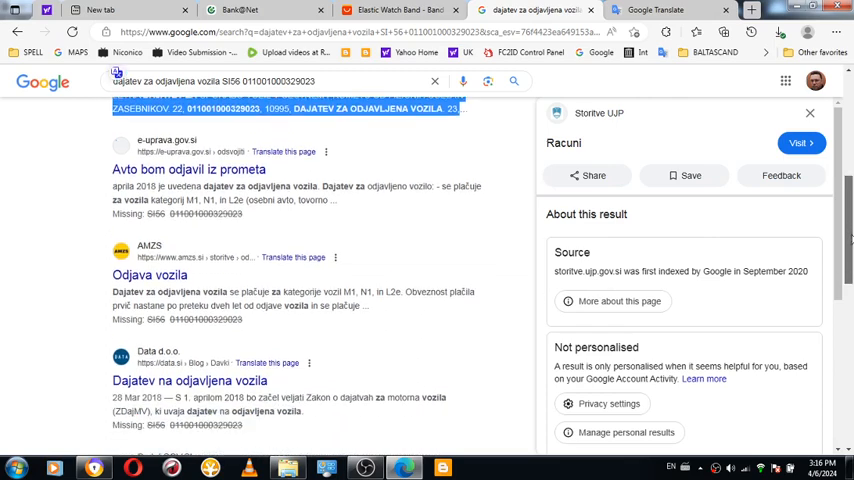
scroll("down", 3)
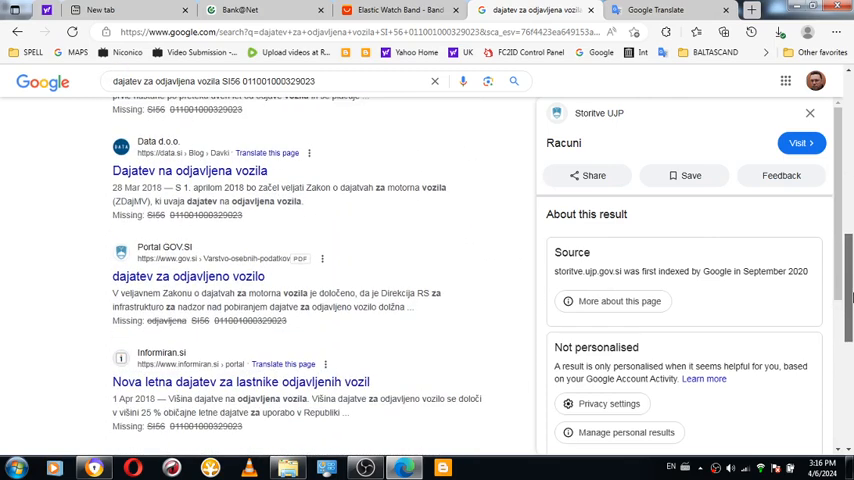
scroll("down", 3)
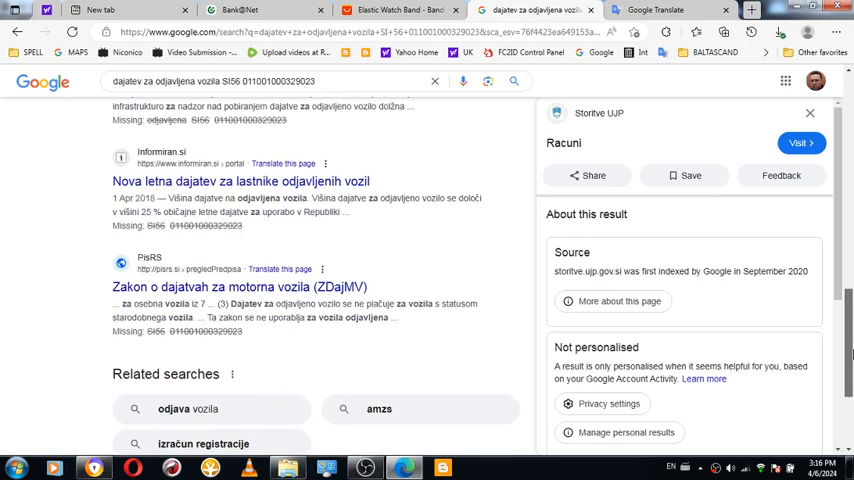
scroll("down", 3)
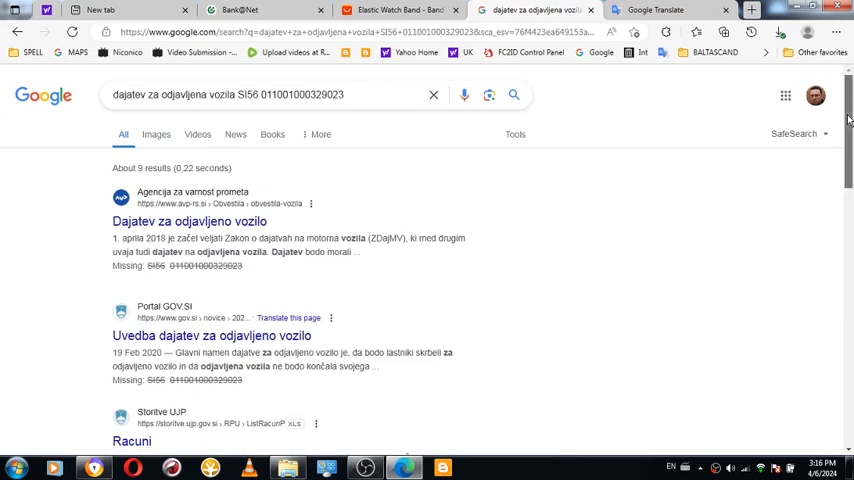
scroll("down", 3)
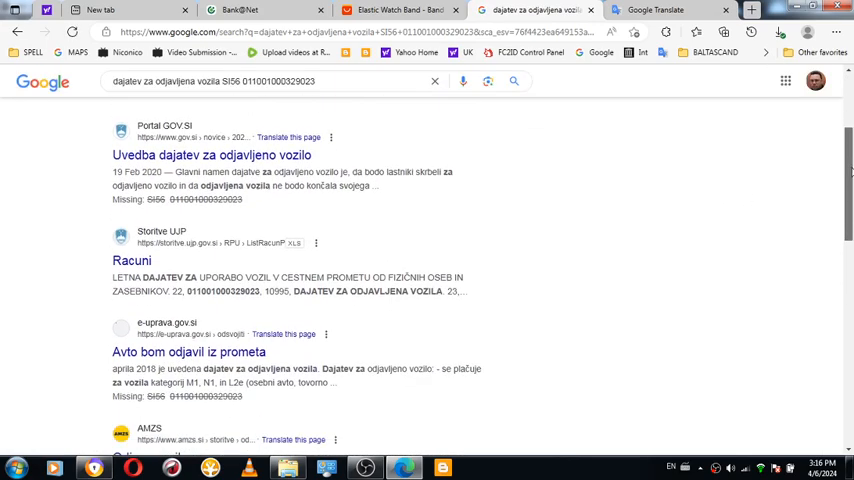
scroll("down", 3)
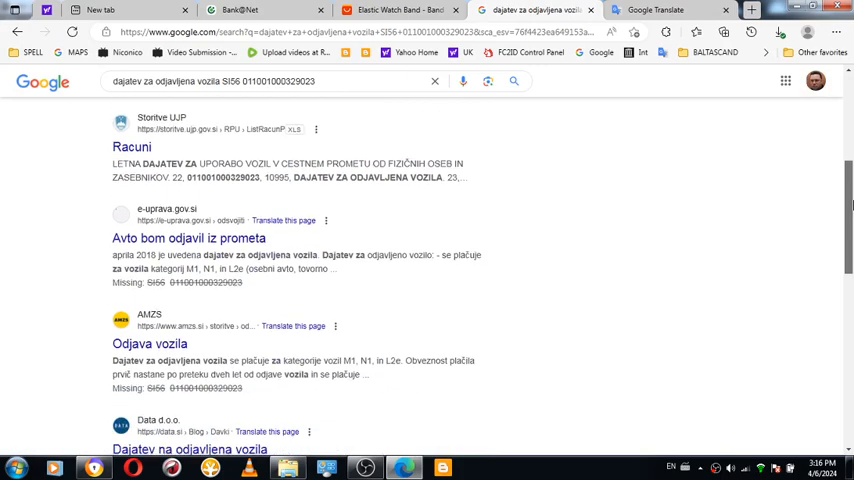
scroll("down", 3)
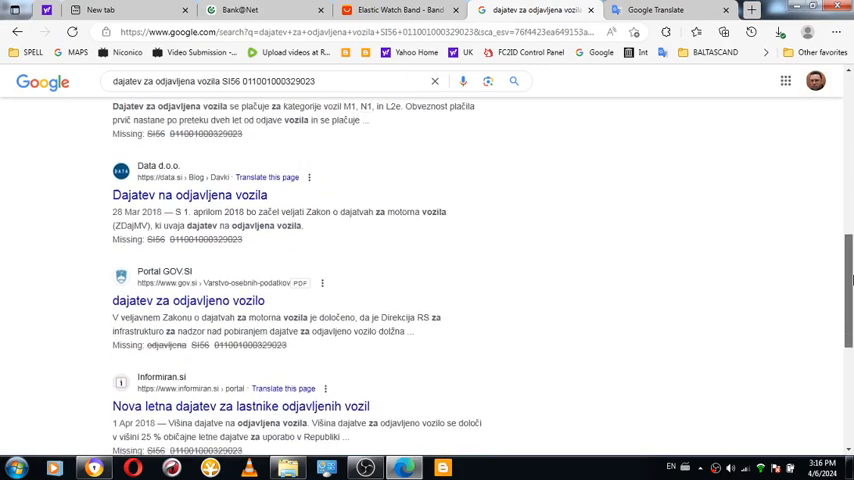
scroll("down", 3)
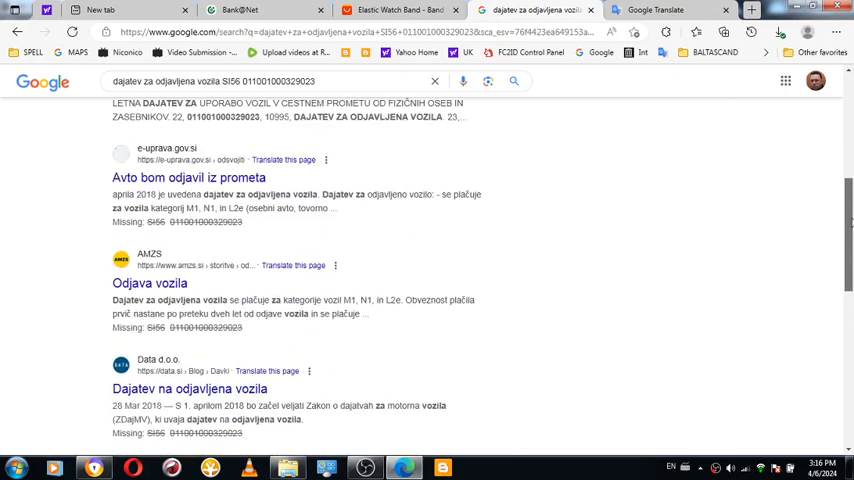
scroll("down", 3)
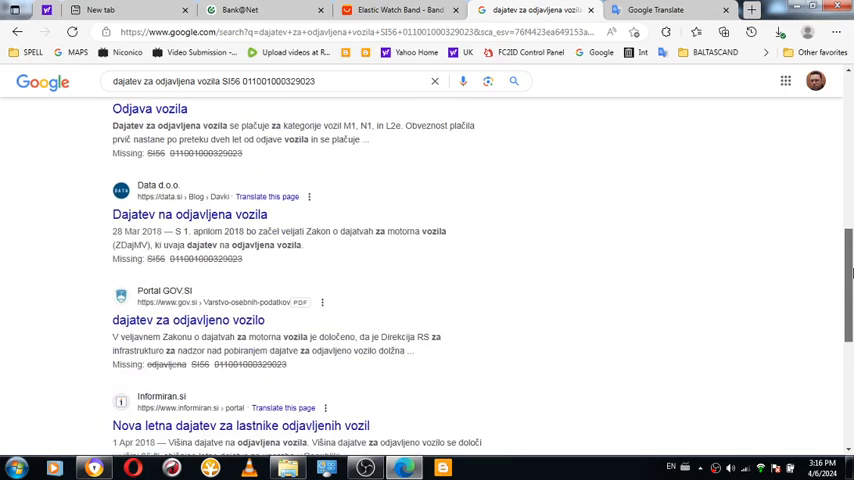
scroll("down", 3)
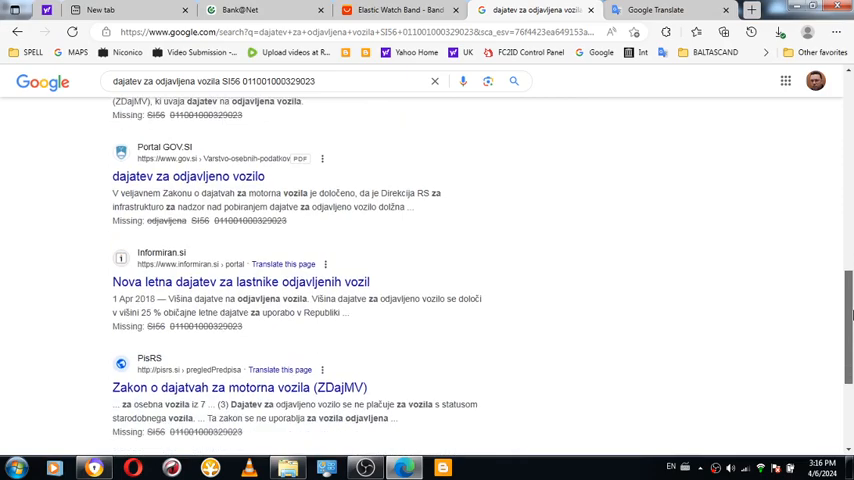
scroll("up", 3)
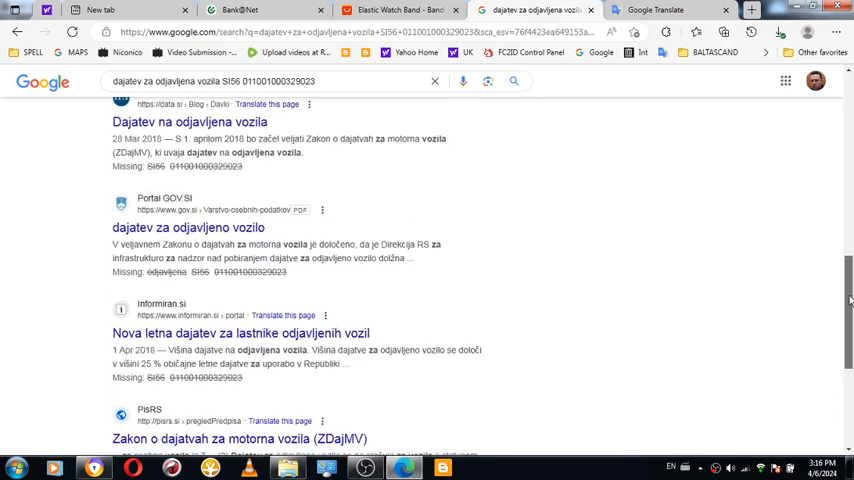
scroll("up", 3)
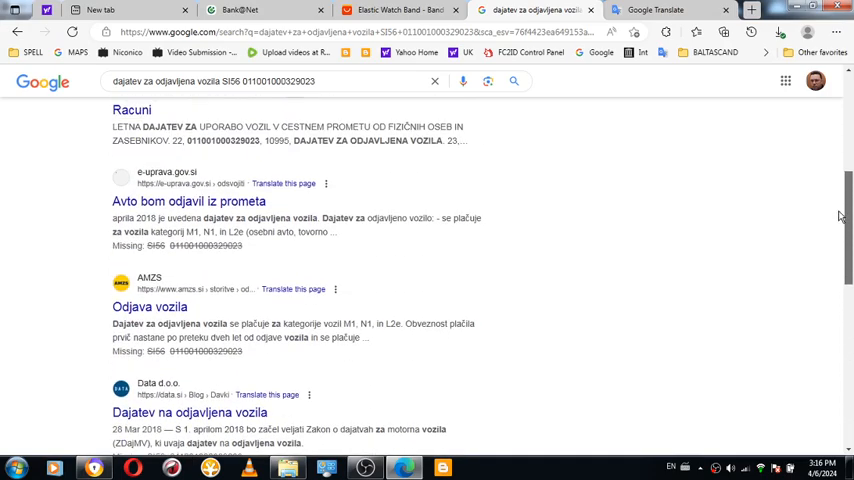
scroll("up", 3)
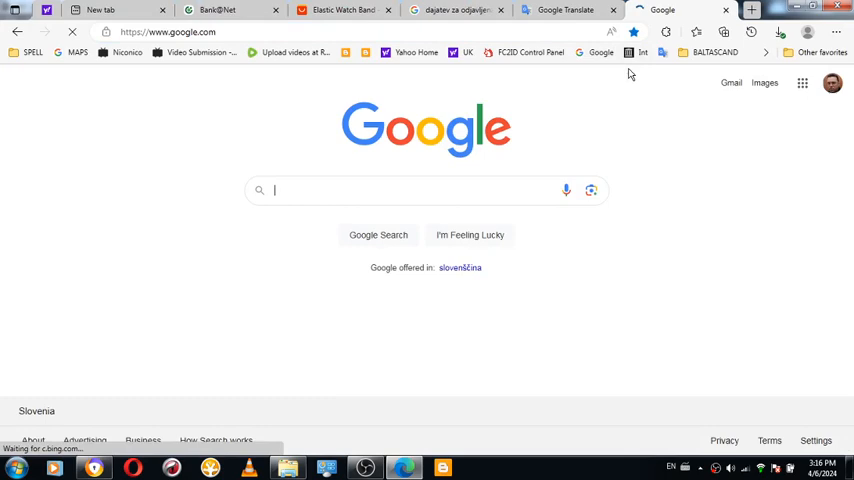
Step: Search Google for ROBERT GOLOB, skim the results, then return to the vehicle-tax results tab
type("ROBERT GOLOB")
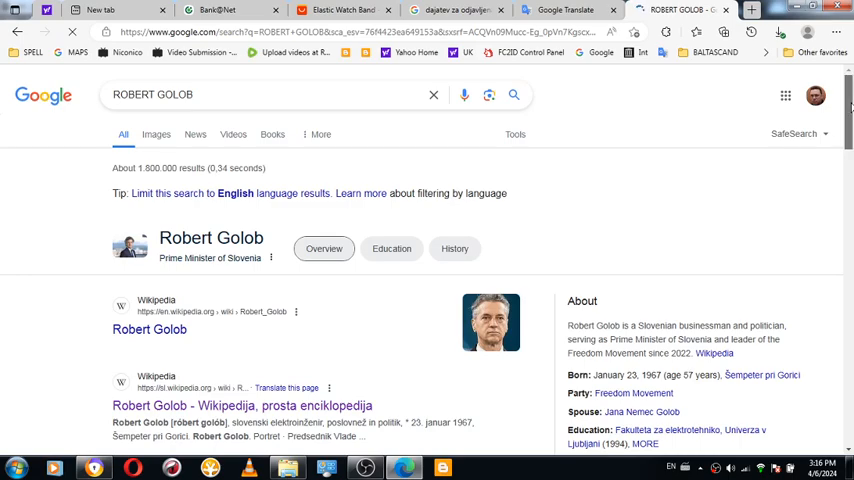
scroll("down", 3)
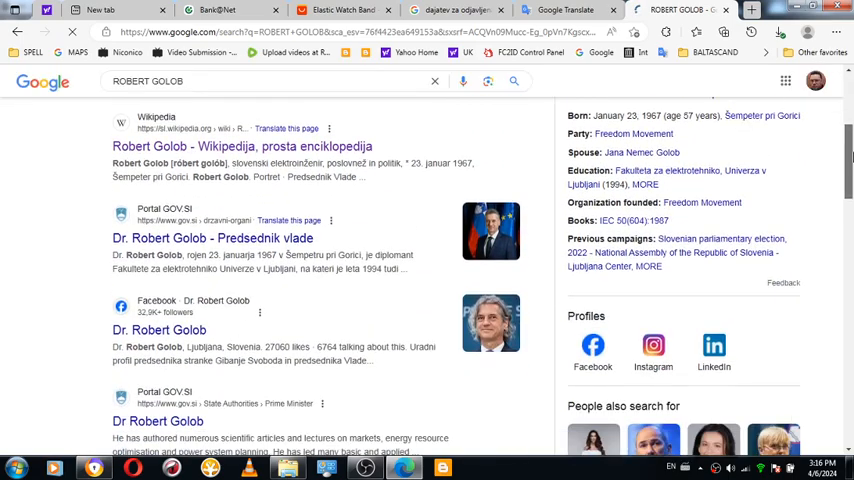
scroll("up", 3)
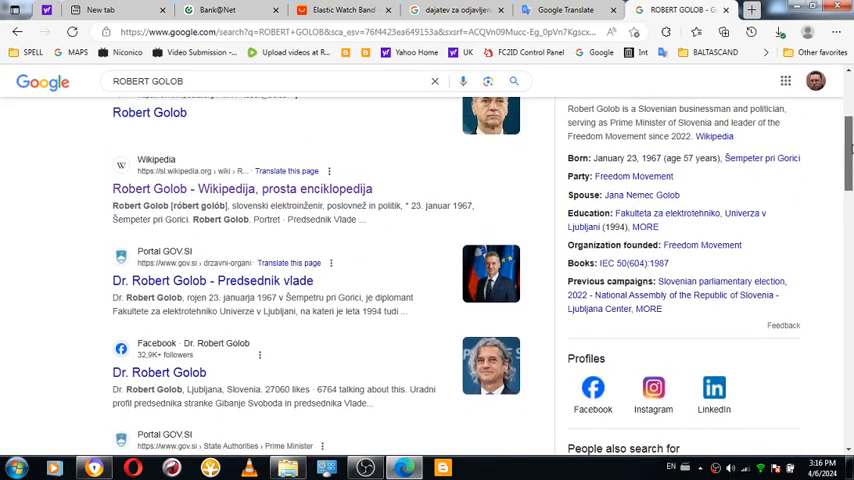
scroll("up", 3)
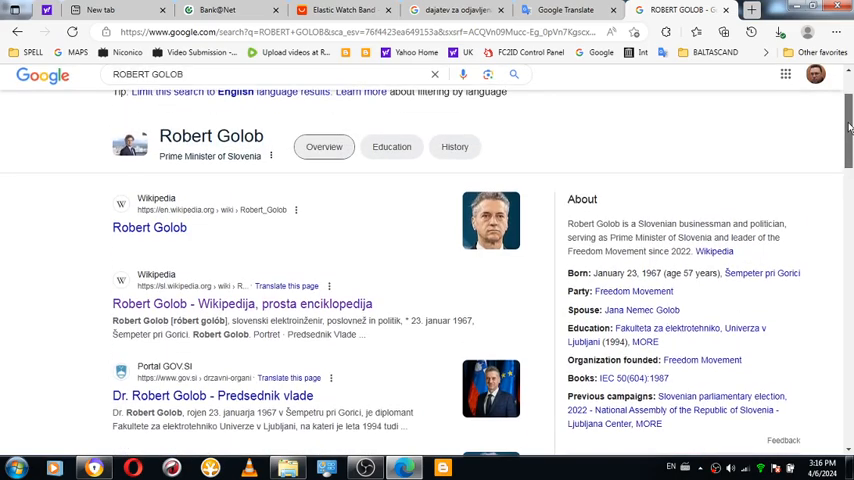
scroll("down", 3)
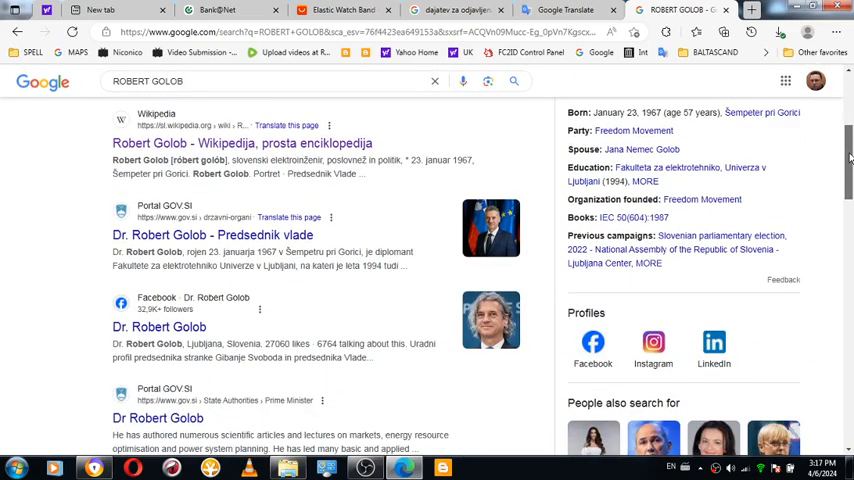
scroll("down", 3)
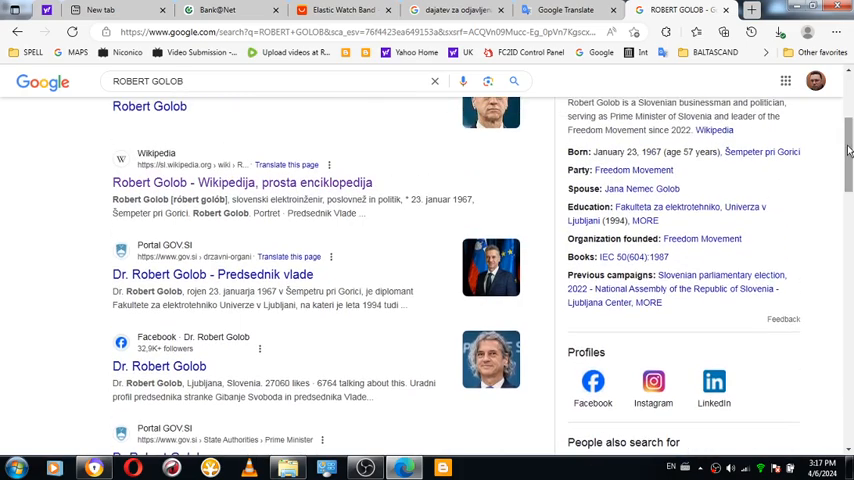
left_click(564, 10)
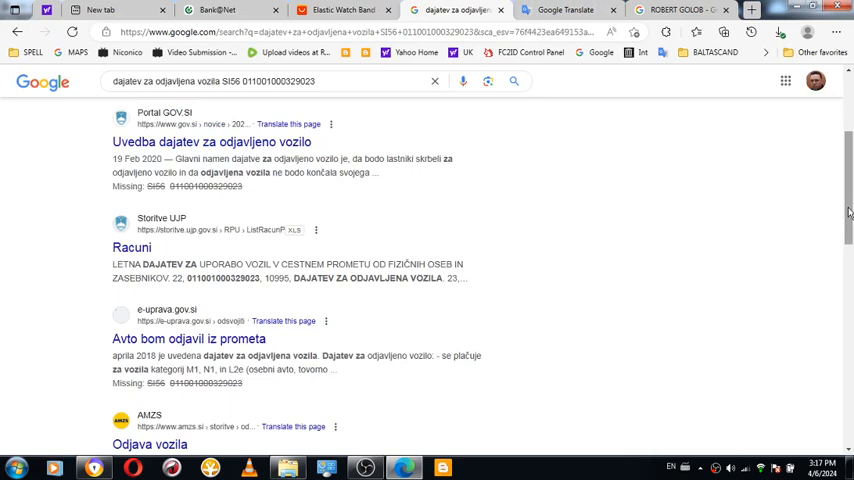
scroll("down", 3)
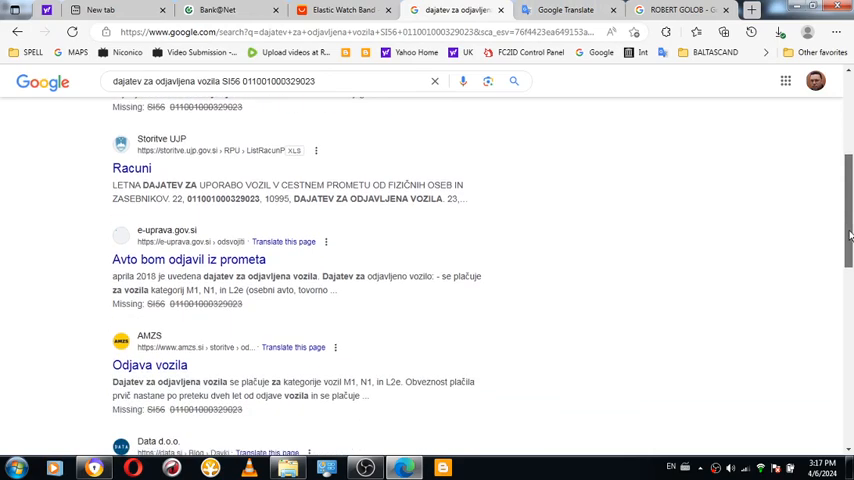
scroll("down", 3)
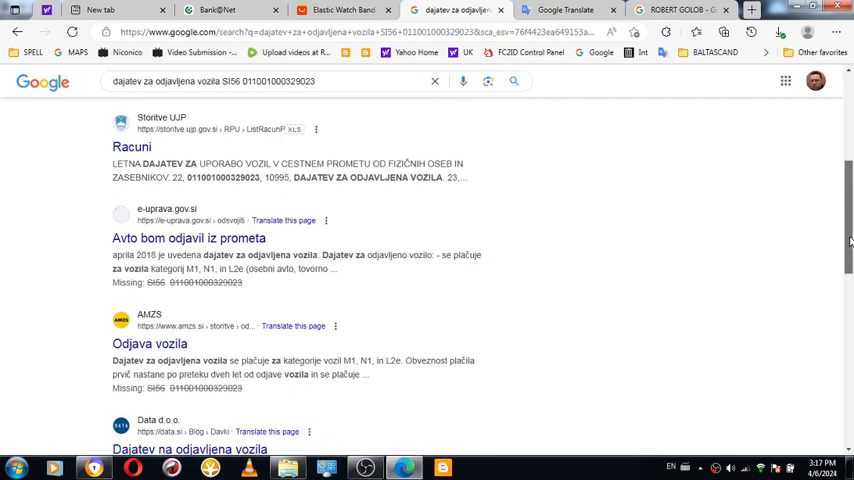
scroll("down", 3)
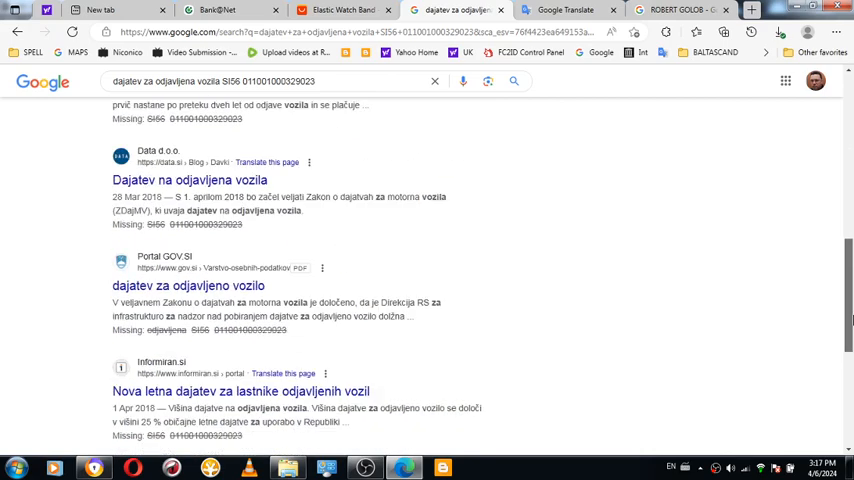
scroll("down", 3)
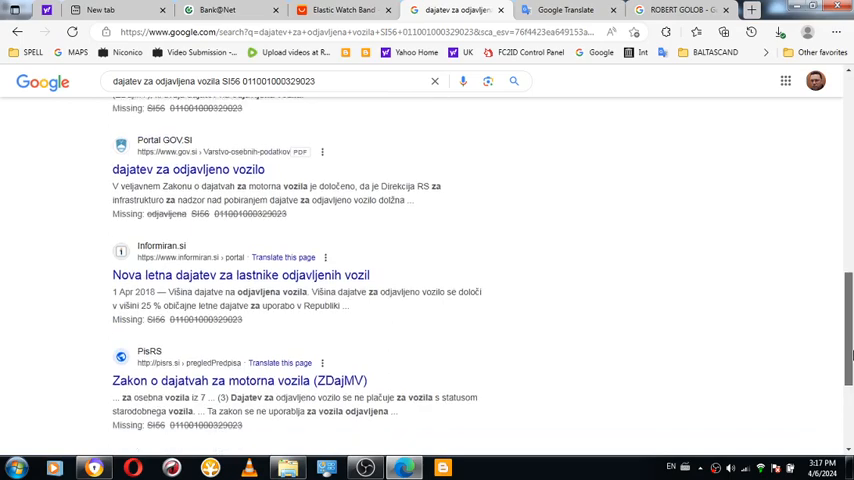
scroll("down", 3)
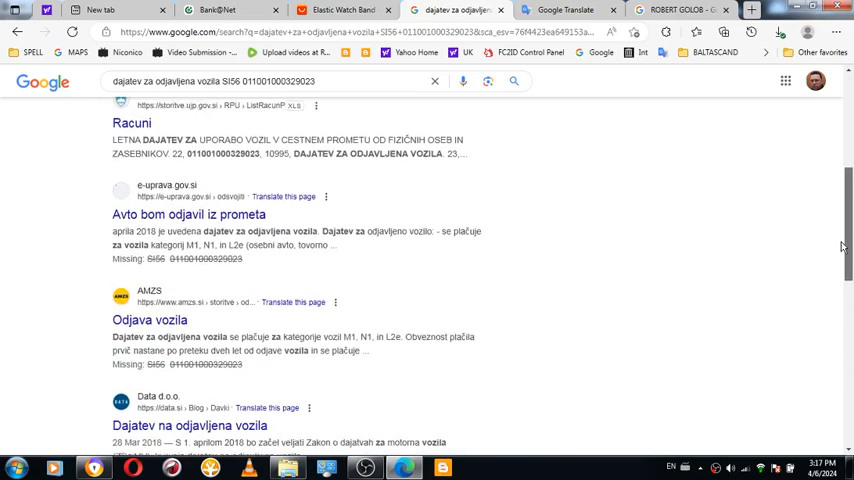
left_click(564, 10)
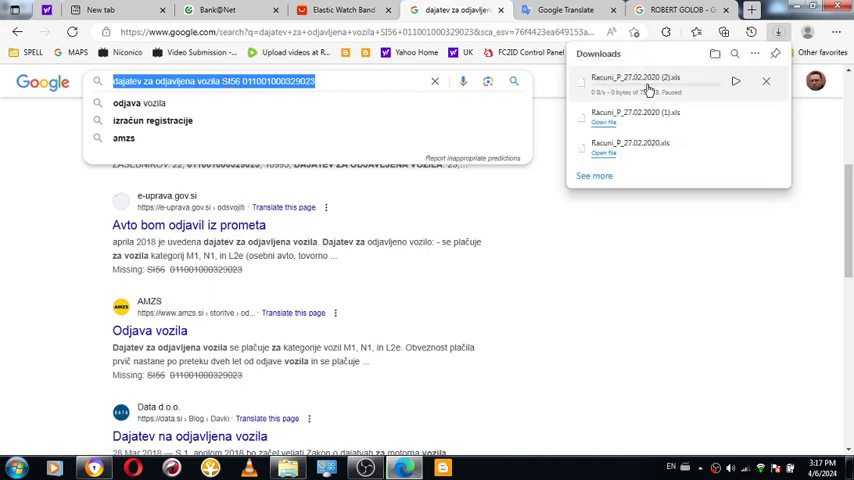
mouse_move(636, 112)
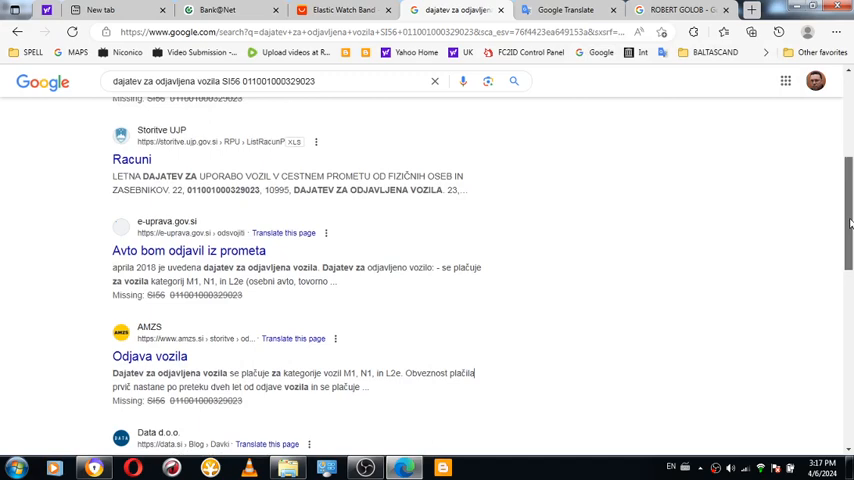
scroll("up", 3)
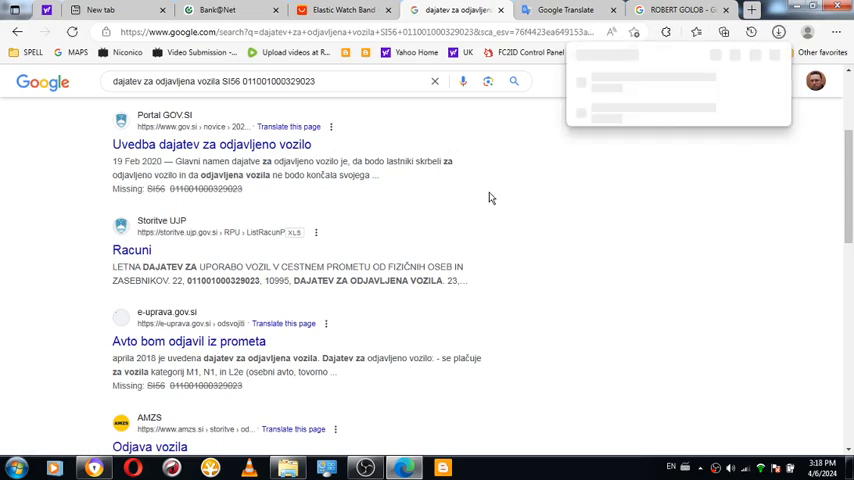
Step: Show 'About this result' for the Portal GOV.SI 'Uvedba dajatev za odjavljeno vozilo' page and read its details
left_click(778, 32)
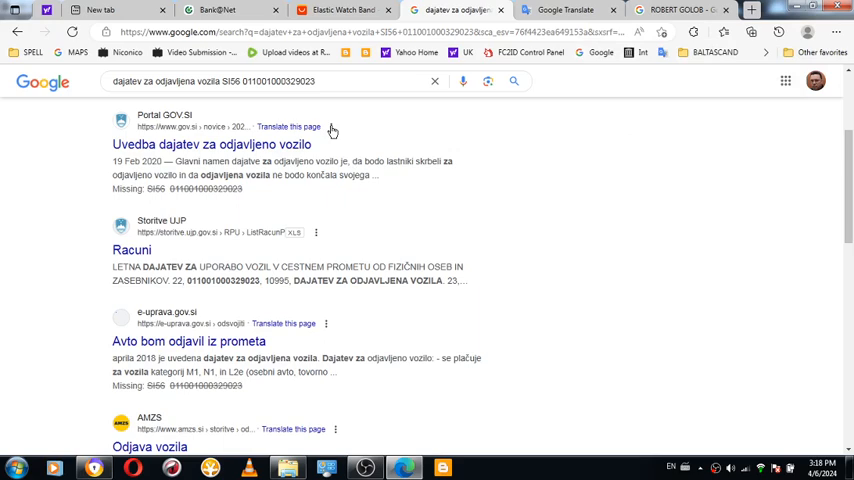
left_click(332, 126)
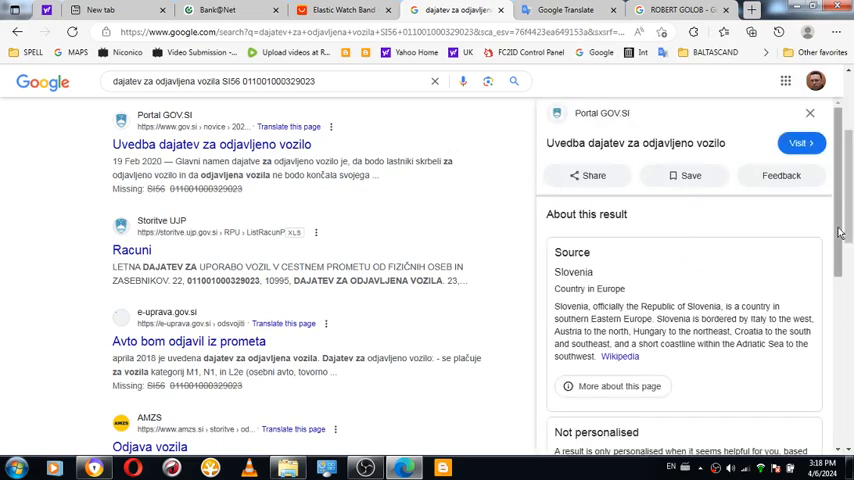
scroll("down", 3)
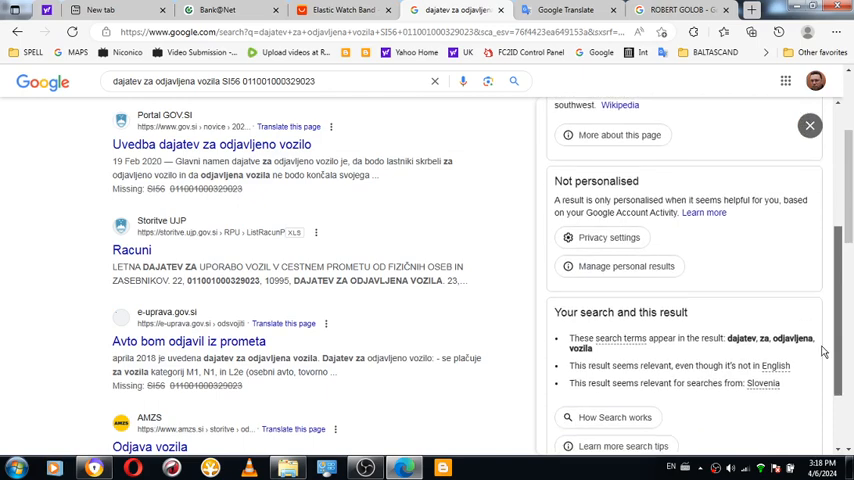
scroll("down", 3)
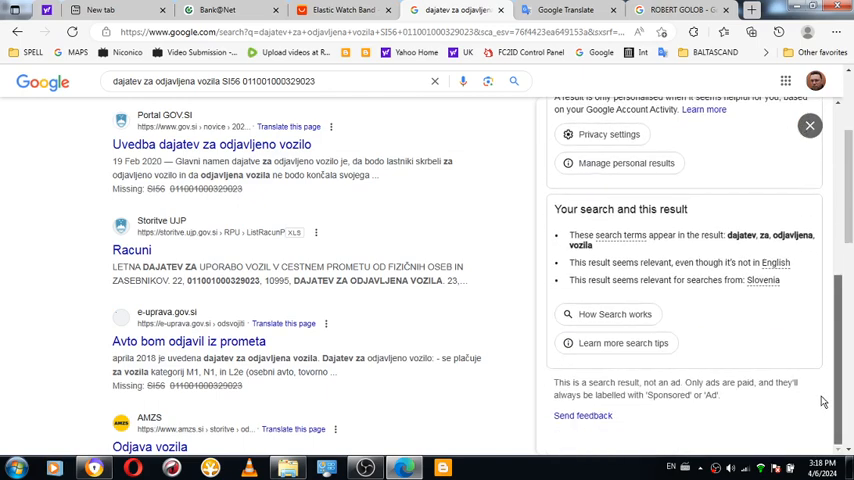
mouse_move(824, 404)
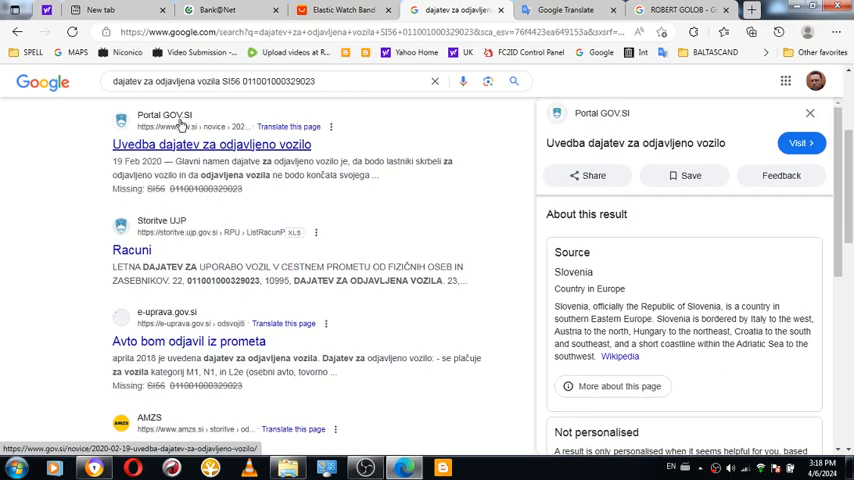
mouse_move(488, 258)
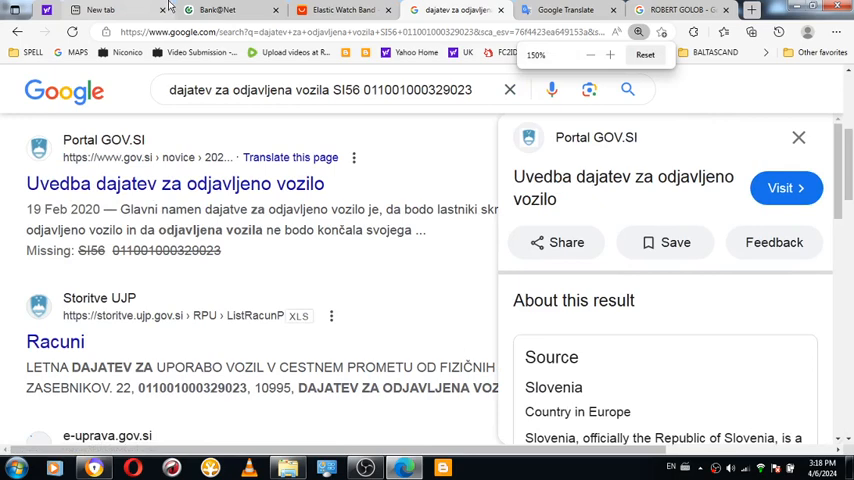
Step: Check Bank@Net's Zahteve payment requests, return to the new payment form, then back to the Robert Golob results
left_click(200, 8)
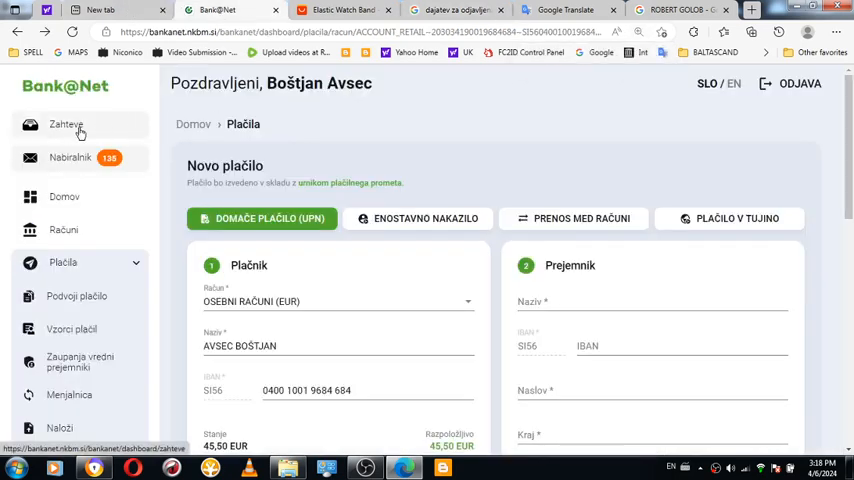
left_click(64, 124)
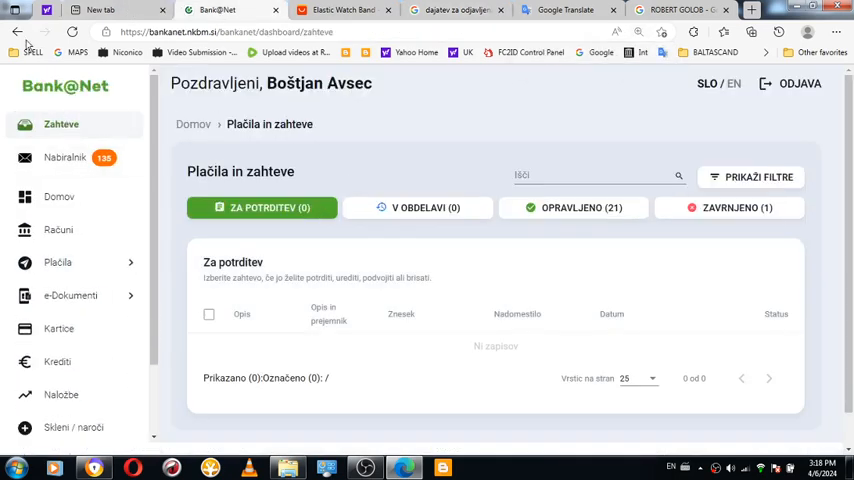
left_click(58, 262)
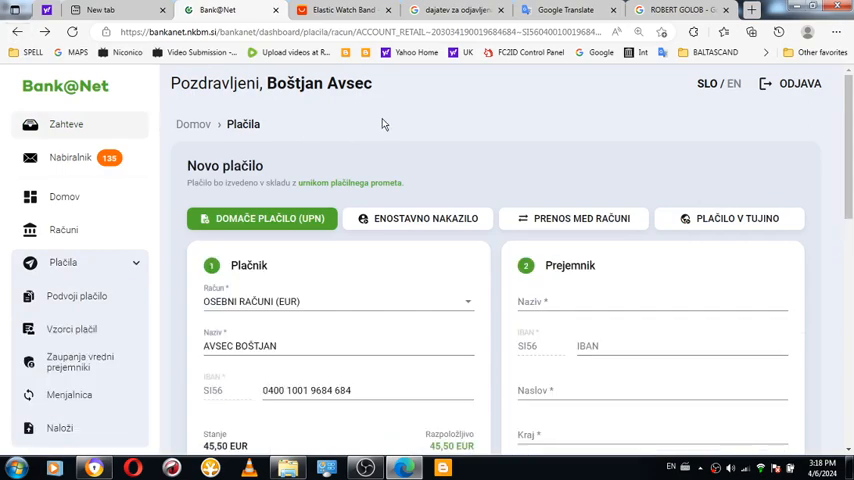
left_click(564, 10)
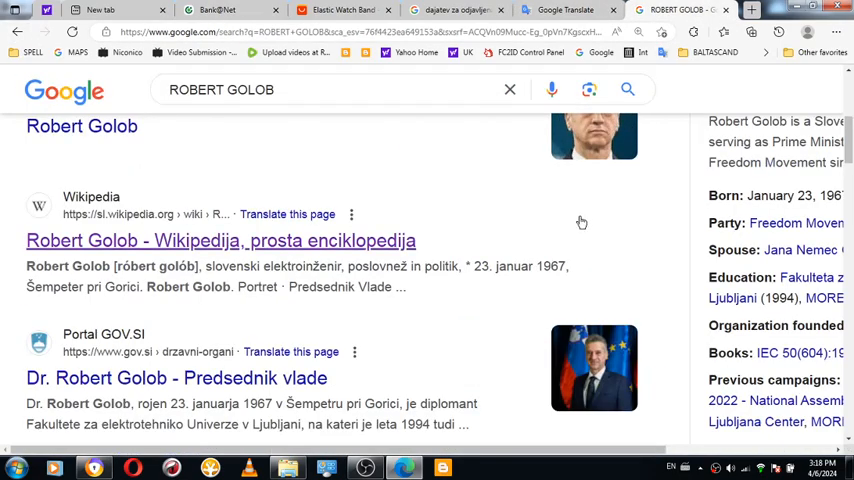
Step: Skim the Robert Golob results and knowledge panel, then return to the vehicle deregistration fee results
scroll("up", 3)
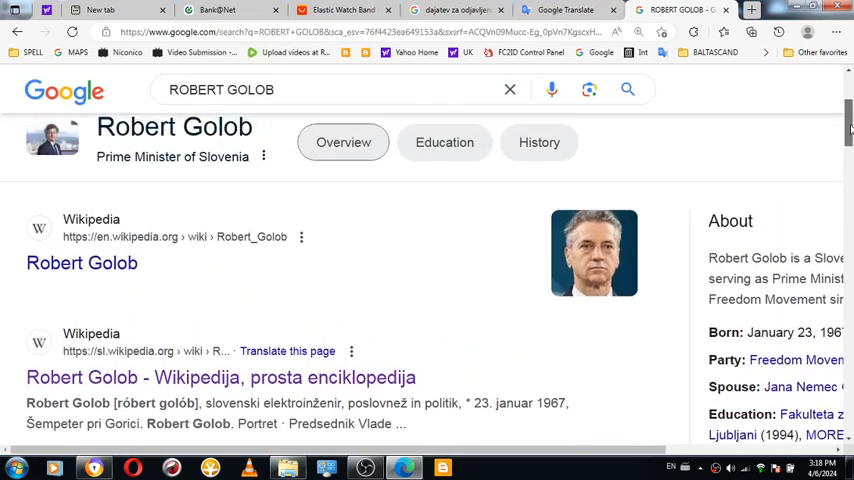
scroll("up", 3)
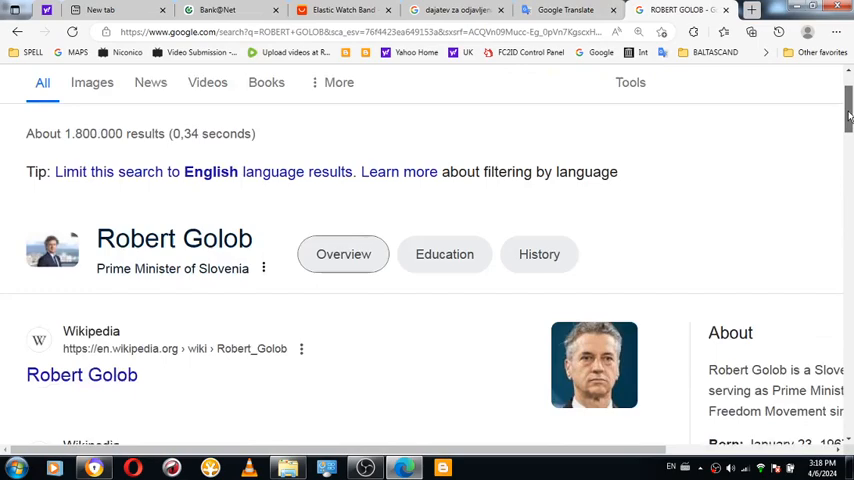
scroll("down", 3)
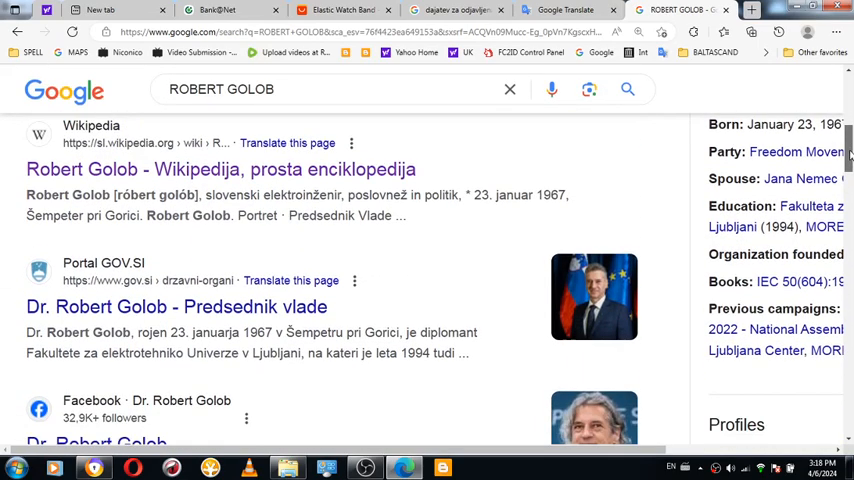
scroll("down", 3)
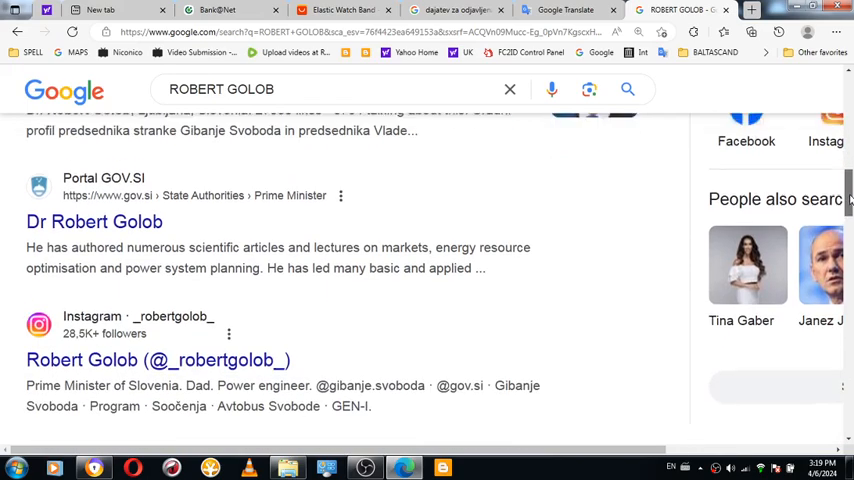
scroll("up", 3)
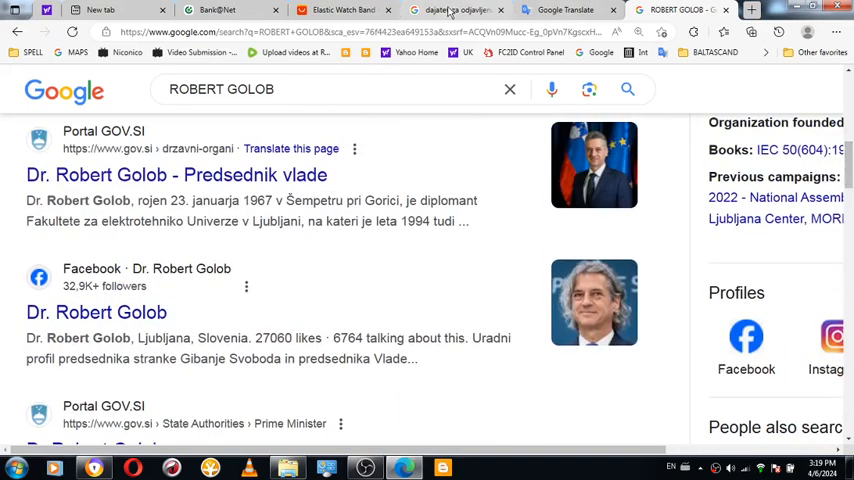
left_click(456, 10)
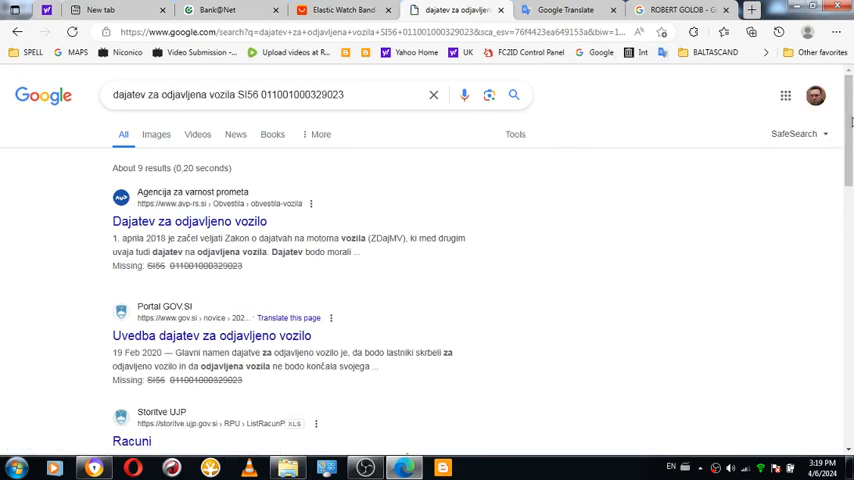
Step: Show the latest Racuni_P_27.02.2020 xls download in its folder from Chrome's Downloads flyout
scroll("down", 3)
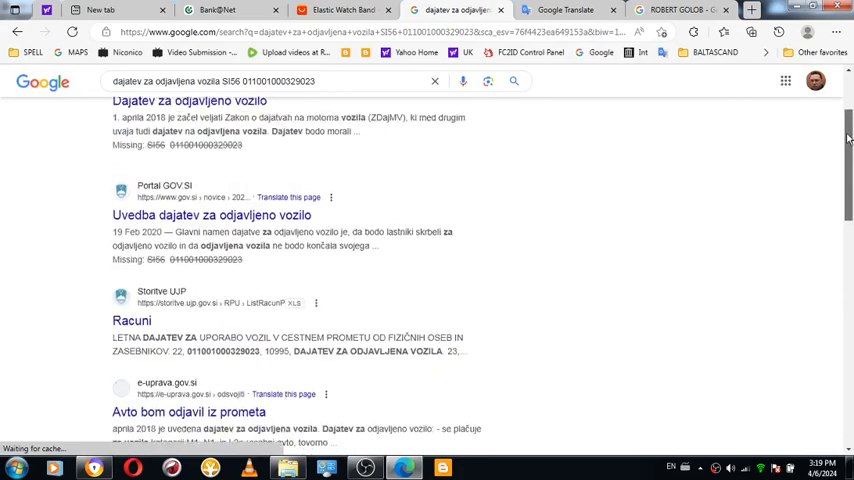
scroll("down", 3)
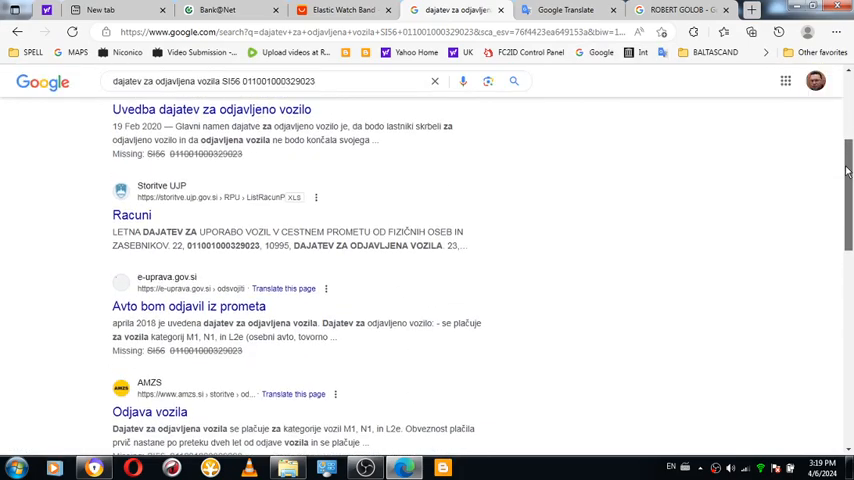
scroll("down", 3)
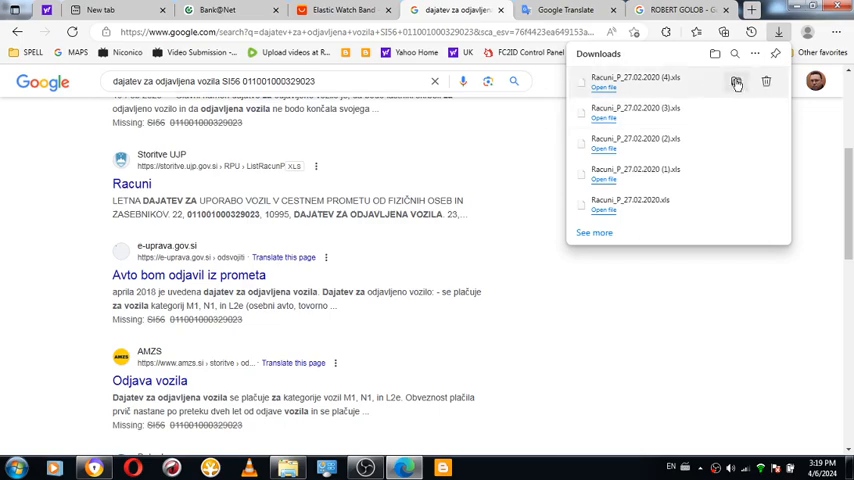
left_click(736, 84)
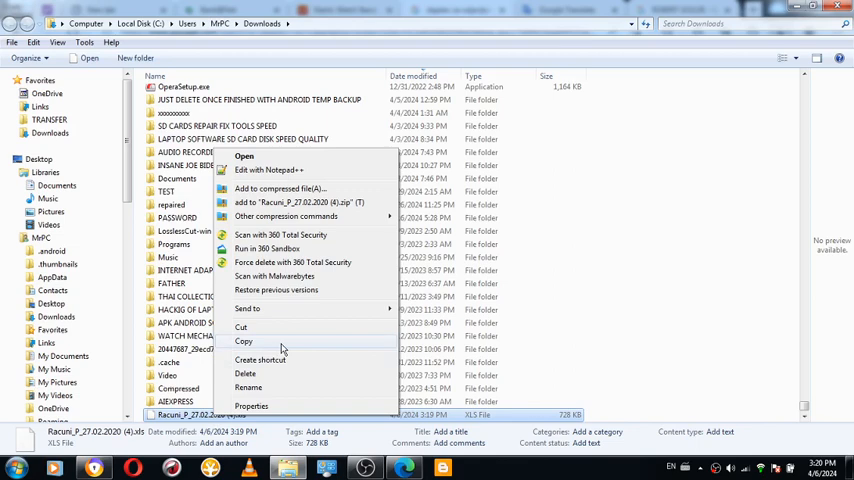
mouse_move(284, 250)
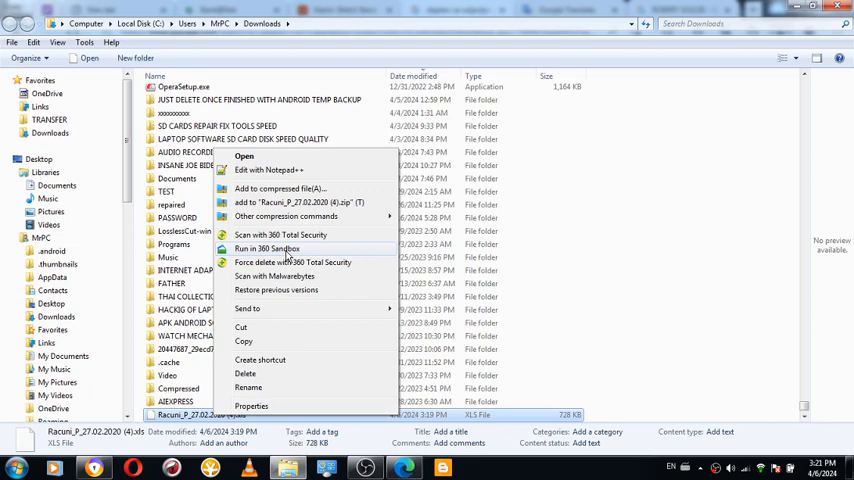
Step: Bring up the file options for Racuni_P_27.02.2020 (4).xls in the Downloads folder
left_click(404, 468)
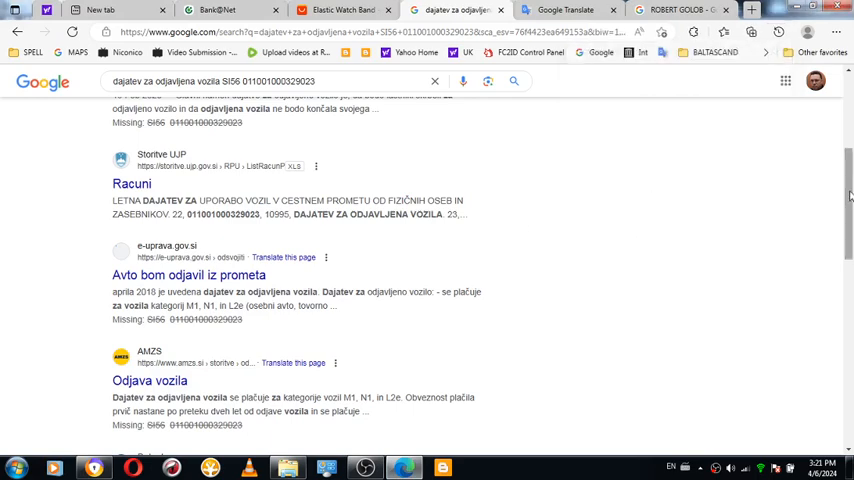
Step: Go to Bank@Net's Domov home overview with the account balance and prepaid card, then revisit the payment form
scroll("up", 3)
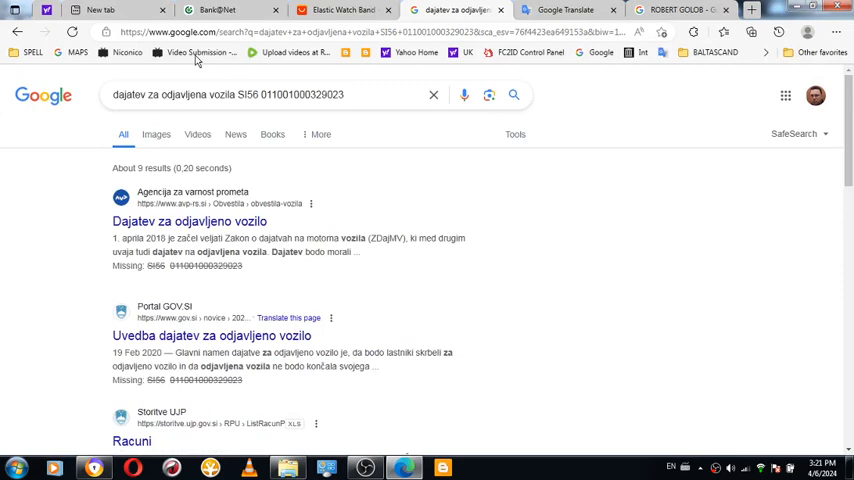
left_click(216, 10)
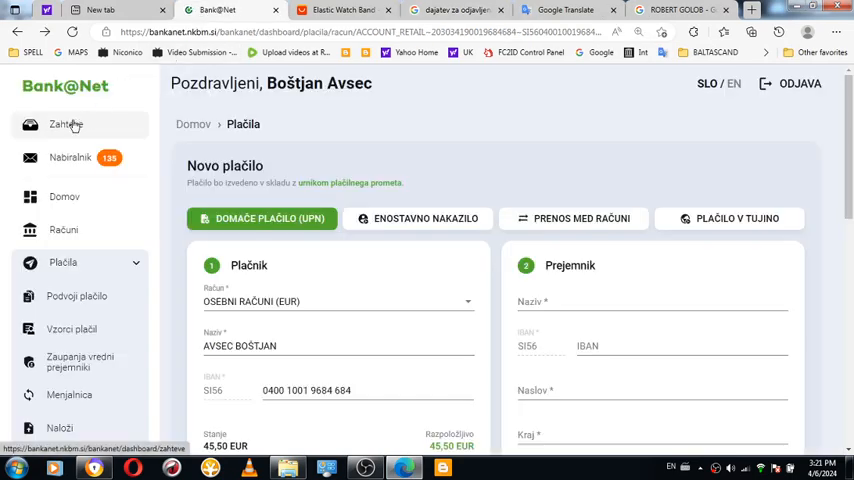
left_click(64, 196)
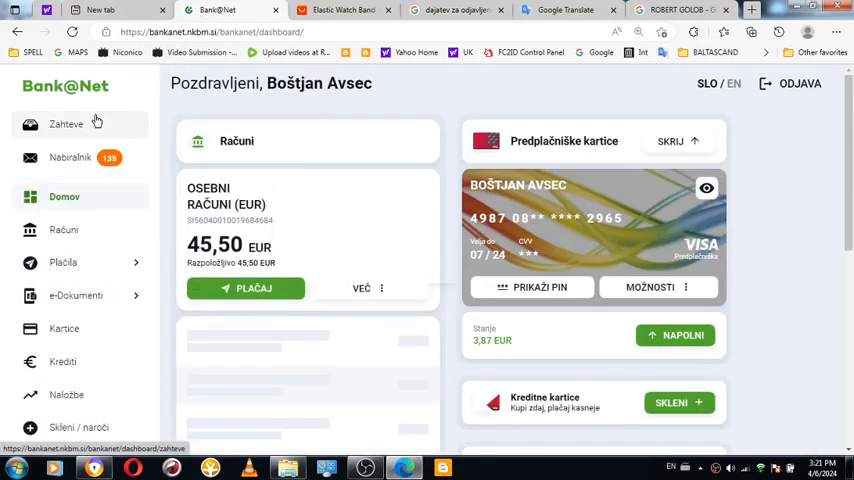
left_click(244, 288)
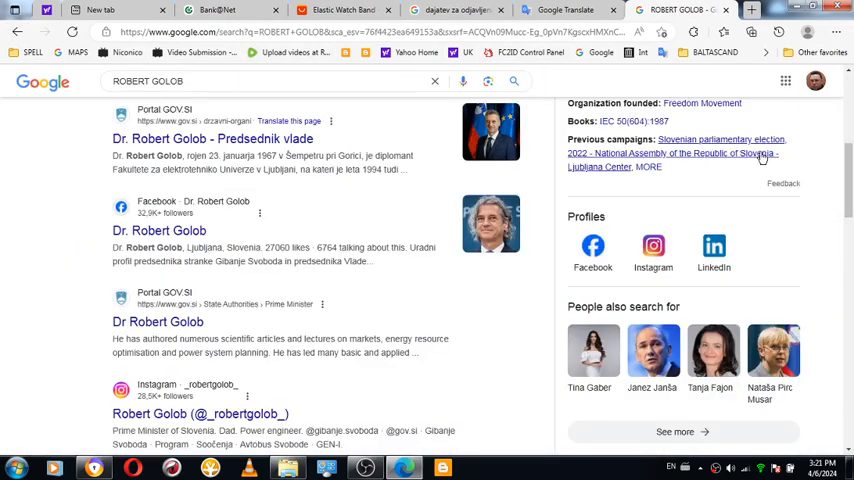
scroll("up", 3)
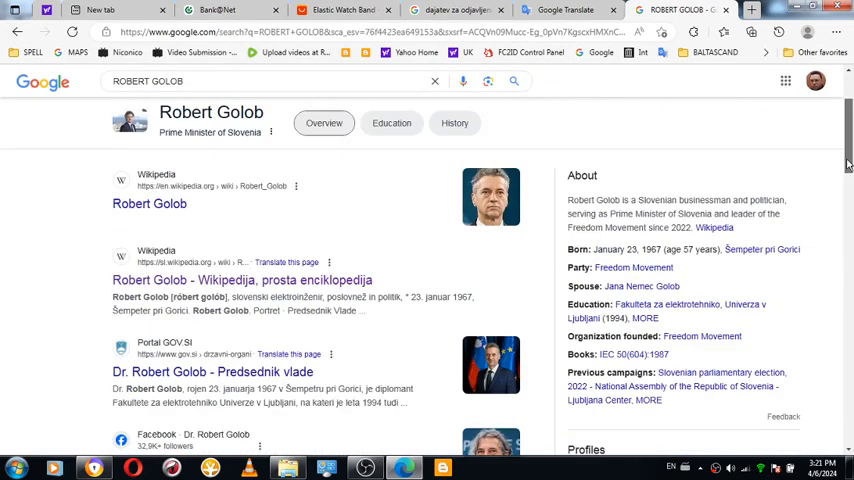
scroll("down", 3)
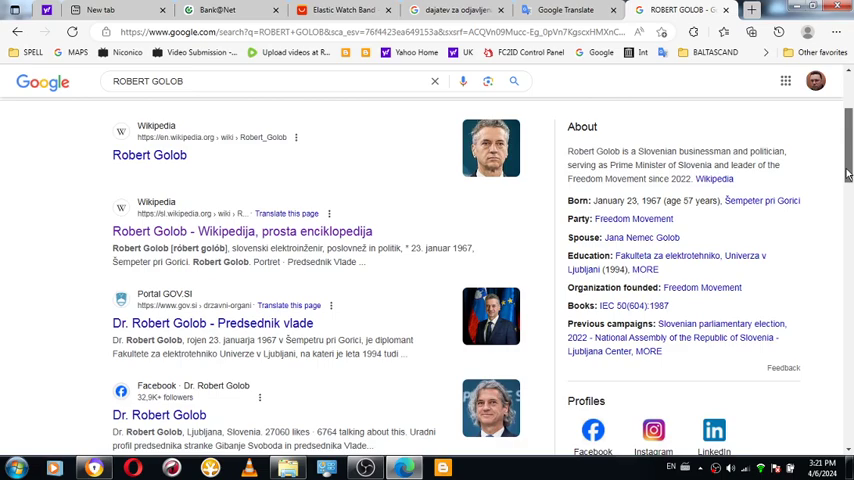
scroll("down", 3)
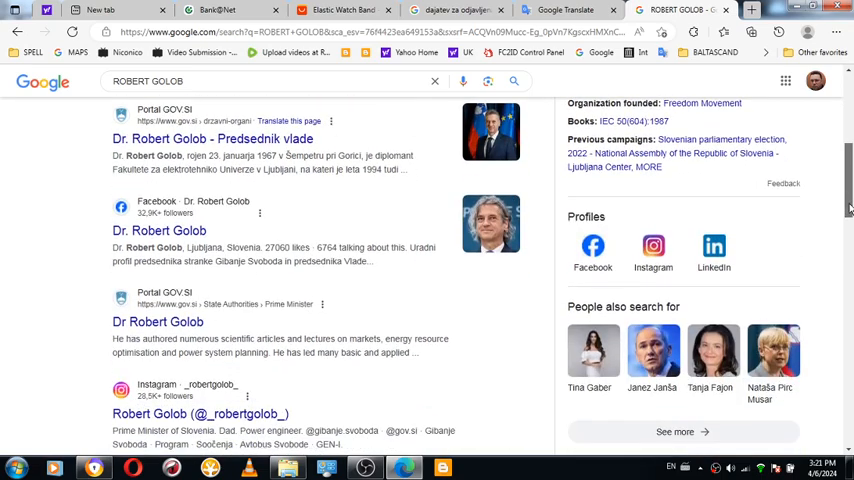
scroll("down", 3)
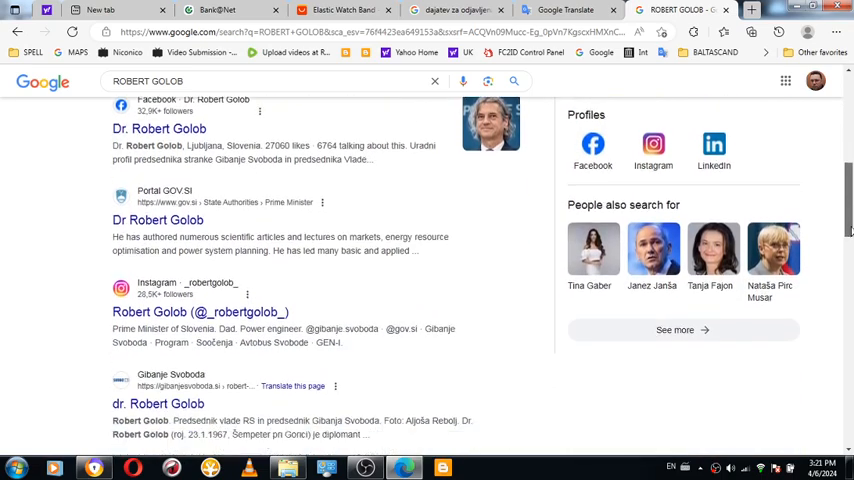
scroll("down", 3)
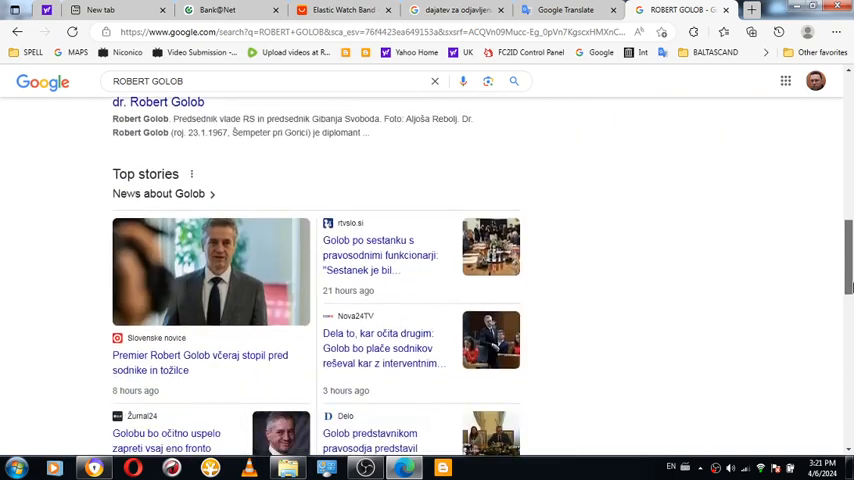
scroll("down", 3)
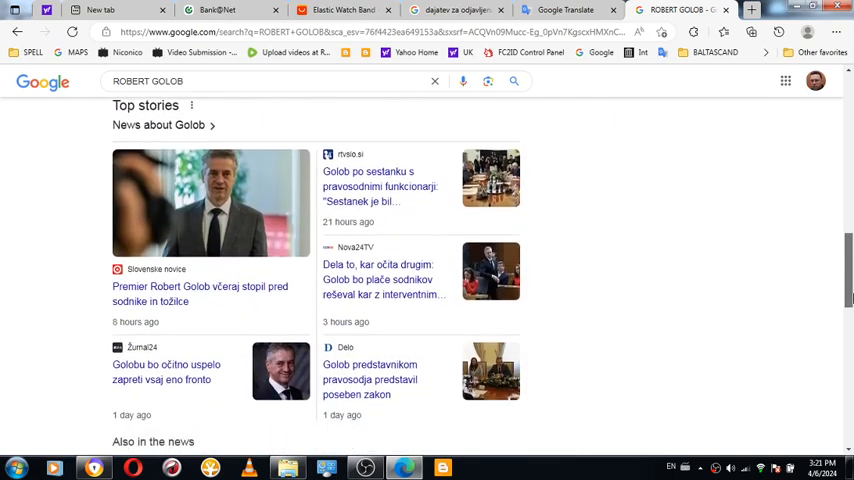
mouse_move(596, 164)
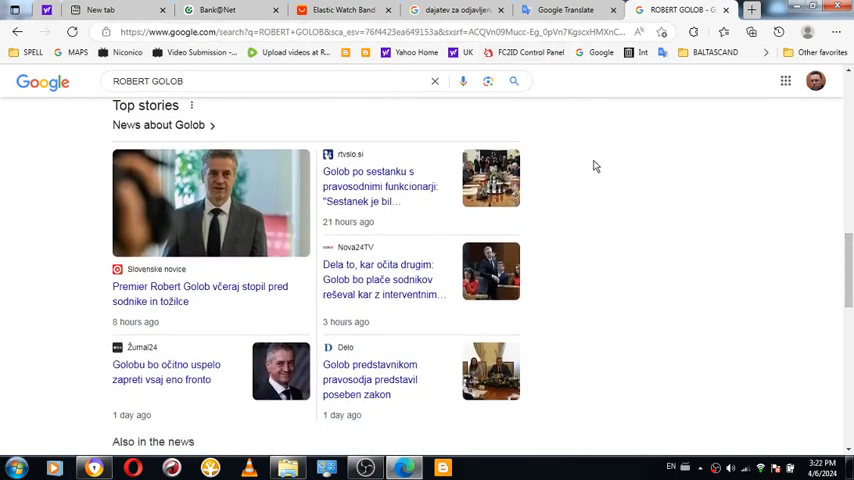
mouse_move(620, 158)
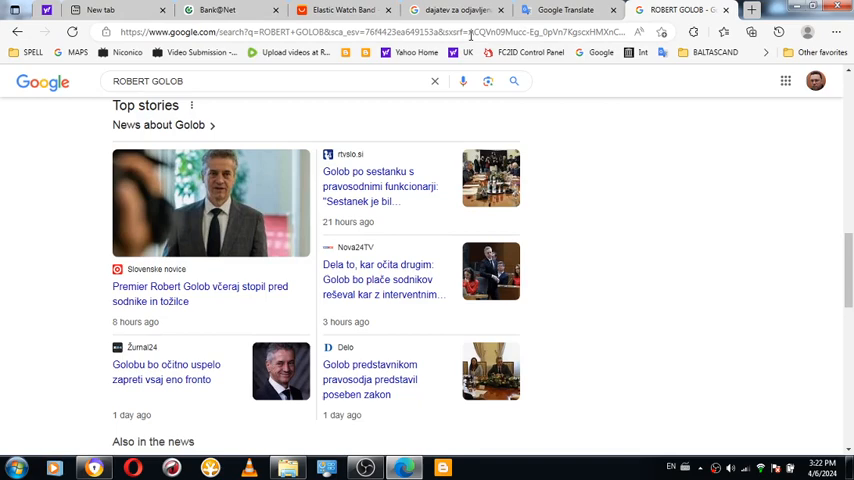
left_click(456, 10)
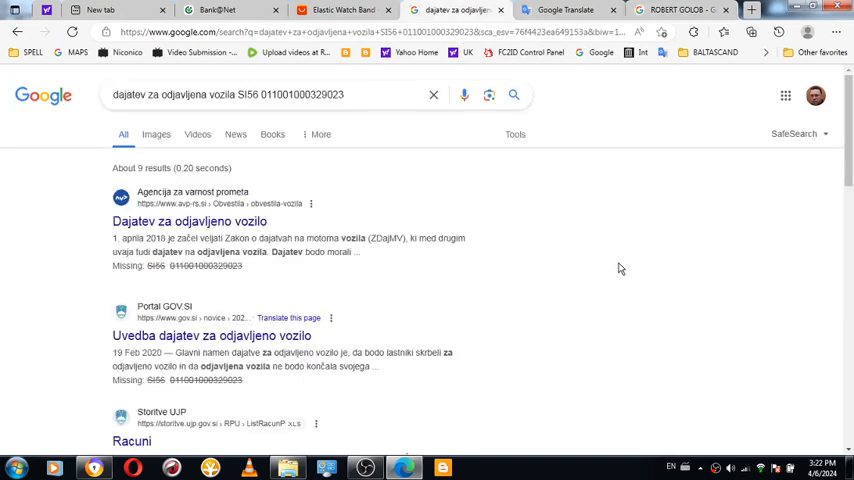
left_click(564, 10)
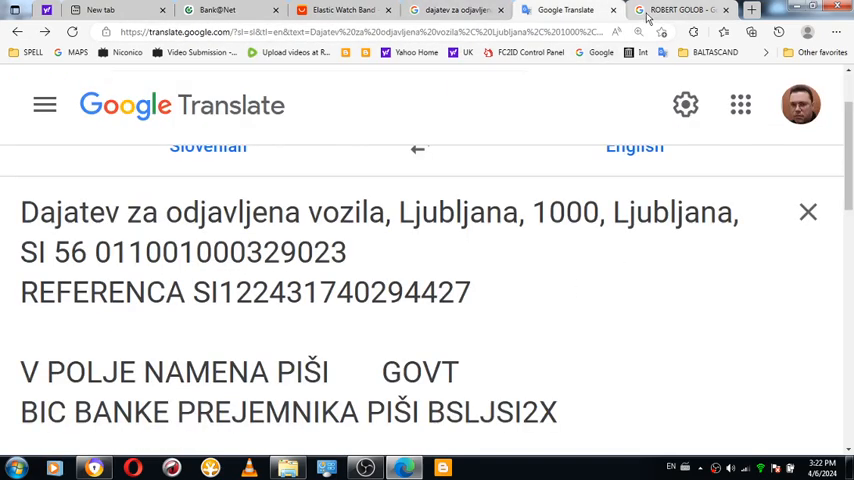
left_click(680, 8)
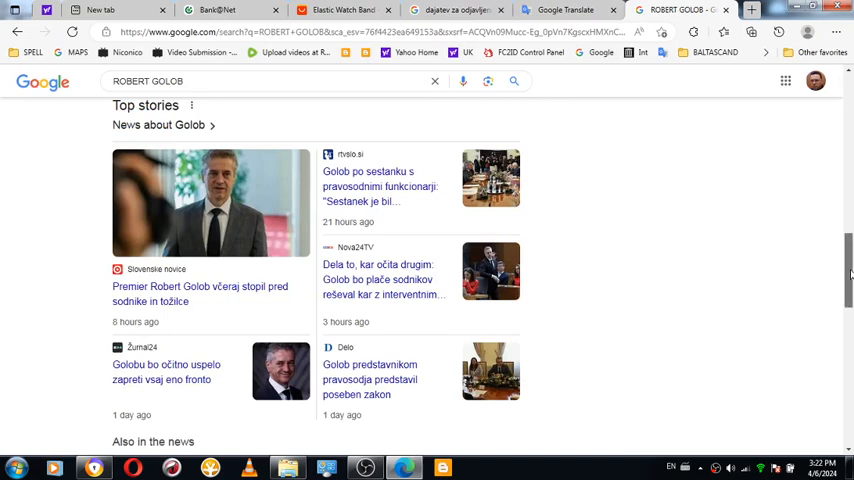
scroll("up", 3)
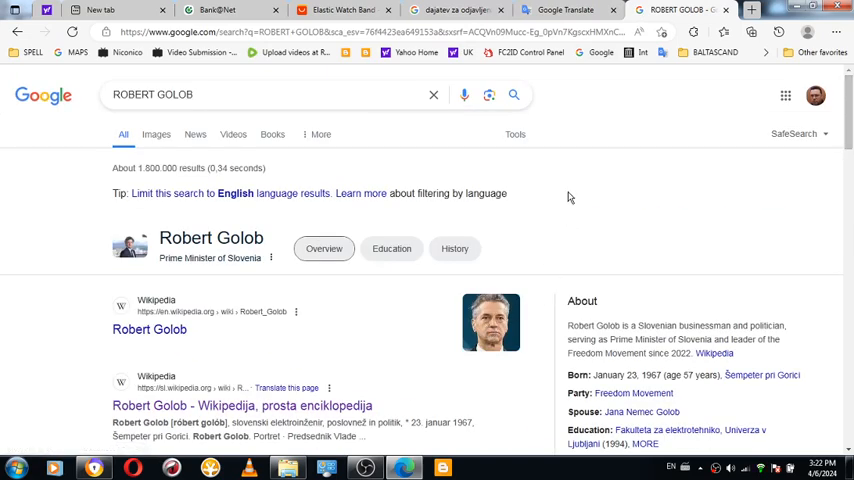
Step: Replace the query with BORUT PAHOR and view his Former President of Slovenia results
triple_click(152, 94)
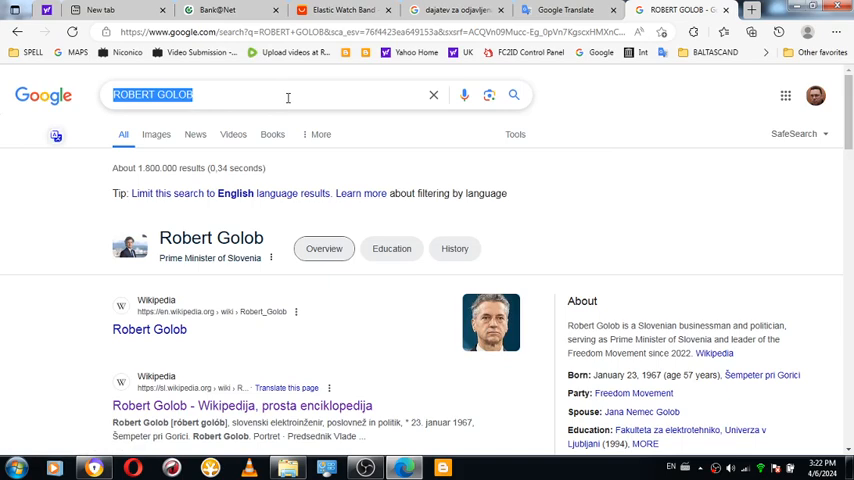
type("BORUT")
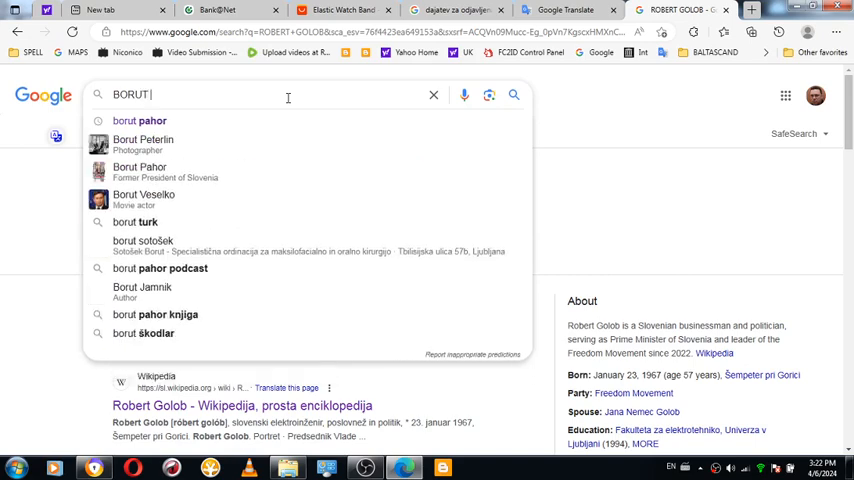
type("PAH")
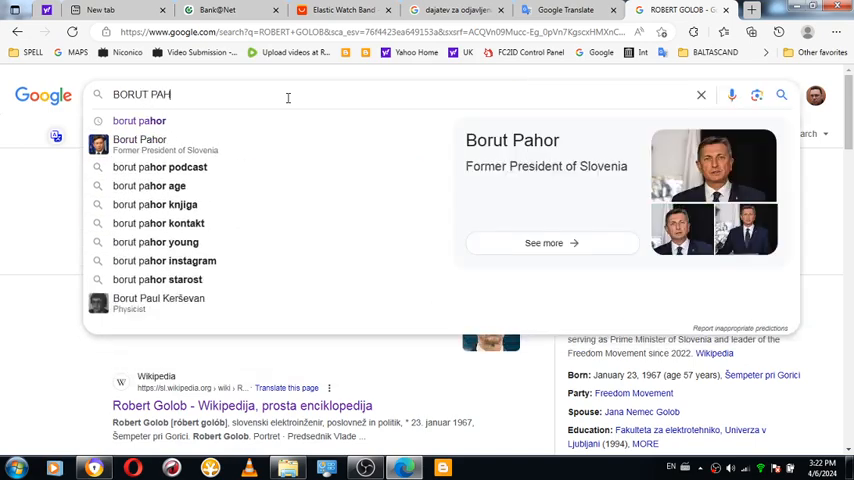
key("Return")
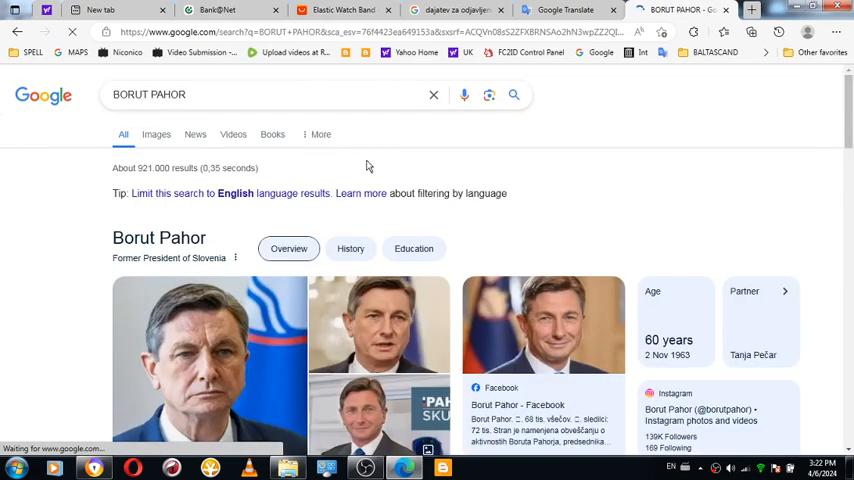
scroll("down", 3)
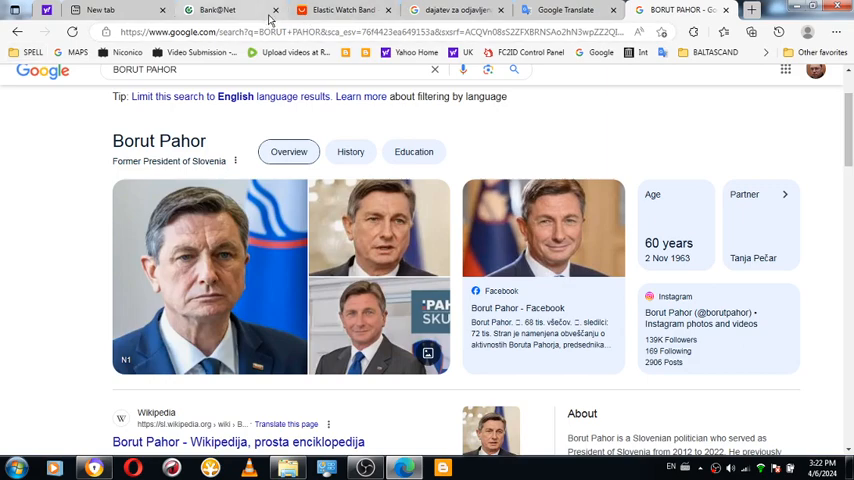
Step: Return to the 'dajatev za odjavljeno vozila' results and scroll down past GOV.SI to the Racuni entry
left_click(456, 10)
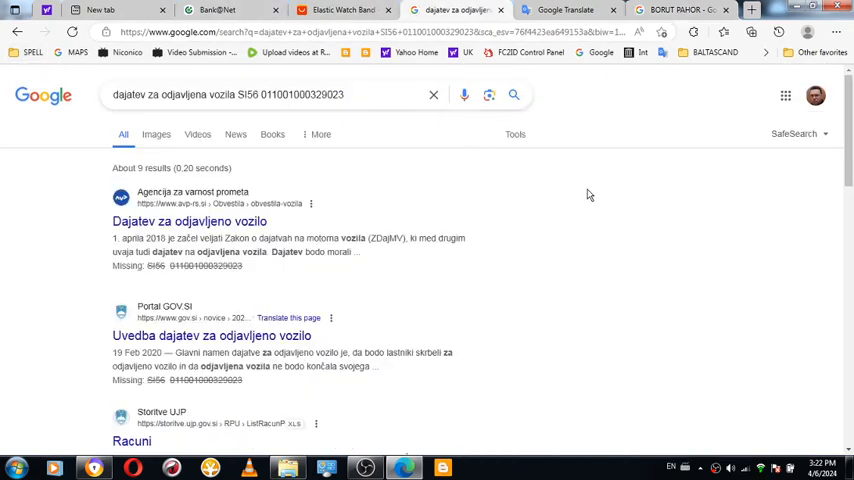
scroll("down", 3)
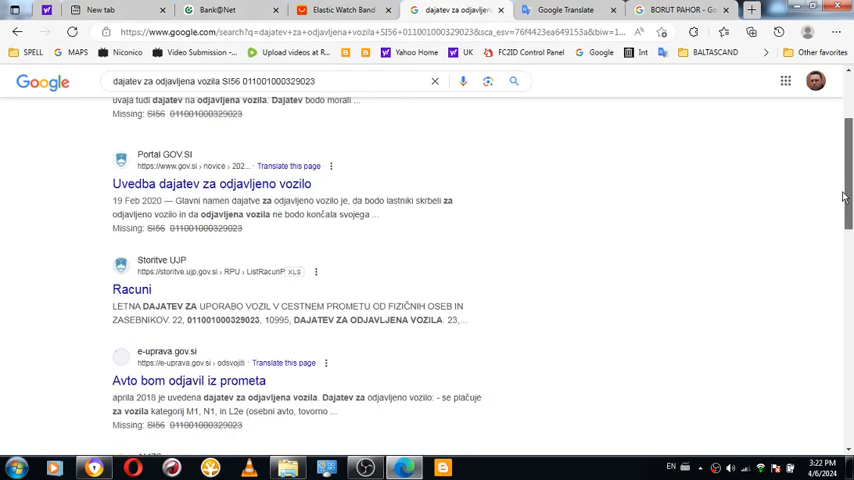
scroll("up", 3)
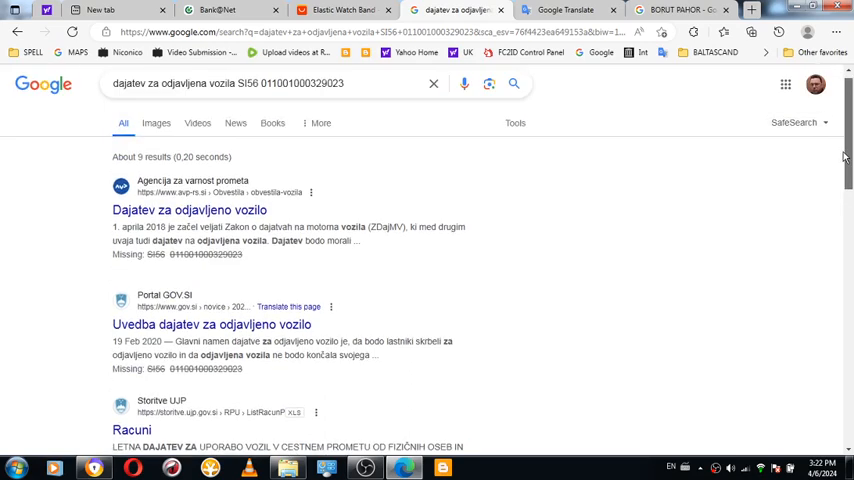
scroll("down", 3)
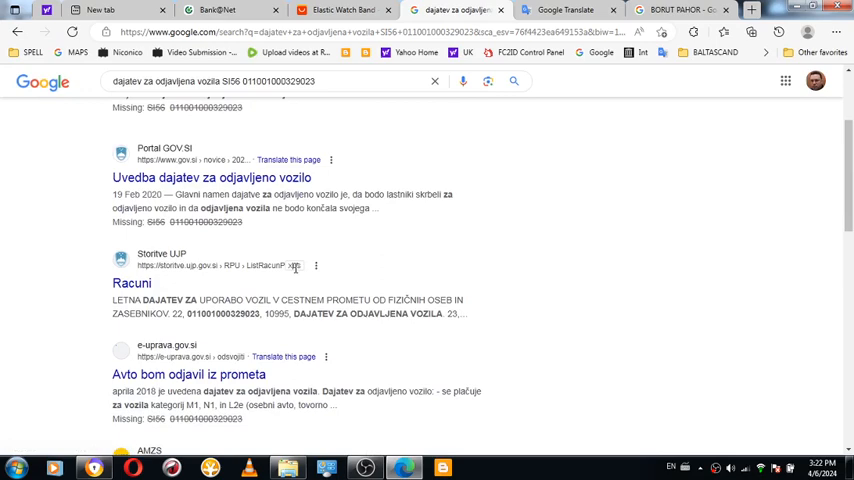
double_click(296, 264)
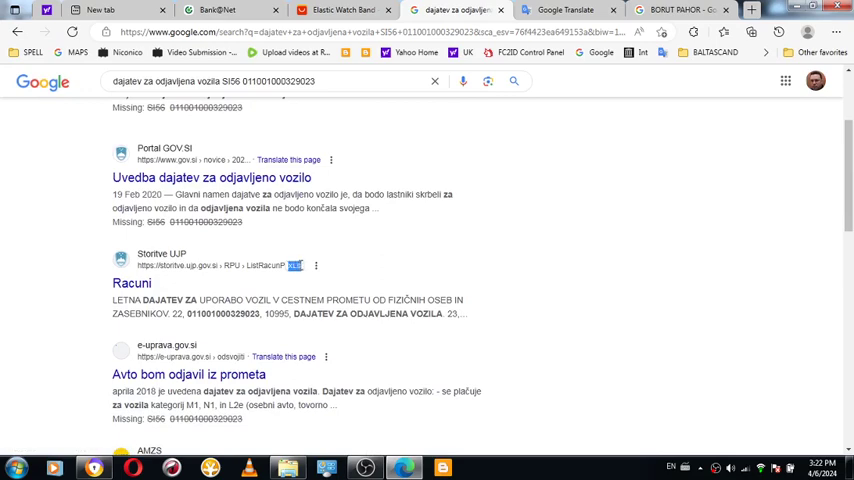
mouse_move(354, 152)
type("XLS")
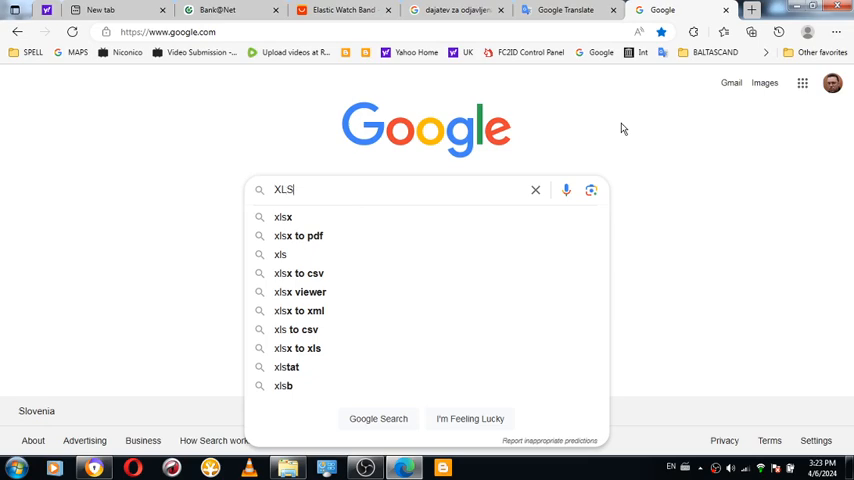
Step: Search Google for an XLS opener and look through the results
type("OPENED")
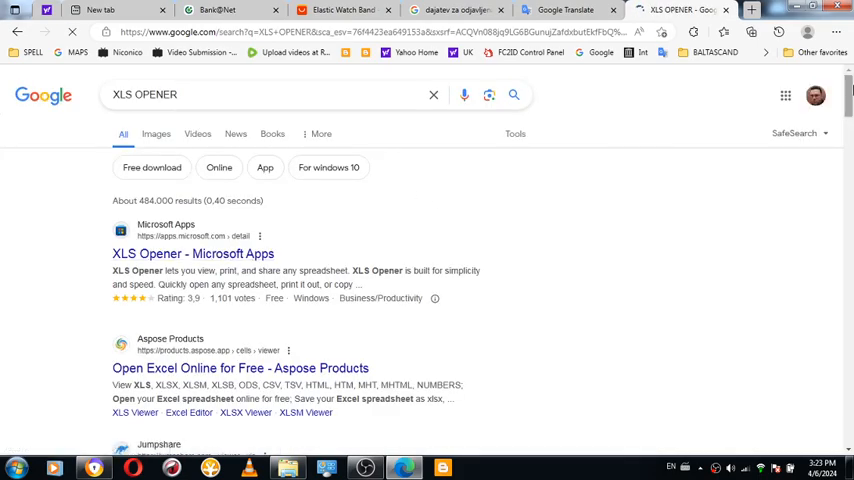
scroll("down", 3)
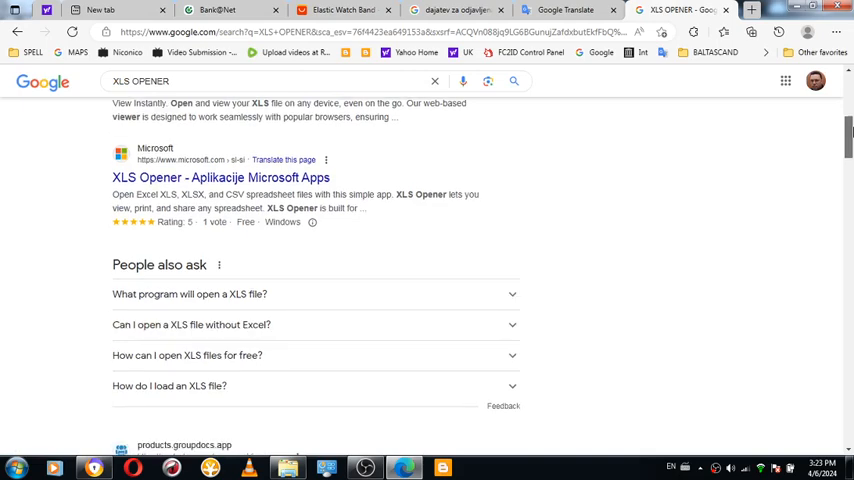
scroll("down", 3)
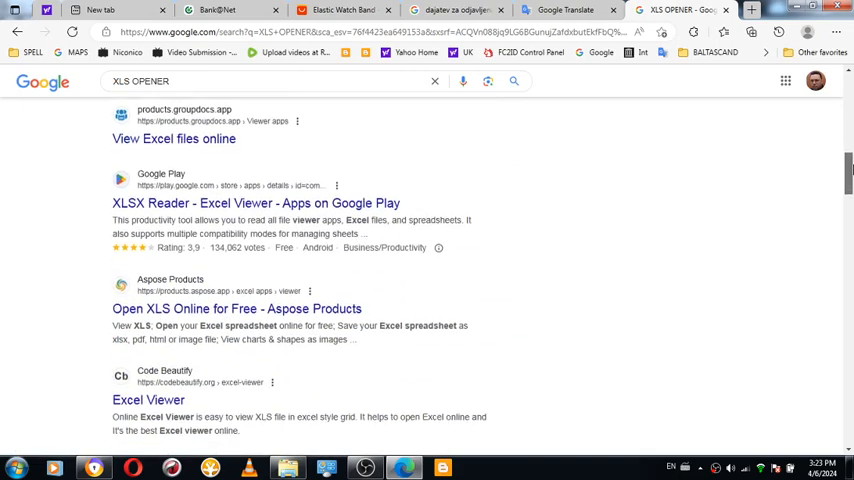
scroll("down", 3)
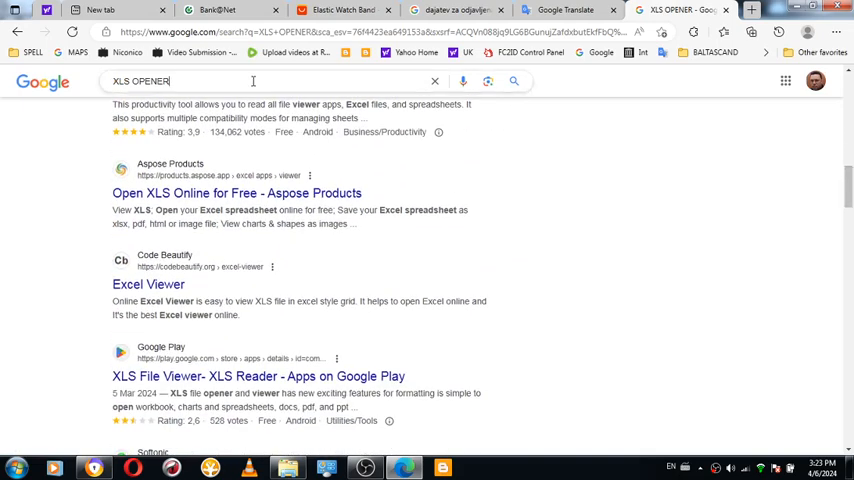
Step: Refine the query to XLS opener for Windows and open the Microsoft Apps XLS Viewer result
type("WINDOWS")
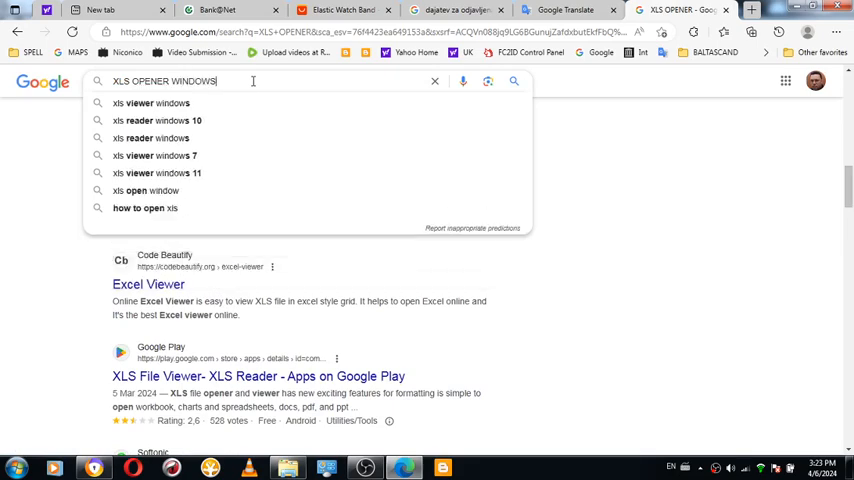
key("Return")
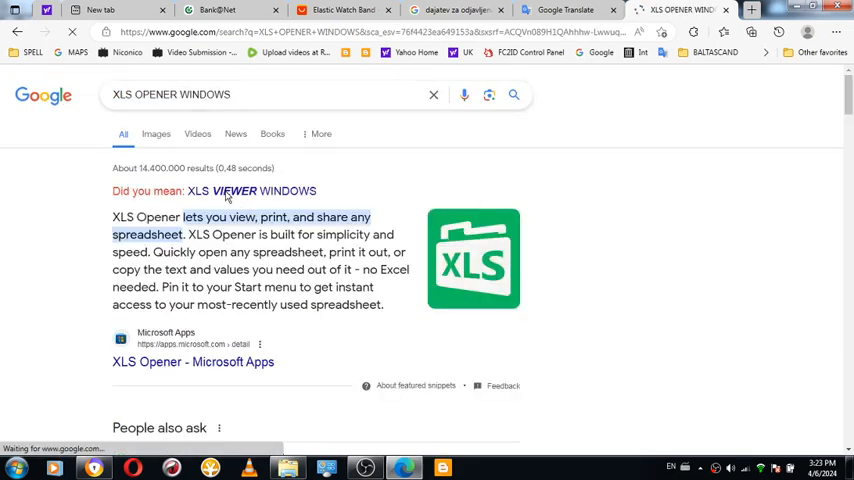
left_click(264, 192)
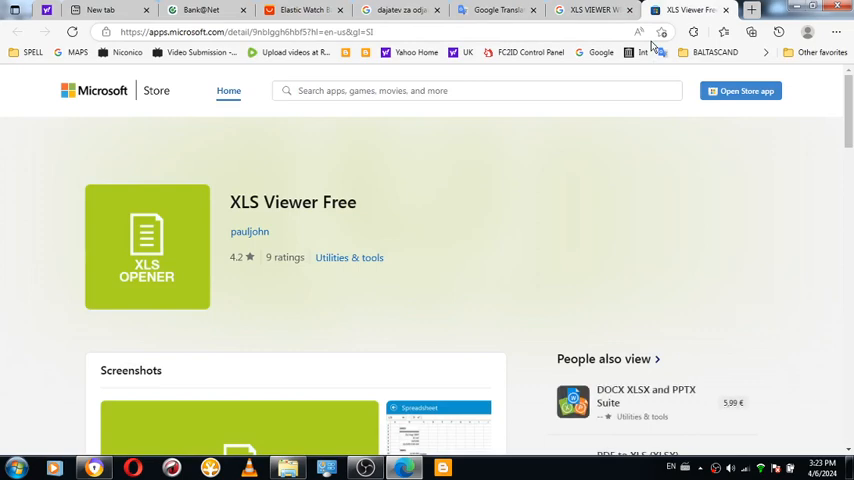
mouse_move(618, 140)
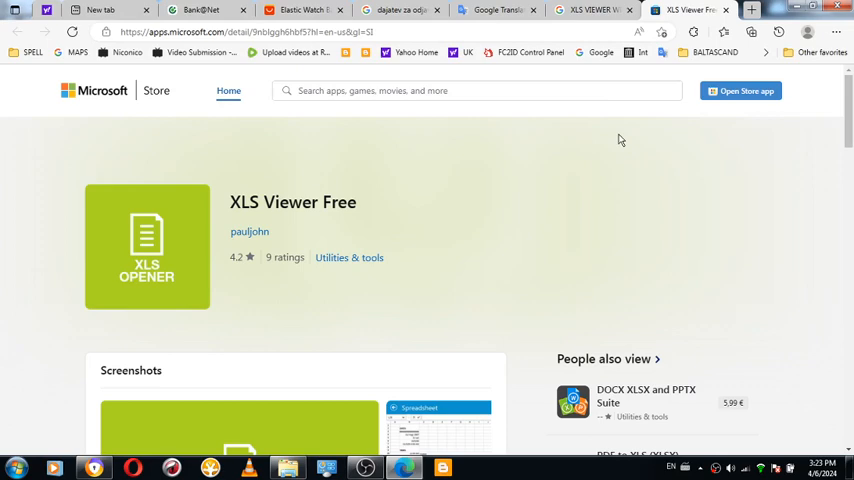
mouse_move(572, 184)
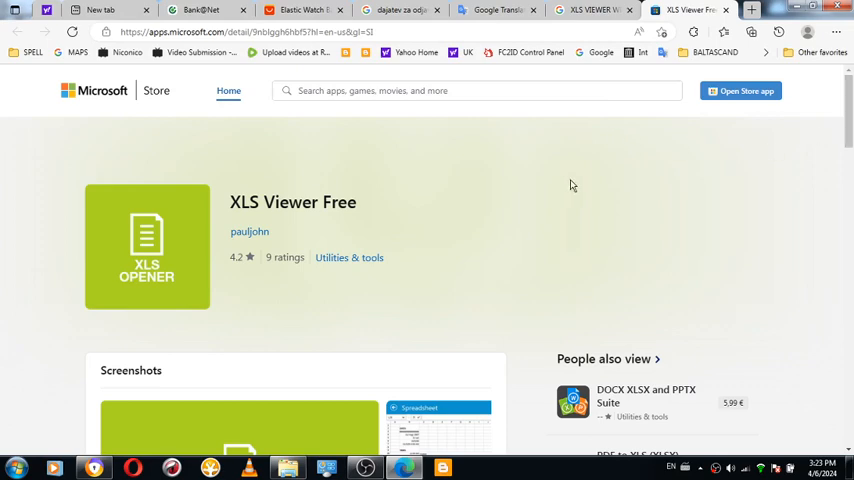
Step: Review the XLS Viewer Free listing through ratings, details and disclaimer, ending back at the top
scroll("down", 3)
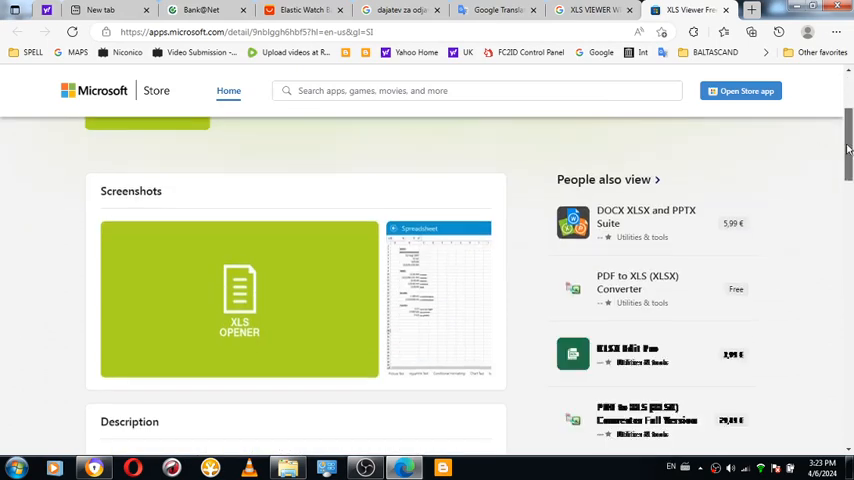
scroll("up", 3)
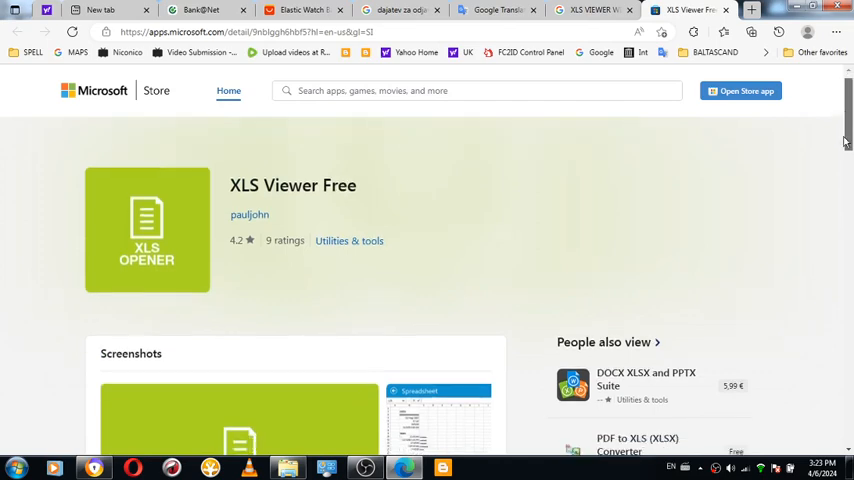
scroll("down", 3)
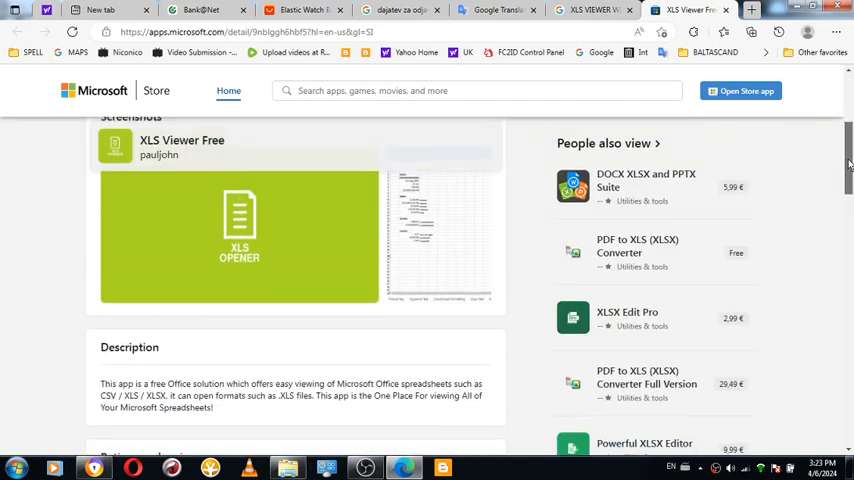
scroll("up", 3)
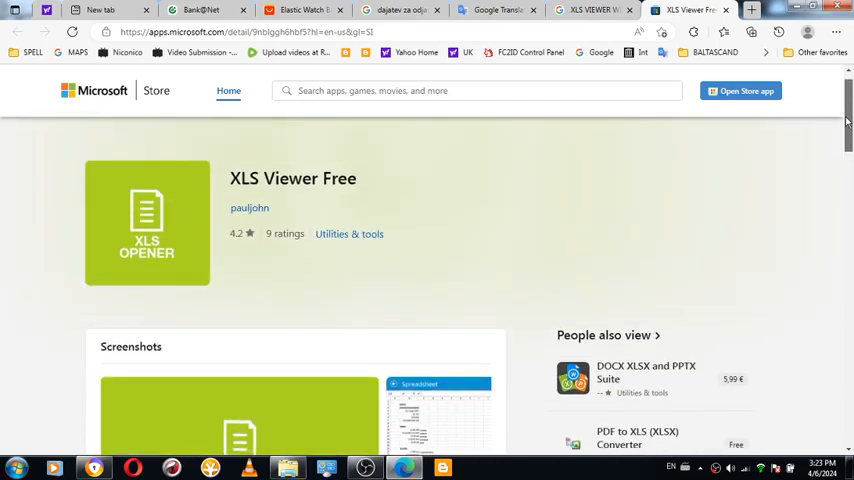
mouse_move(710, 204)
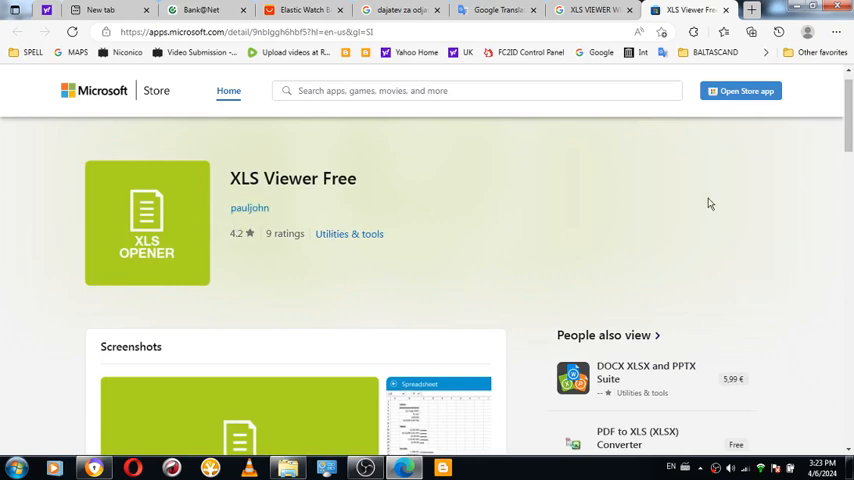
scroll("down", 3)
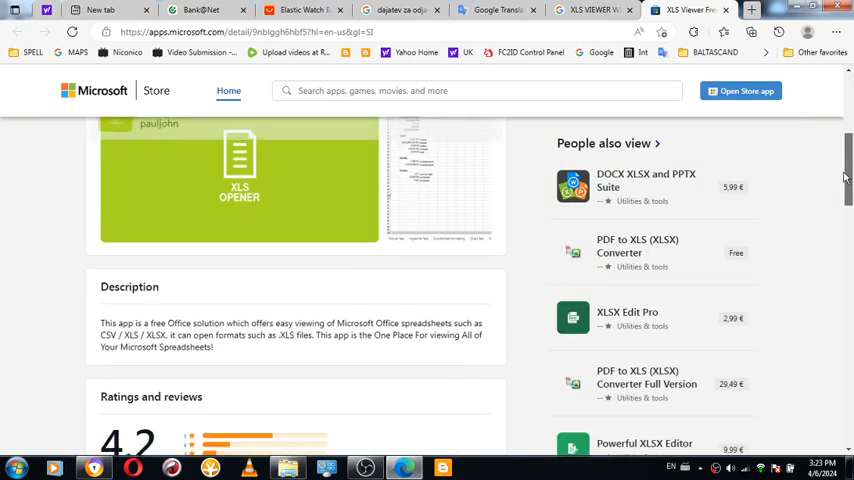
scroll("down", 3)
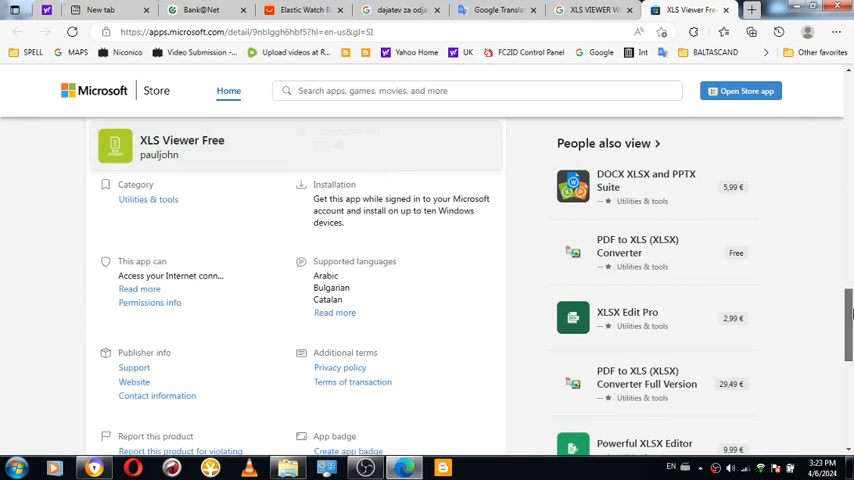
scroll("up", 3)
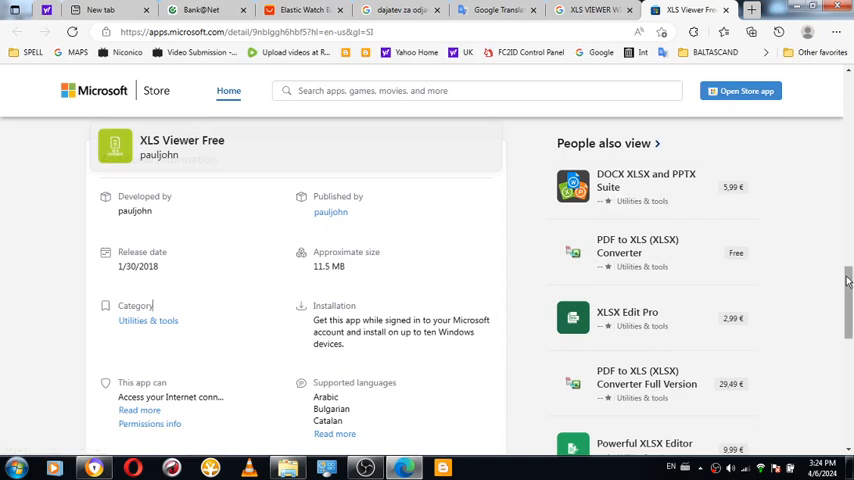
scroll("down", 3)
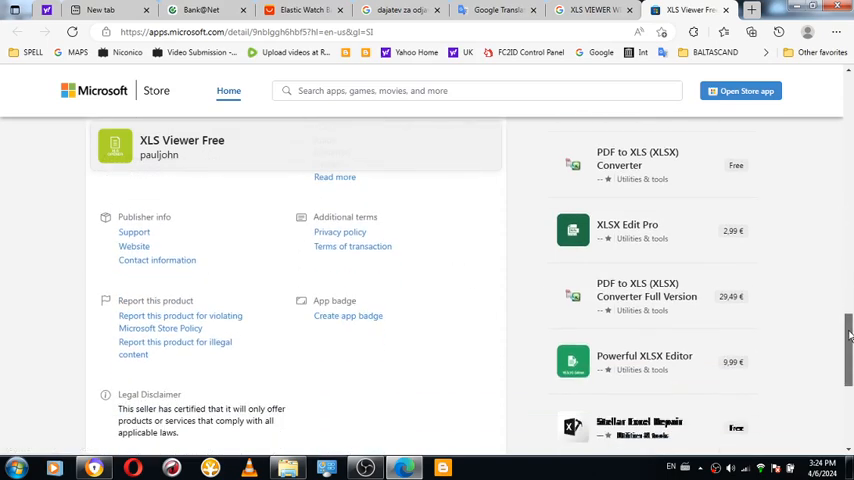
scroll("down", 3)
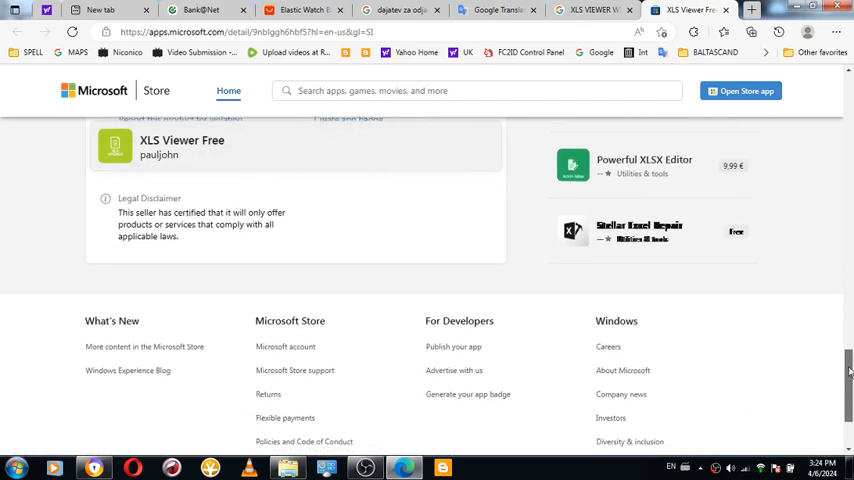
scroll("up", 3)
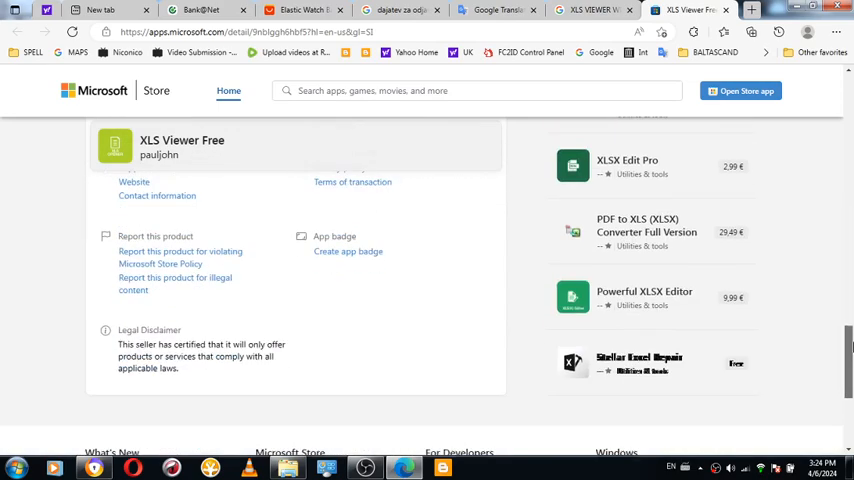
scroll("down", 3)
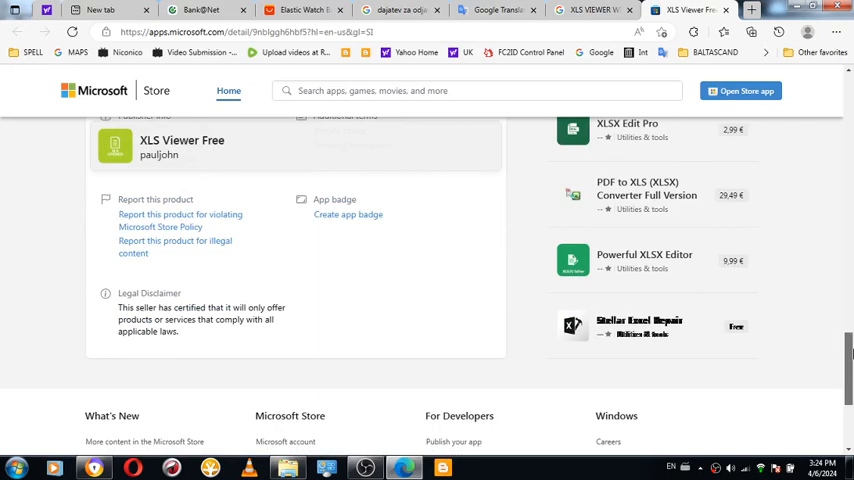
scroll("up", 3)
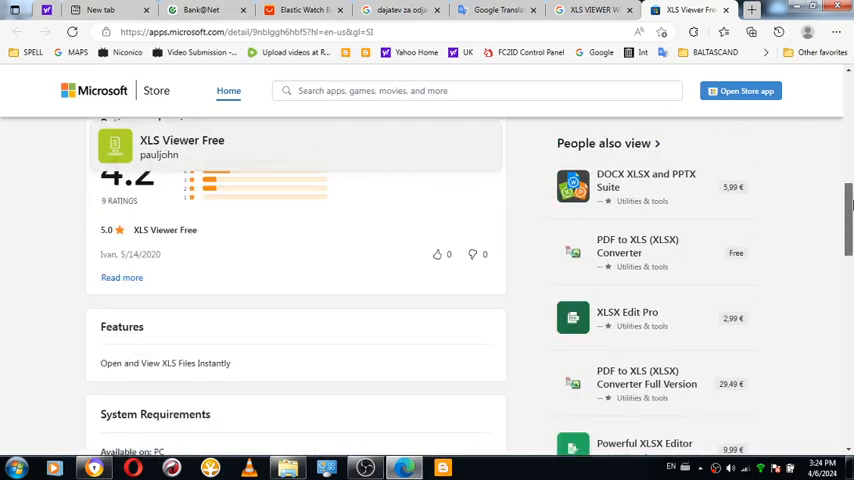
scroll("up", 3)
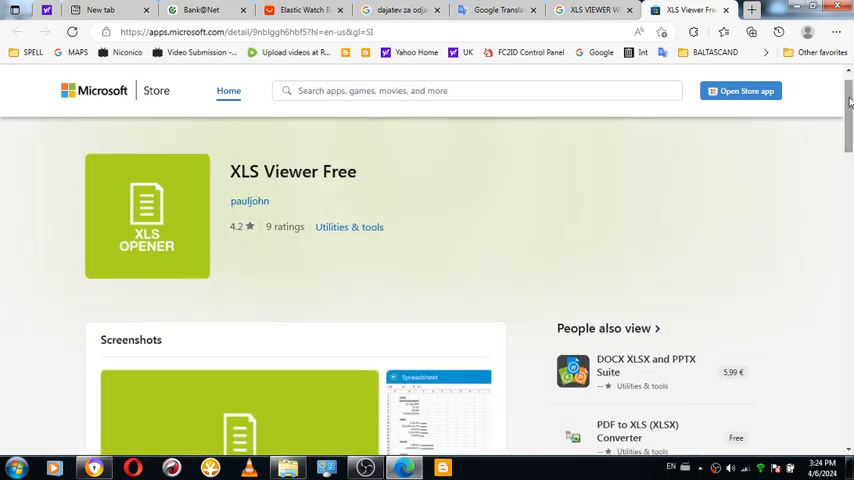
Step: Select the app name 'XLS Viewer' and bring up its context menu to search the web
double_click(272, 172)
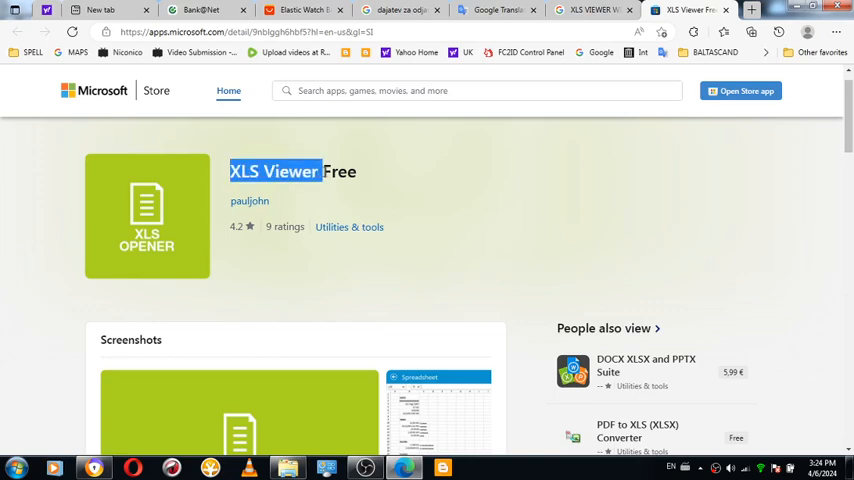
right_click(276, 172)
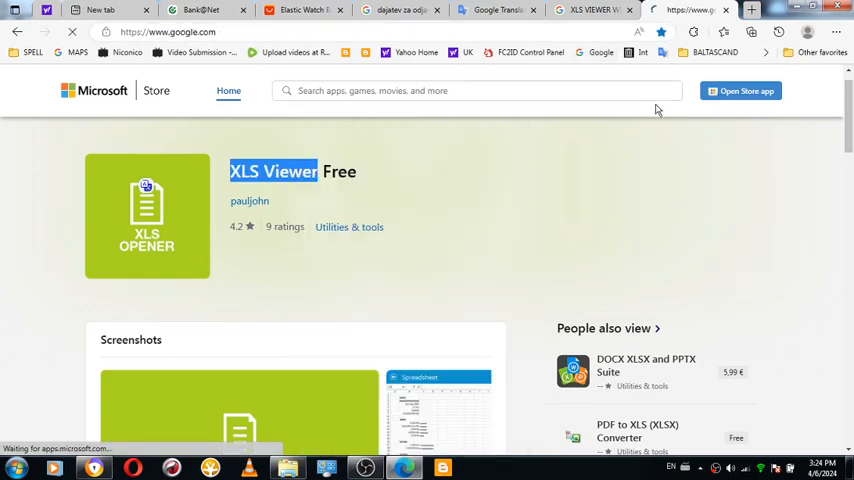
Step: Run the Google search for XLS Viewer and open Jumpshare's free online XLS viewer result
left_click(678, 10)
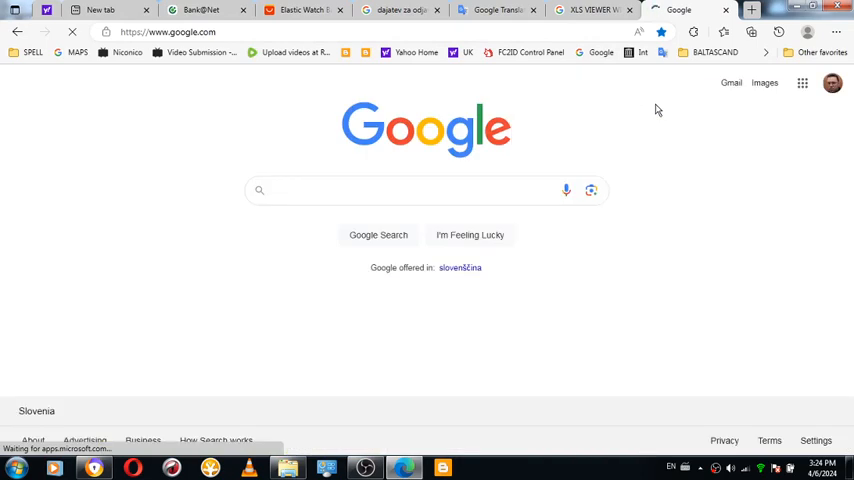
left_click(416, 190)
type("XLS Viewer")
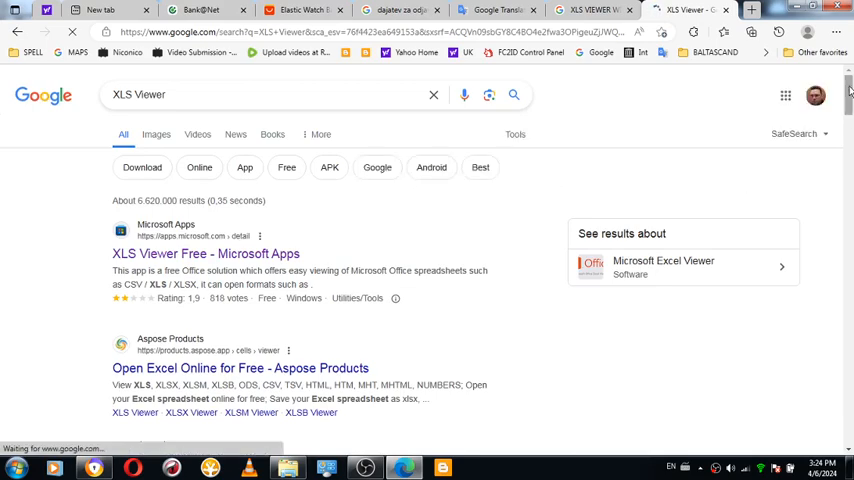
scroll("down", 3)
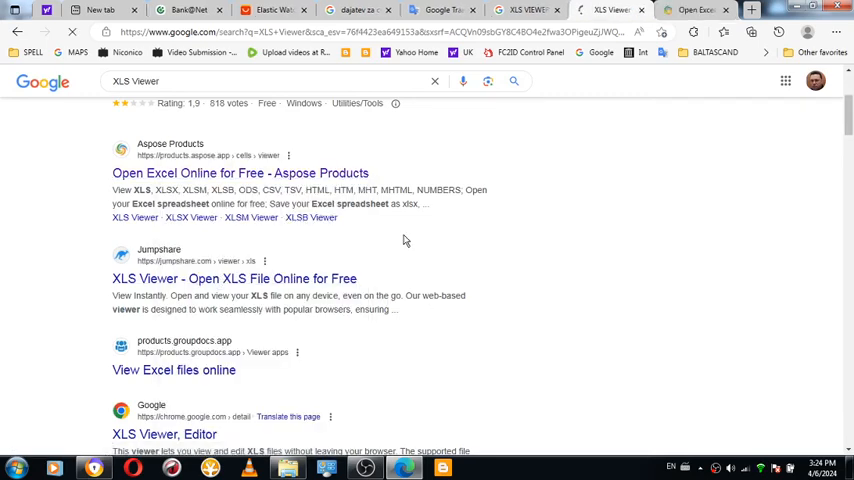
left_click(234, 278)
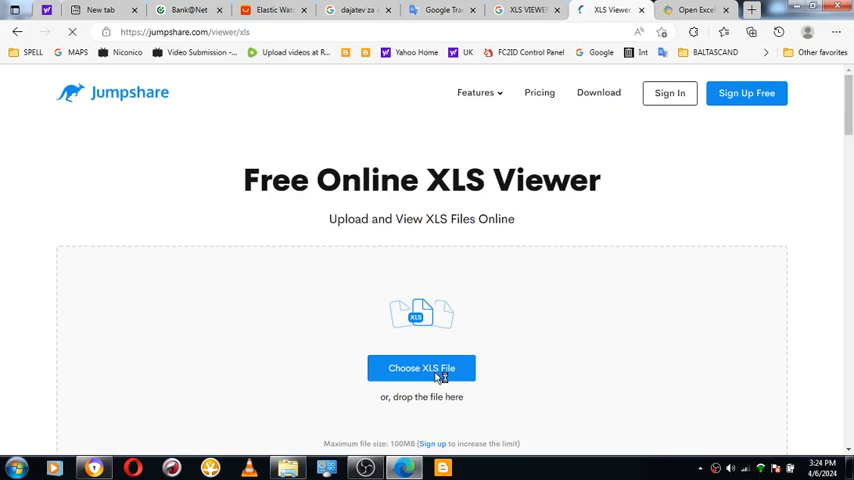
Step: Choose an XLS file to upload, browsing Downloads as large icons for the Racuni_P_27.02.2020 (3).xls spreadsheet
left_click(420, 368)
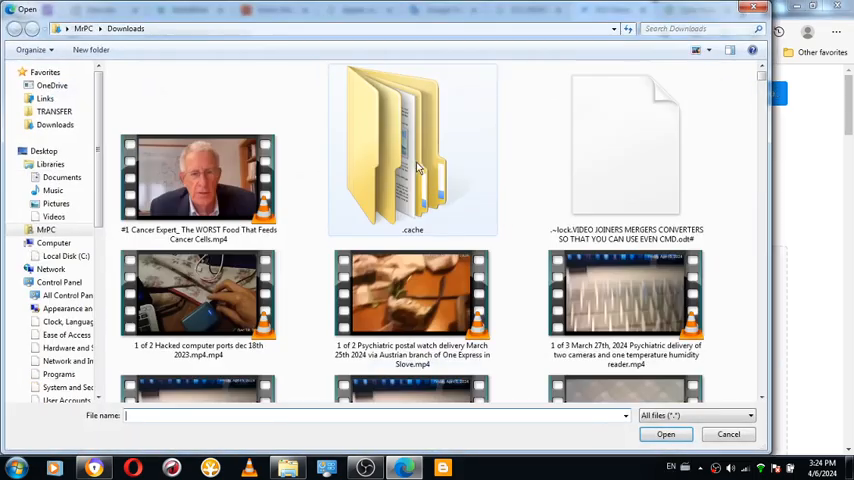
left_click(56, 126)
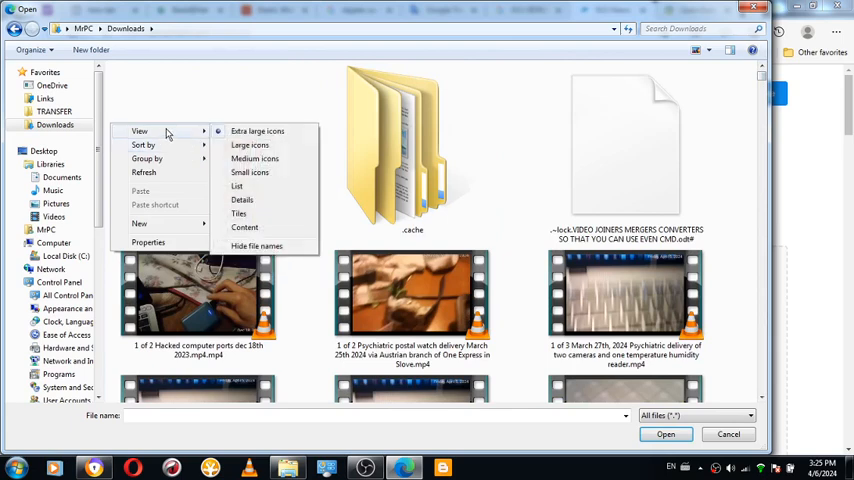
left_click(144, 144)
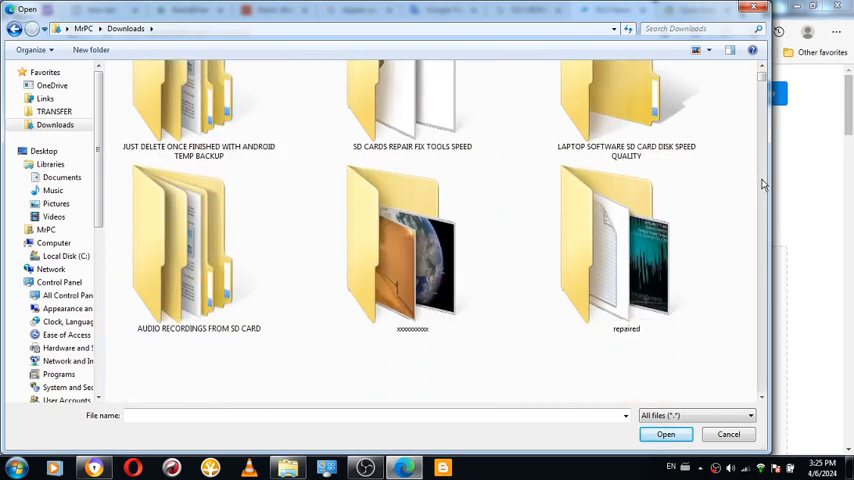
scroll("up", 3)
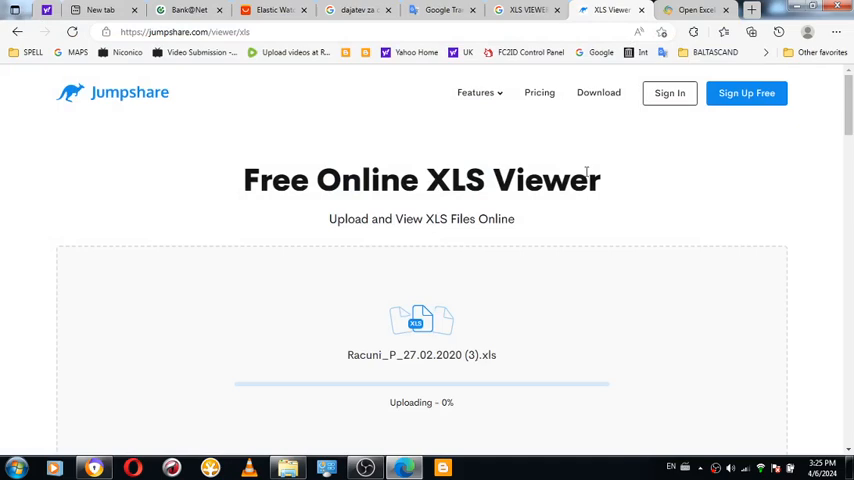
Step: Check the Bank@Net payments and requests list and the Aspose Excel Viewer while the upload runs
left_click(180, 10)
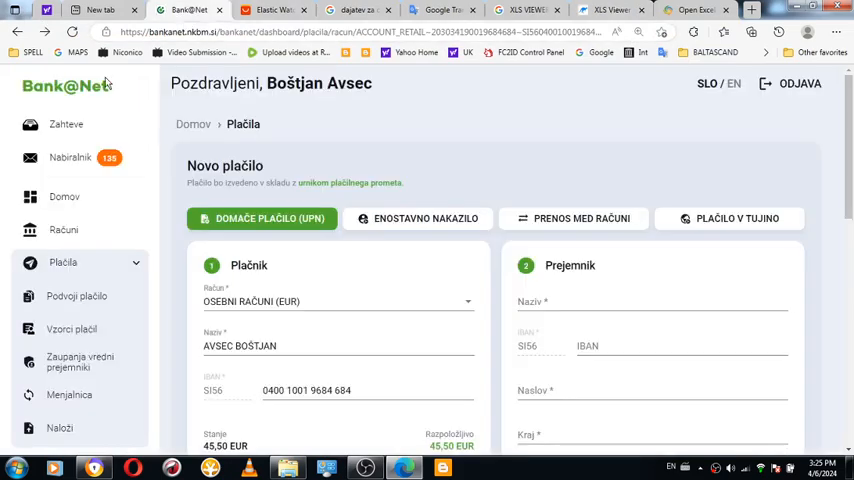
left_click(66, 122)
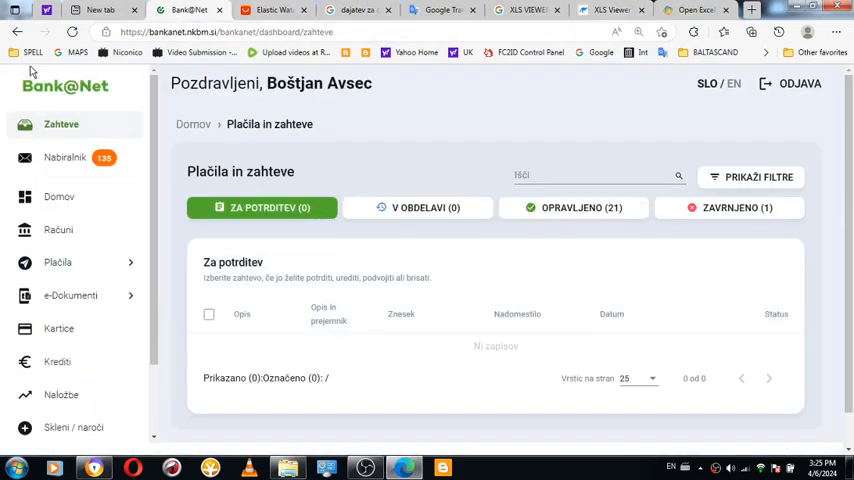
left_click(58, 262)
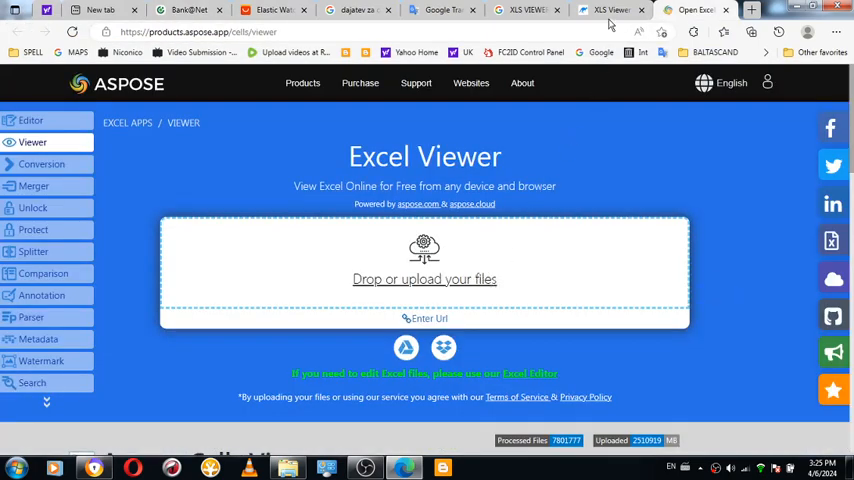
Step: Return to Jumpshare and view the uploaded Racuni_P_27.02.2020 (3).xls spreadsheet
left_click(610, 10)
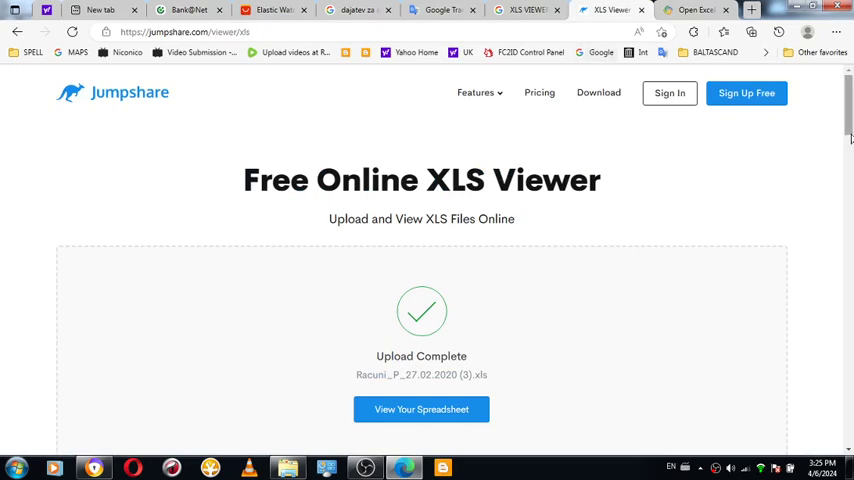
scroll("down", 3)
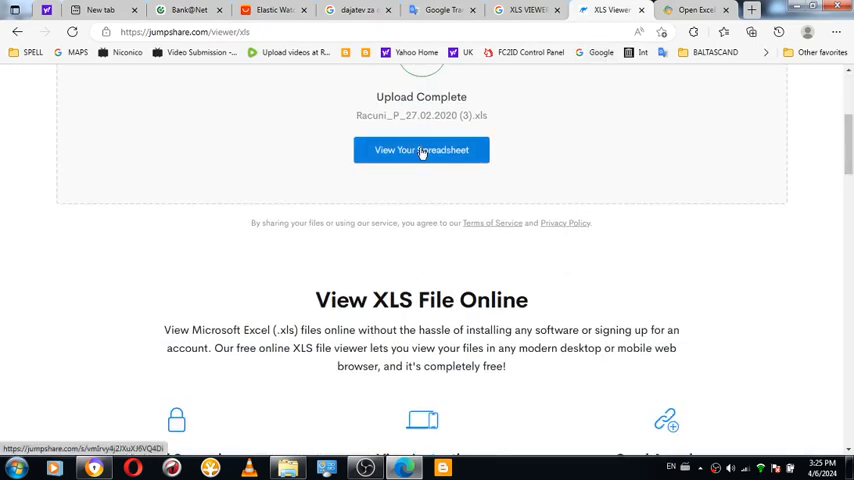
left_click(420, 148)
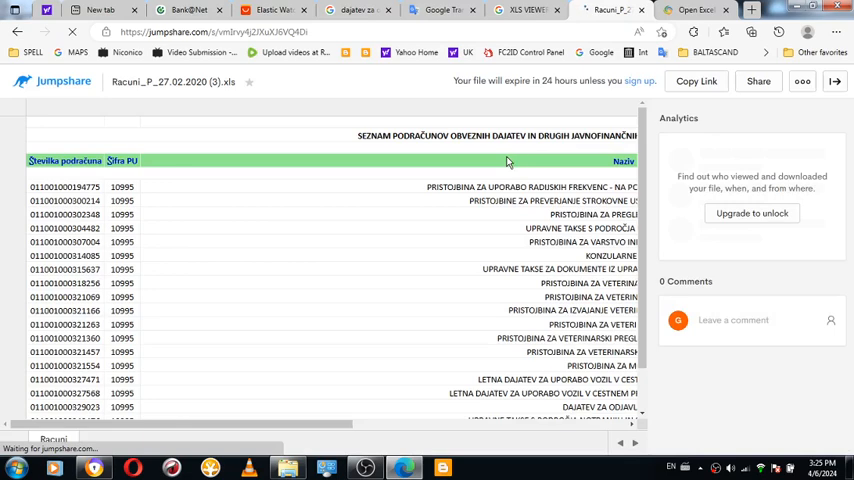
mouse_move(680, 196)
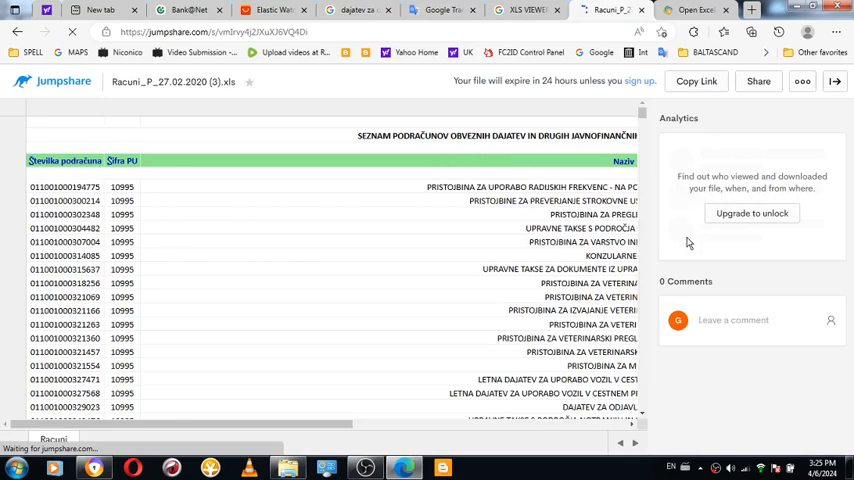
mouse_move(664, 268)
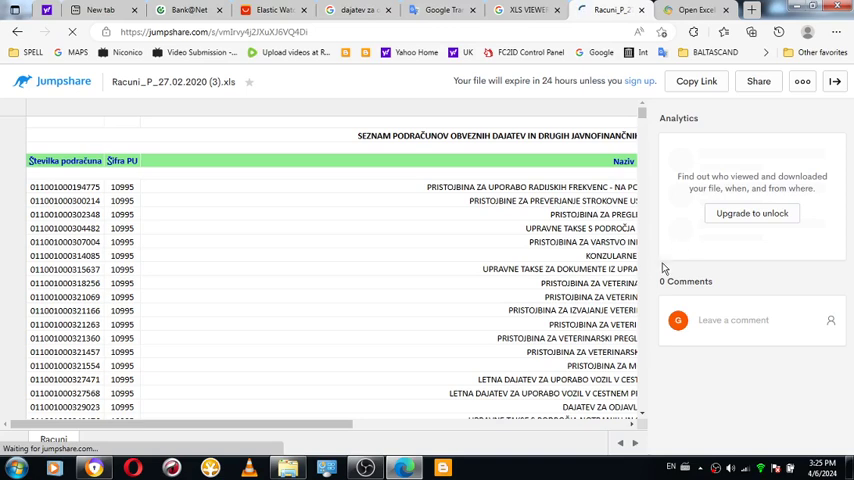
mouse_move(644, 416)
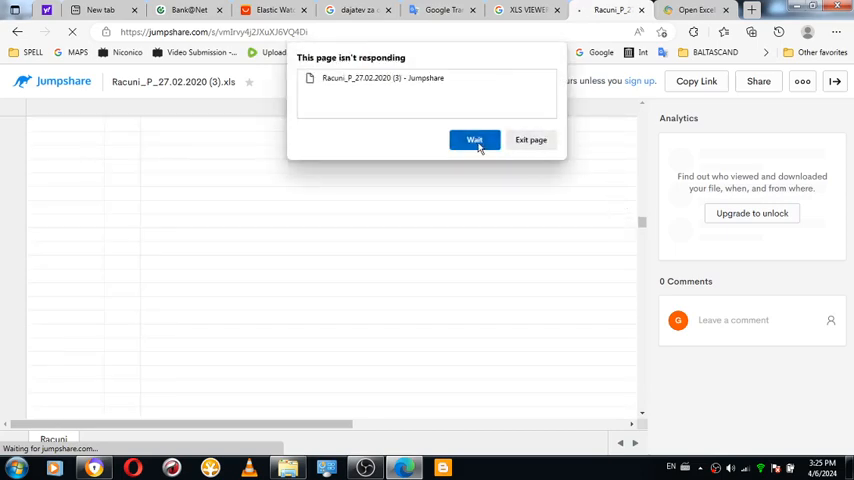
left_click(474, 140)
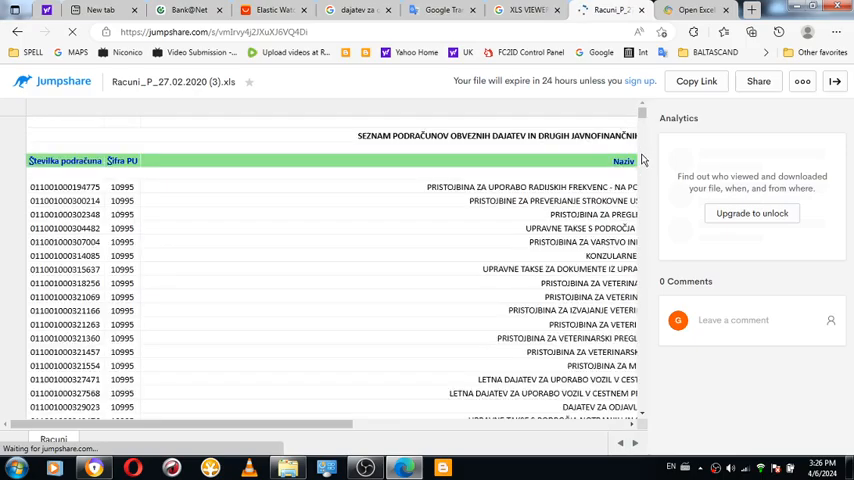
scroll("down", 3)
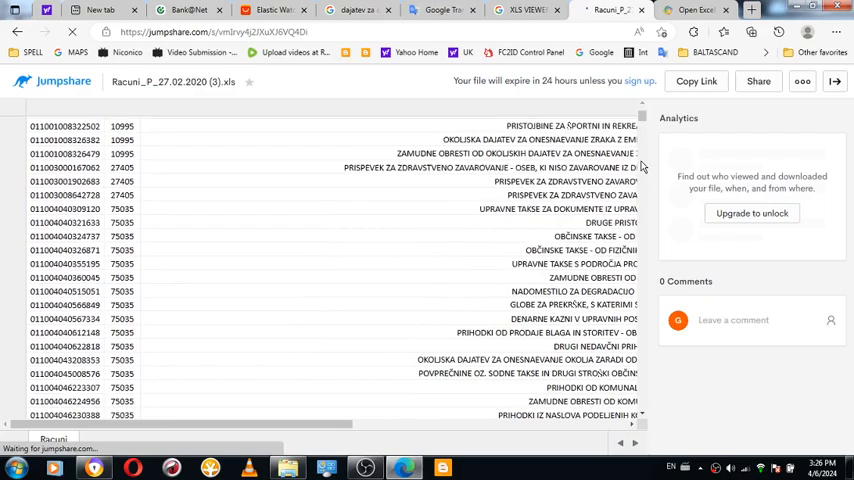
scroll("down", 3)
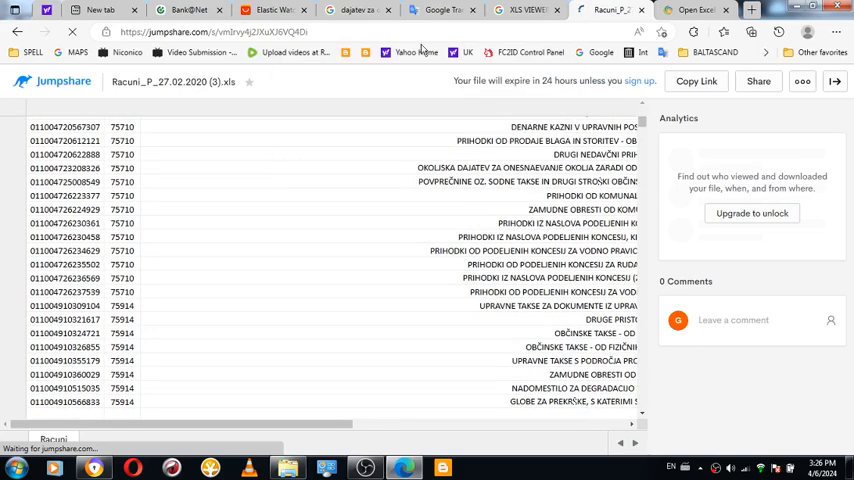
left_click(440, 10)
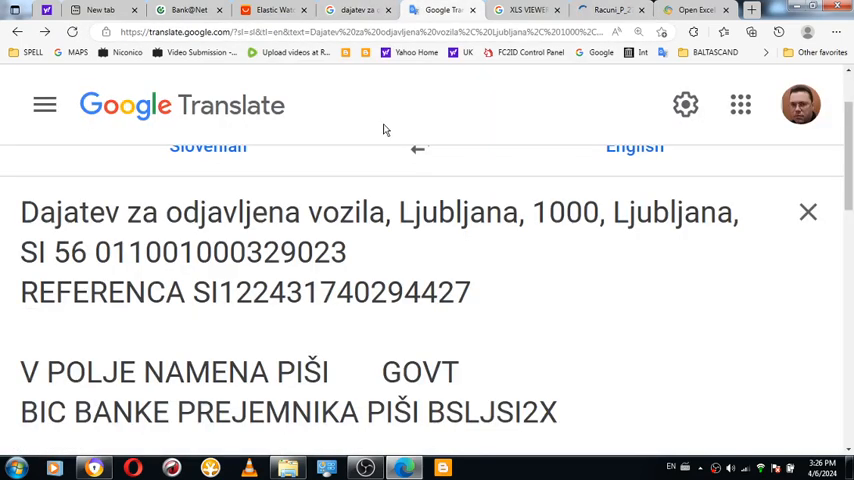
double_click(334, 292)
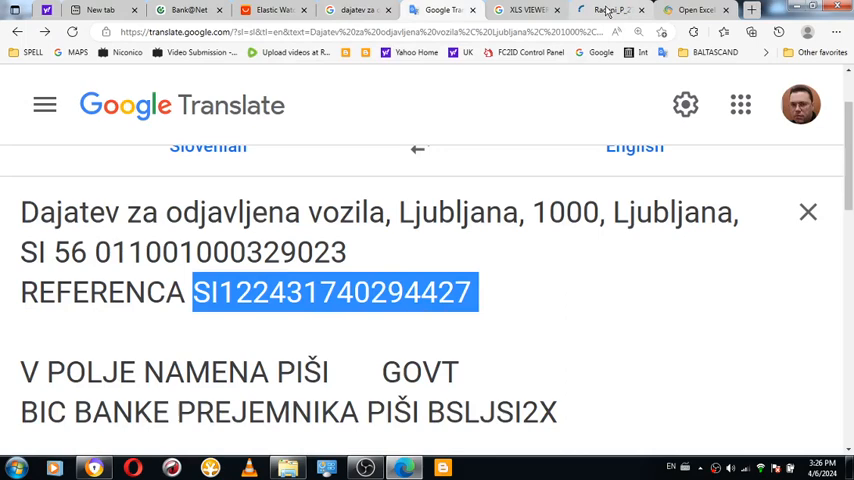
left_click(610, 8)
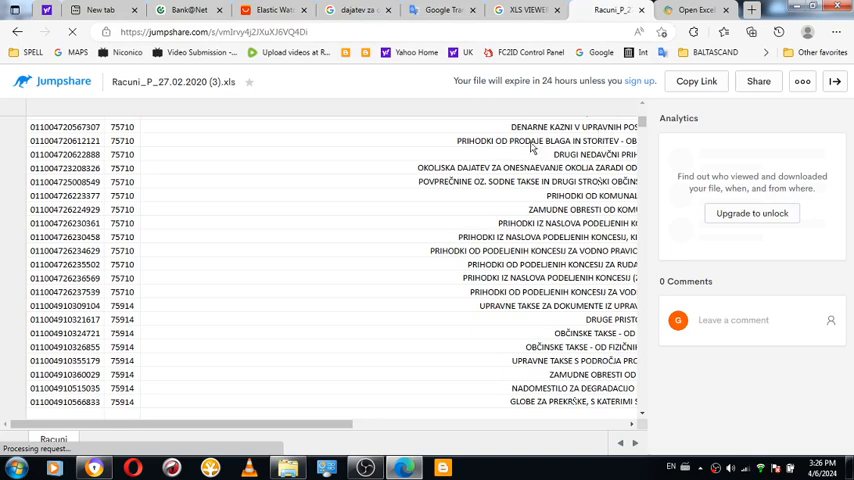
mouse_move(492, 176)
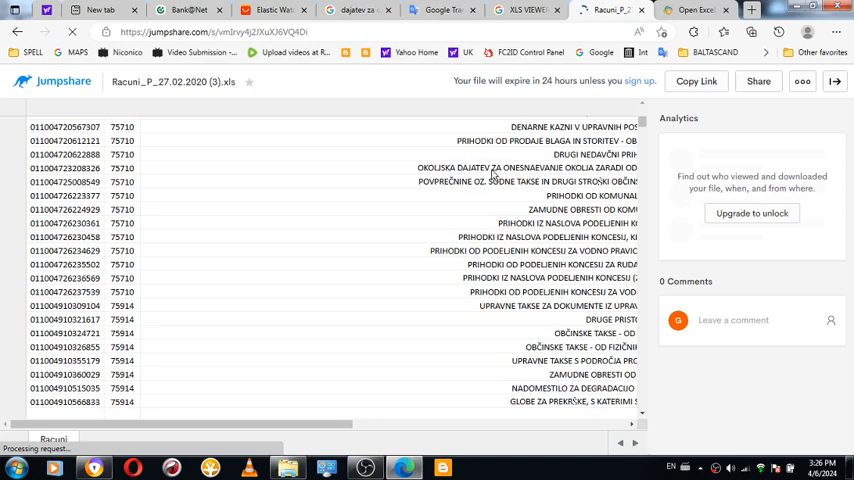
mouse_move(500, 212)
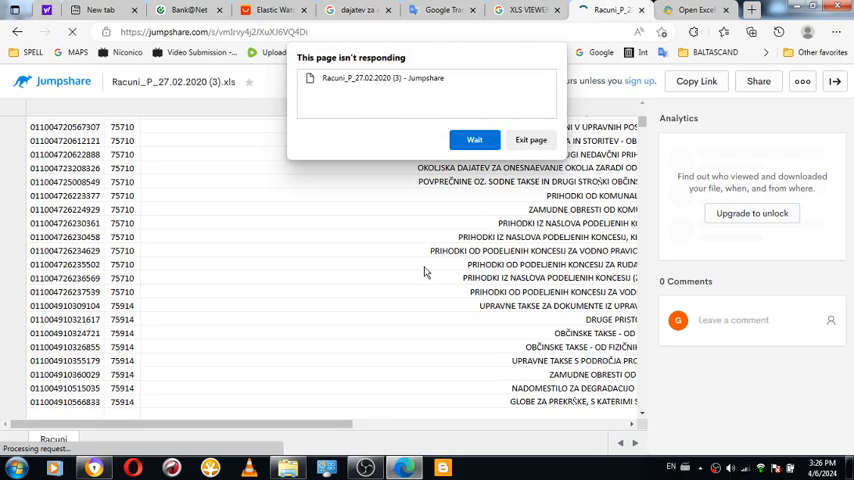
left_click(474, 140)
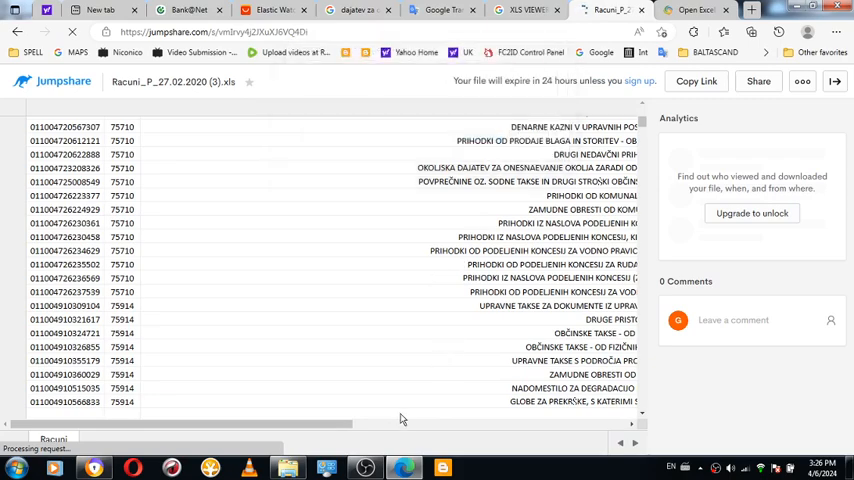
scroll("right", 3)
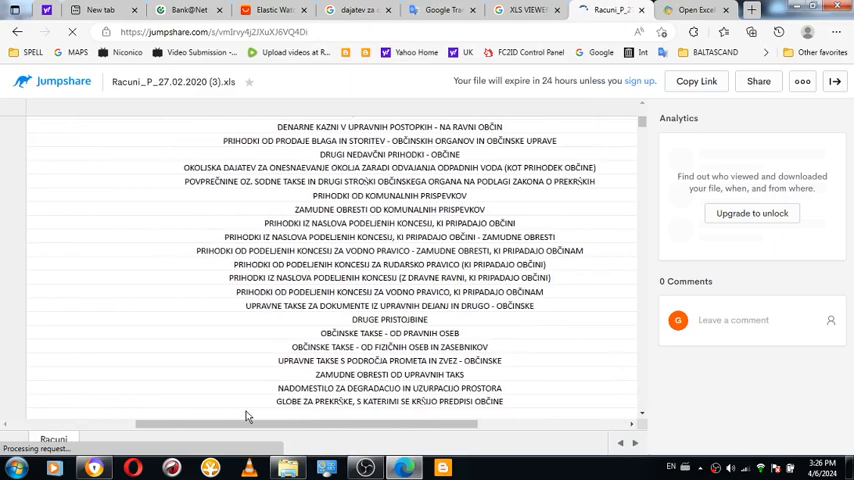
scroll("up", 3)
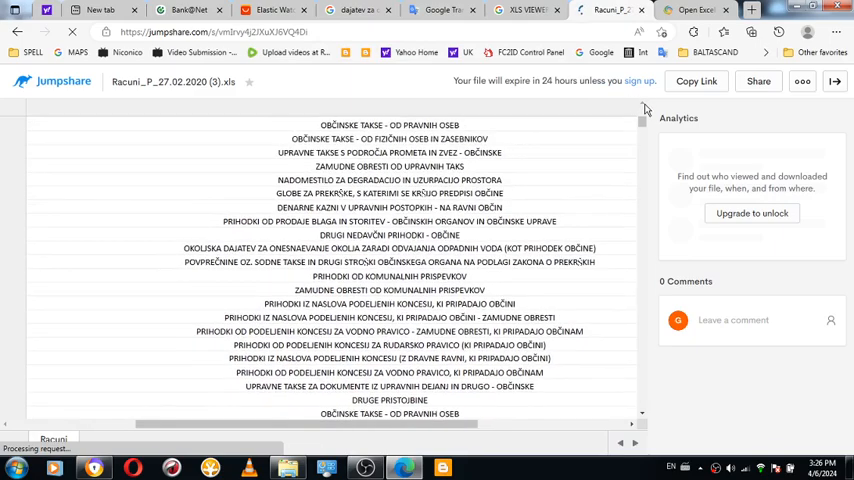
scroll("down", 3)
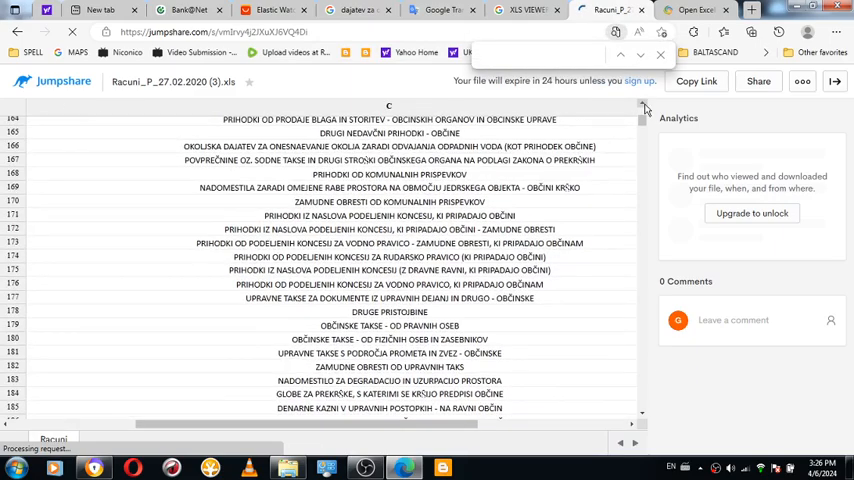
scroll("up", 3)
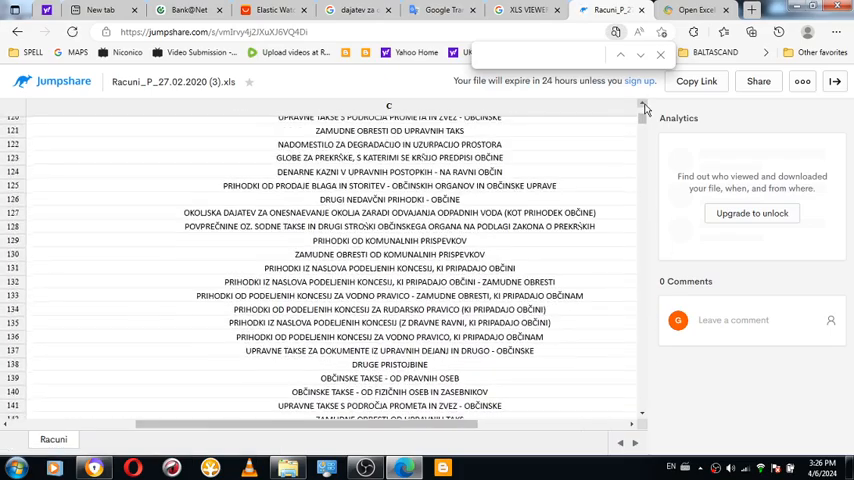
scroll("up", 3)
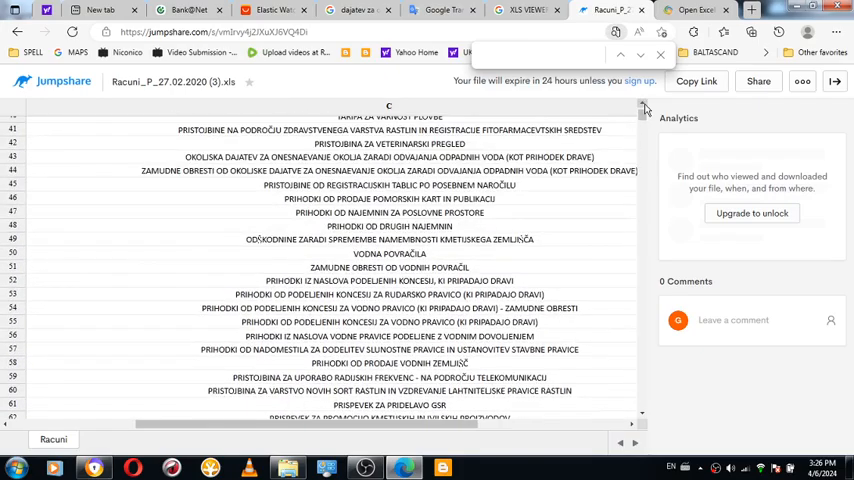
scroll("up", 3)
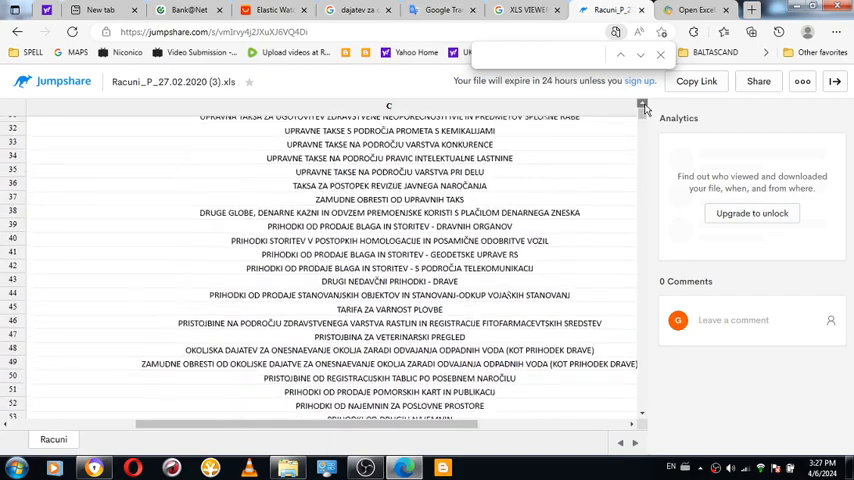
scroll("up", 3)
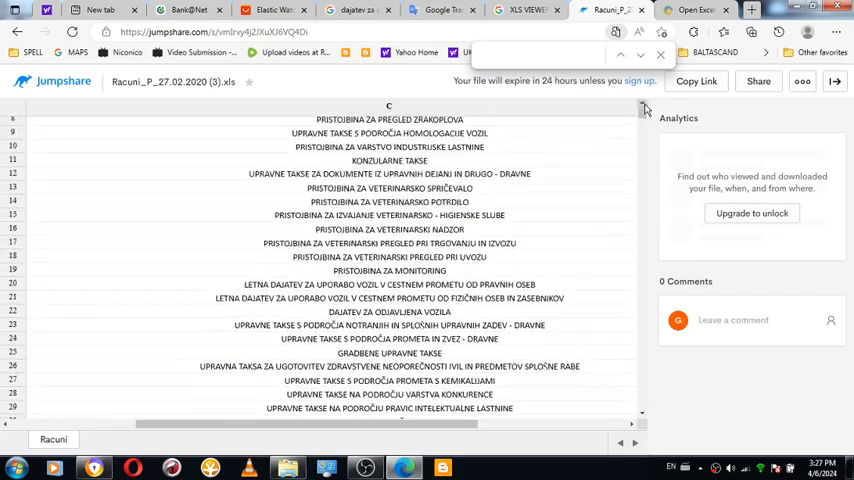
scroll("up", 3)
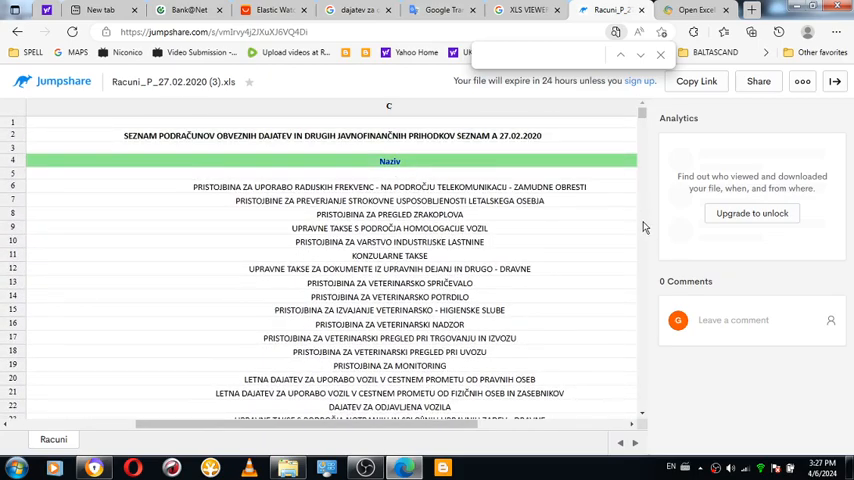
scroll("down", 3)
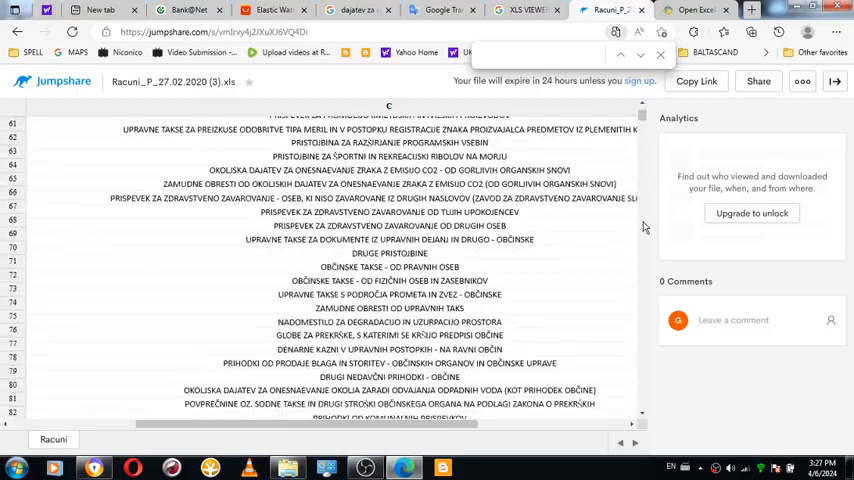
scroll("down", 3)
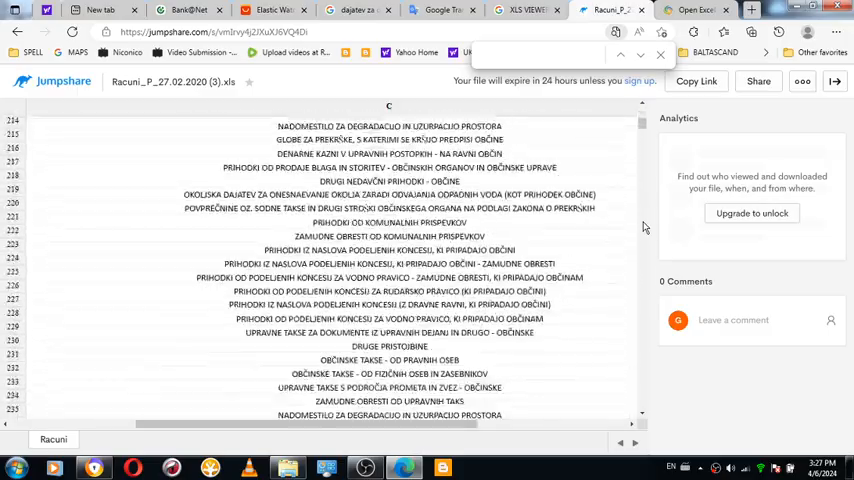
scroll("down", 3)
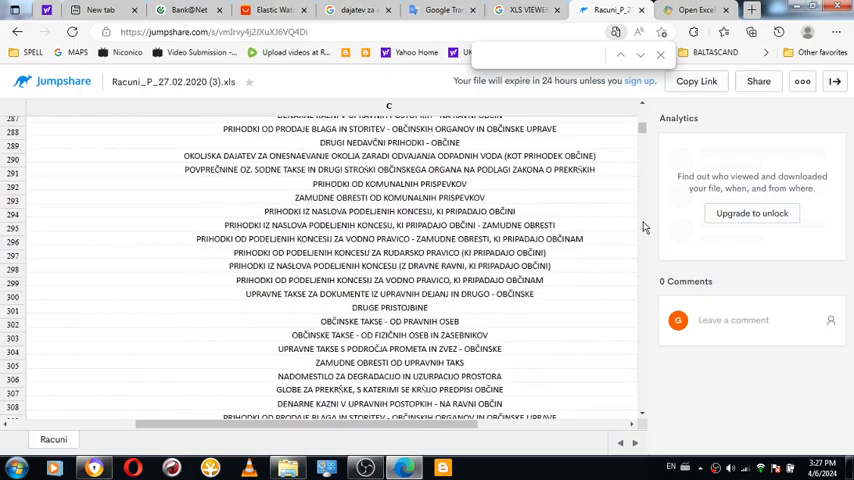
scroll("down", 3)
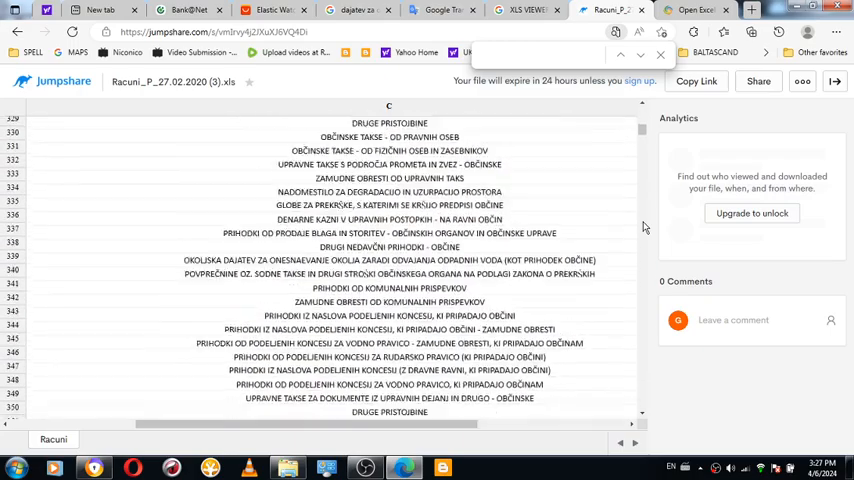
scroll("down", 3)
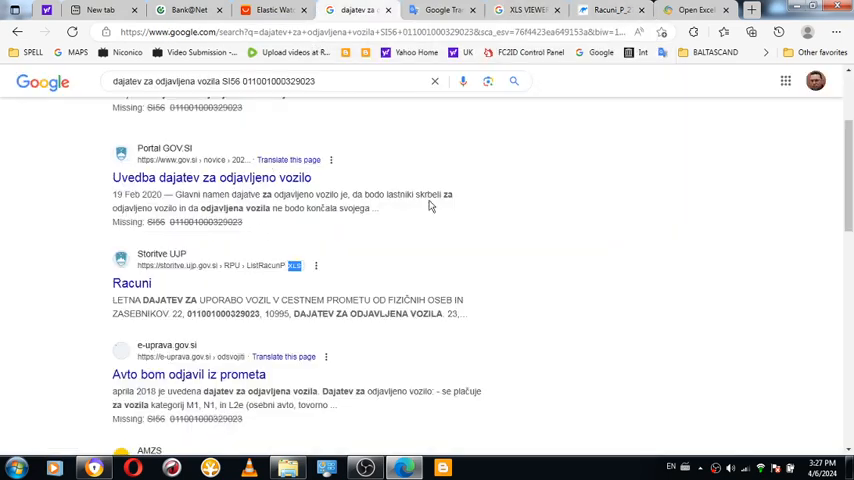
scroll("up", 3)
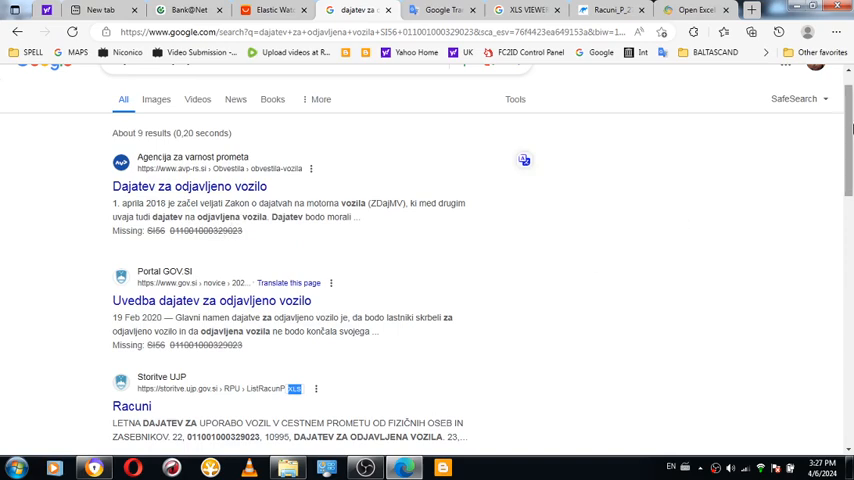
scroll("down", 3)
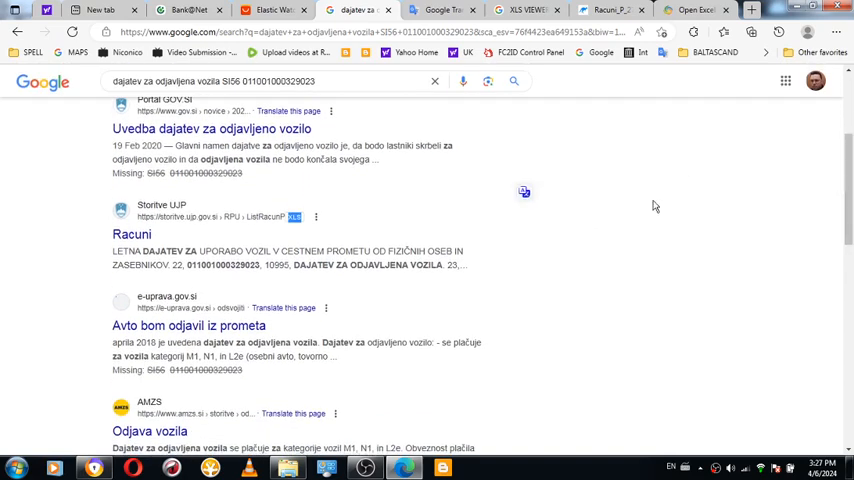
double_click(212, 264)
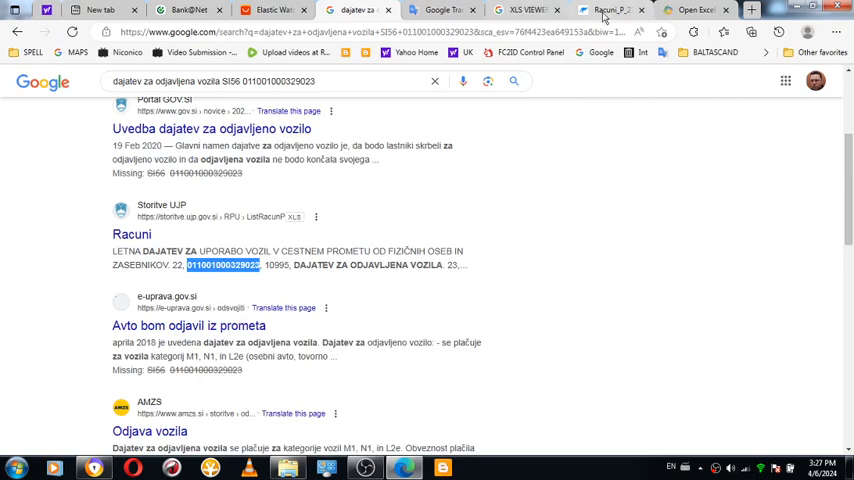
left_click(604, 10)
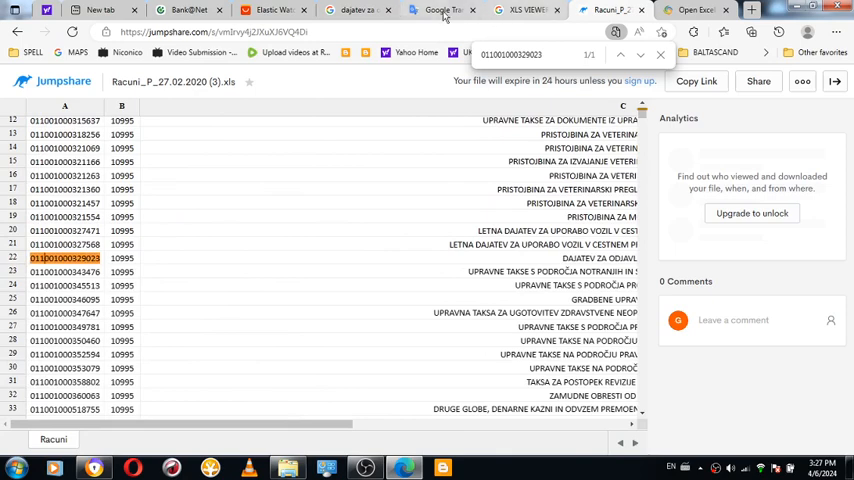
left_click(356, 10)
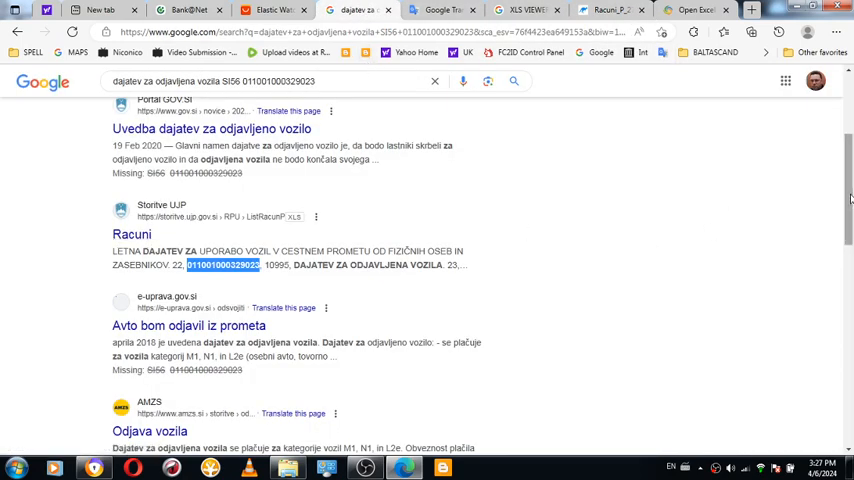
scroll("down", 3)
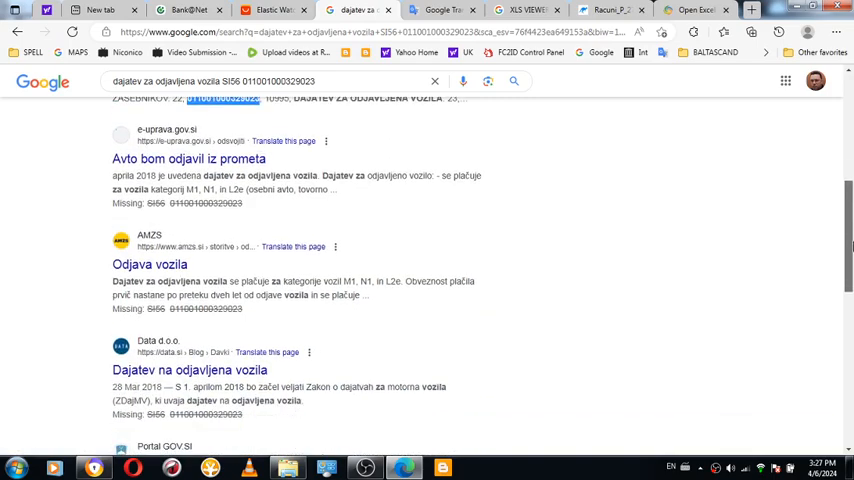
scroll("down", 3)
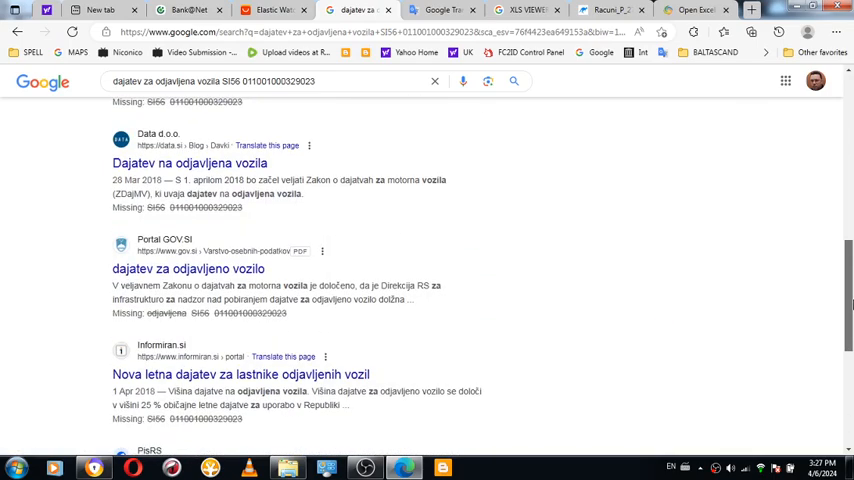
scroll("down", 3)
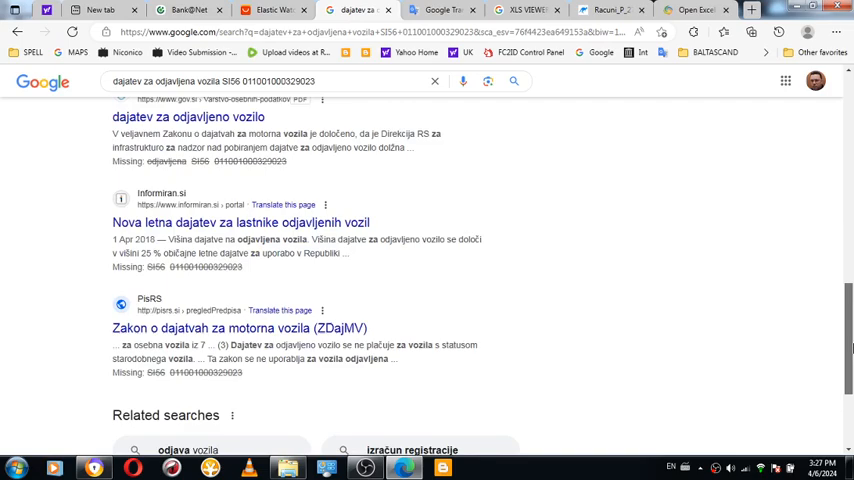
scroll("down", 3)
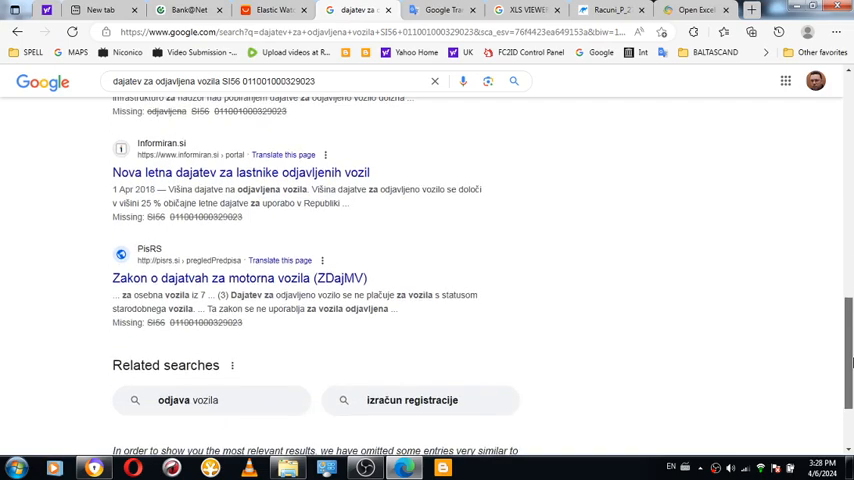
scroll("down", 3)
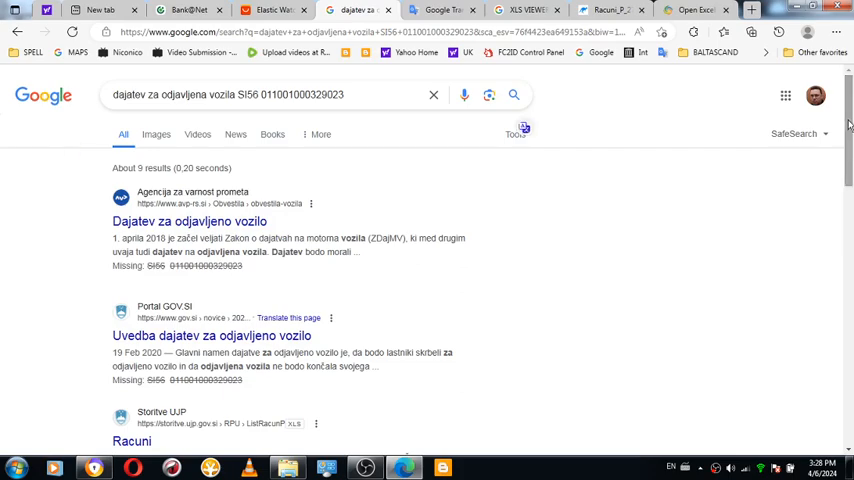
scroll("down", 3)
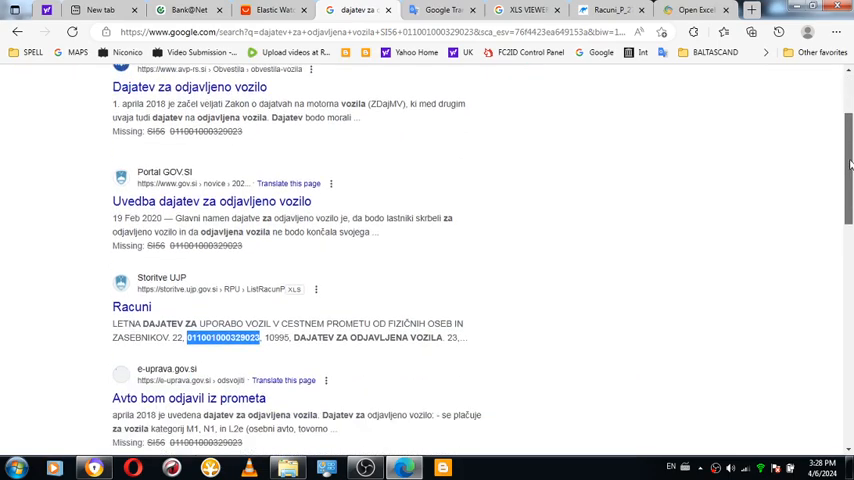
scroll("down", 3)
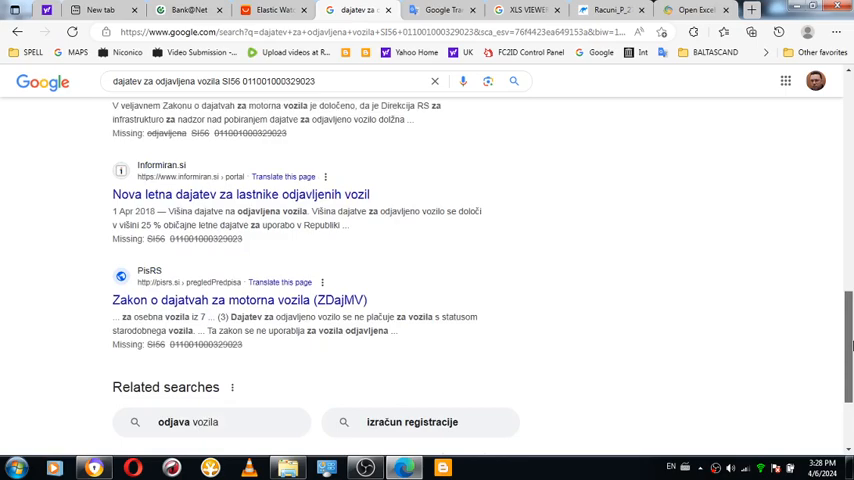
scroll("down", 3)
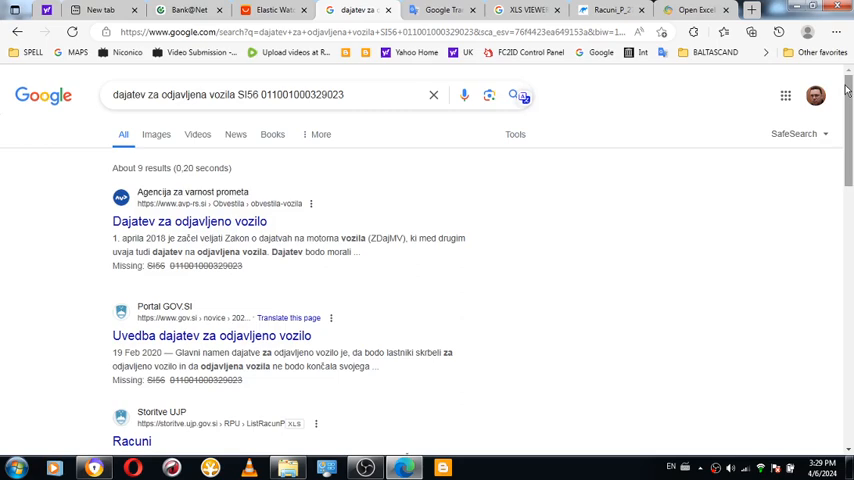
left_click(188, 10)
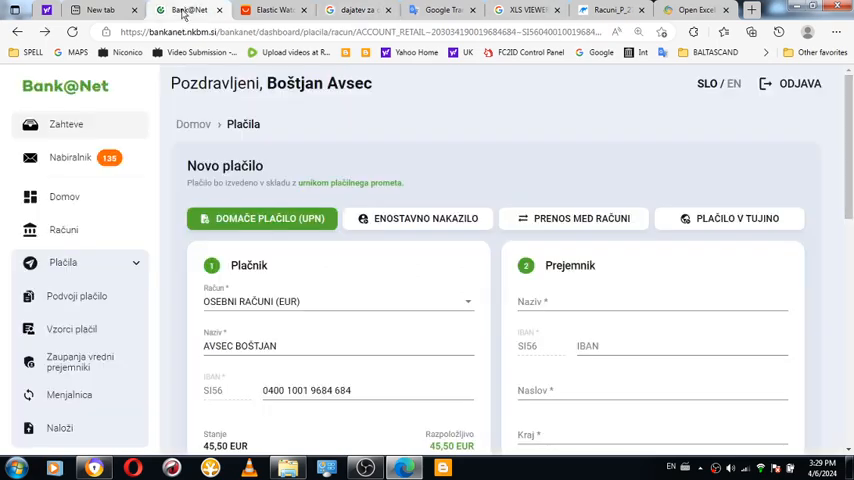
Step: Show the Bank@Net Plačila in zahteve overview with 21 completed payments and none awaiting confirmation
left_click(66, 124)
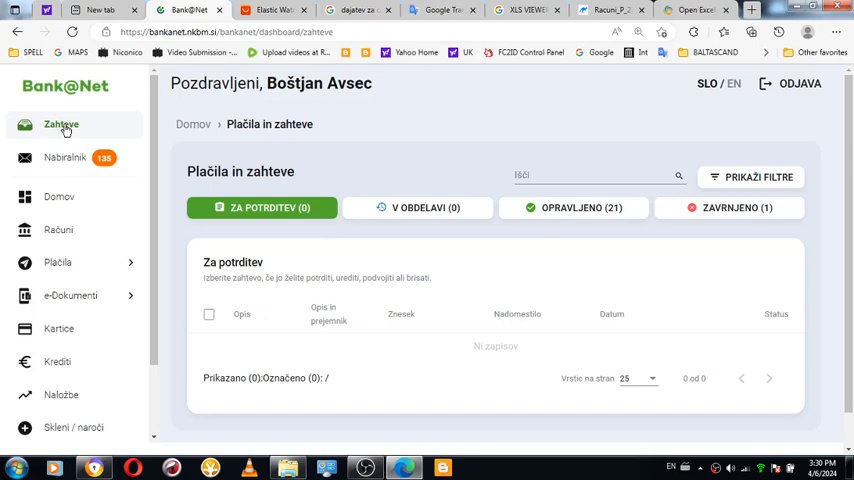
Step: Revisit the translated payment instructions, then move to the Aspose online Excel Viewer page
left_click(440, 10)
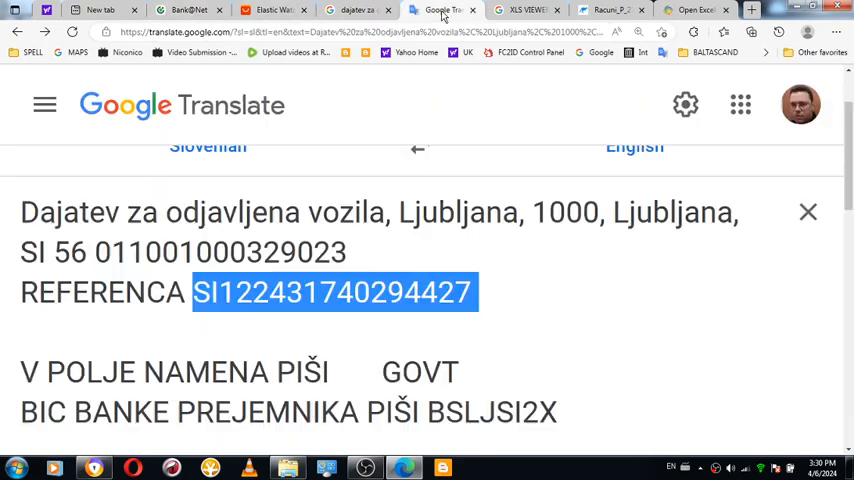
left_click(418, 138)
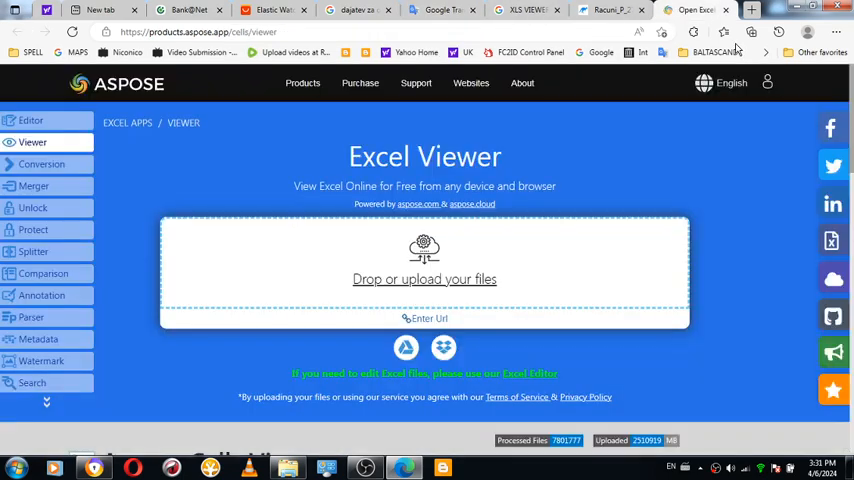
Step: In a new tab, search Google for 'DATE TIME'
left_click(752, 8)
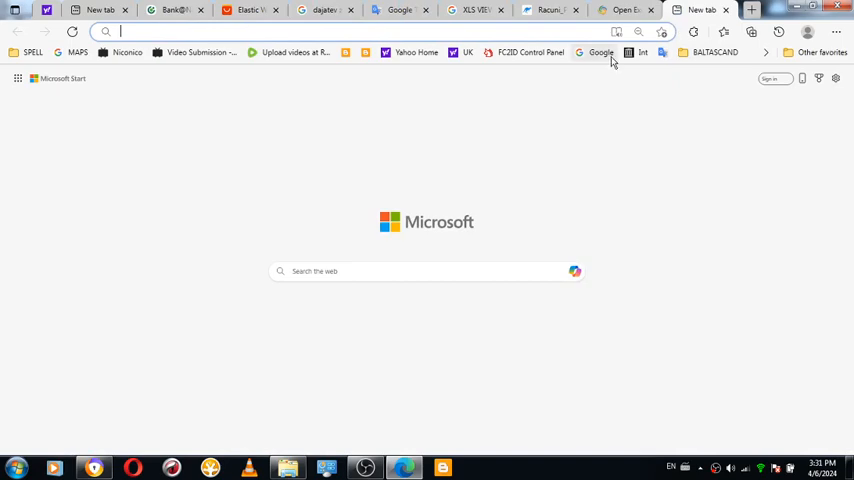
left_click(600, 52)
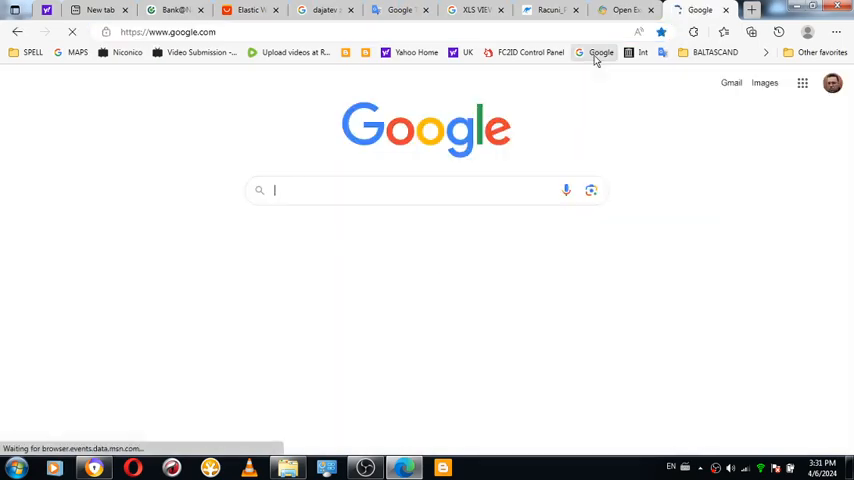
type("DAZ")
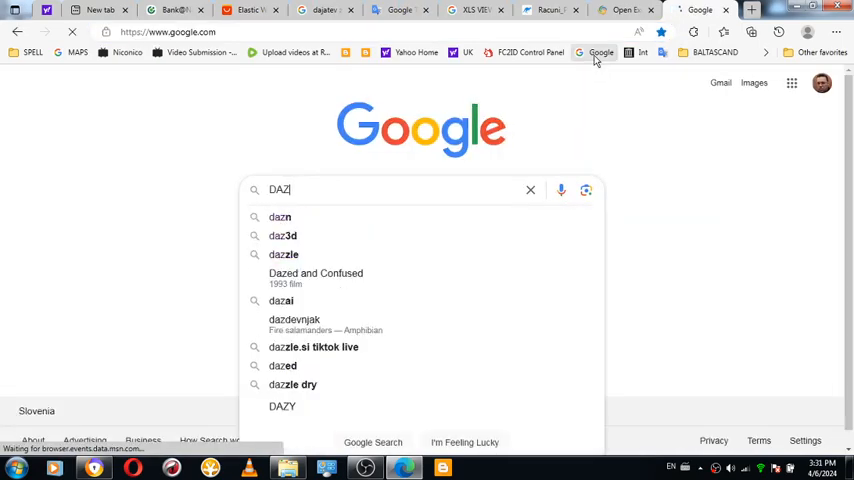
type("DTE TIME")
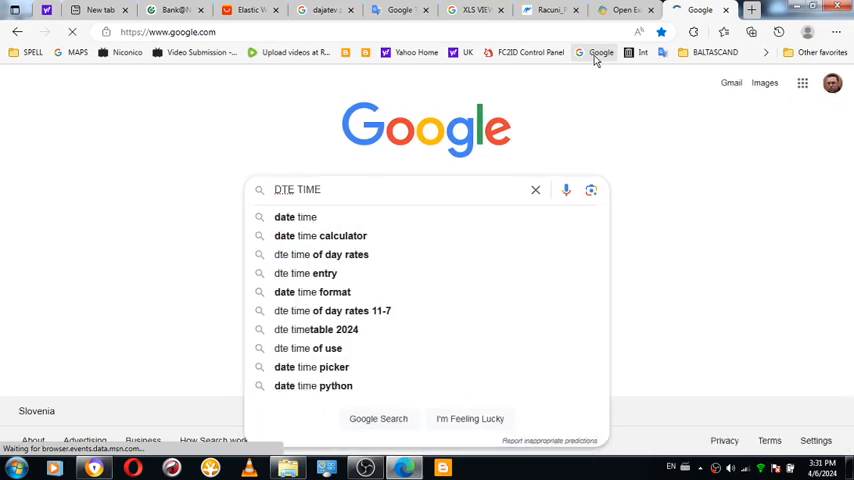
key("Return")
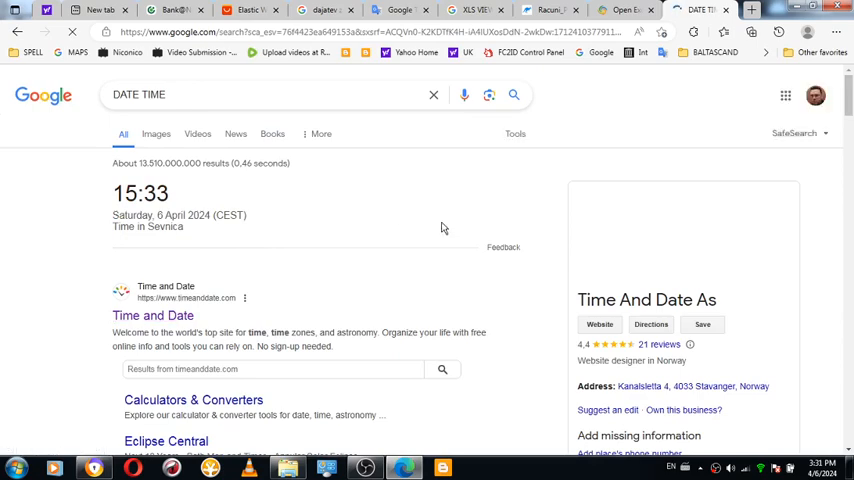
Step: Open the timeanddate.com result showing the current time in Novo Mesto, Slovenia
left_click(152, 316)
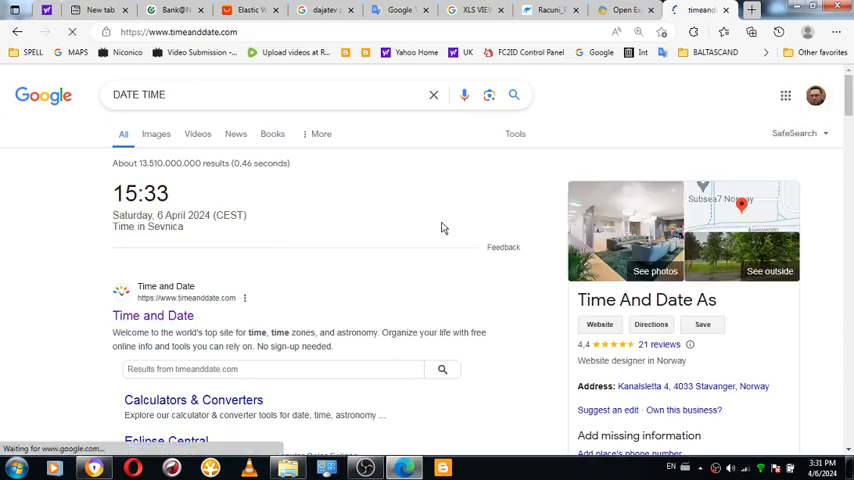
left_click(152, 316)
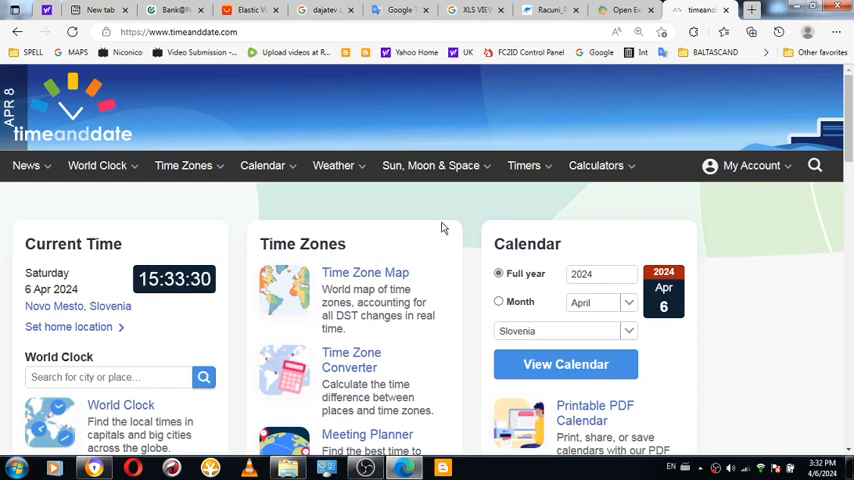
Step: Search Google for 'NUMBER OF PEOPLE POVERTY UK', then select UK in the query to replace it with USA
left_click(600, 52)
type("N")
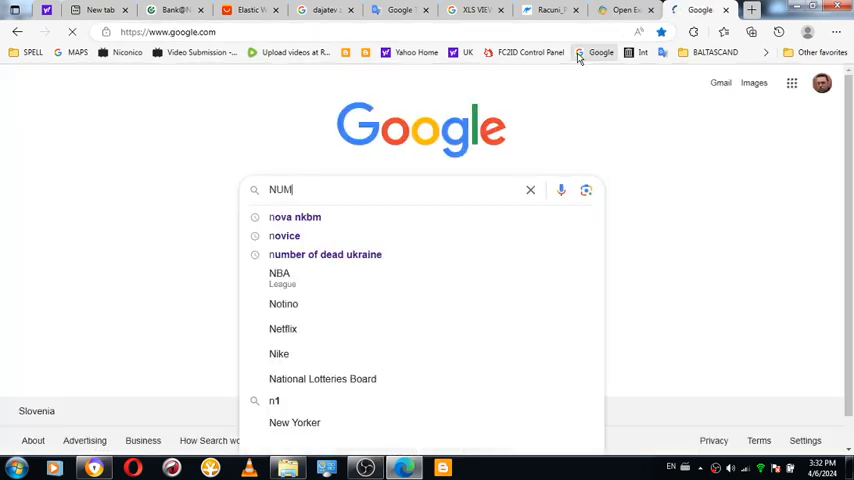
type("UMBER OF POEPLE POVERTY U")
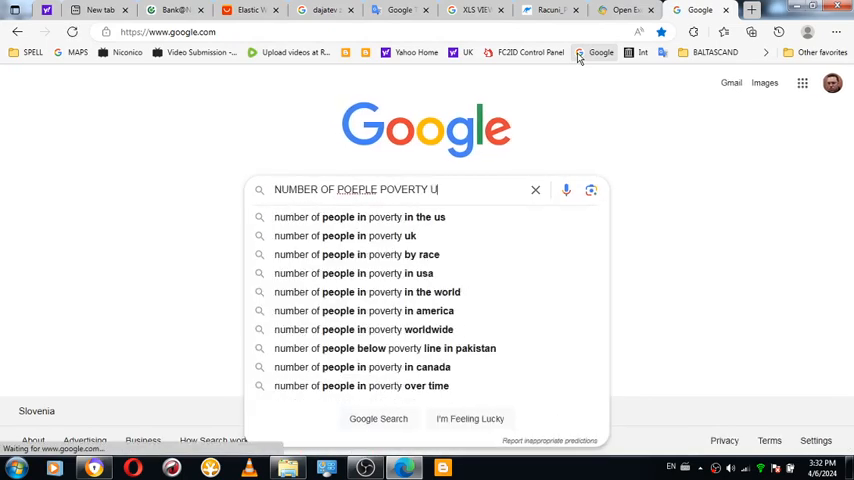
type("K")
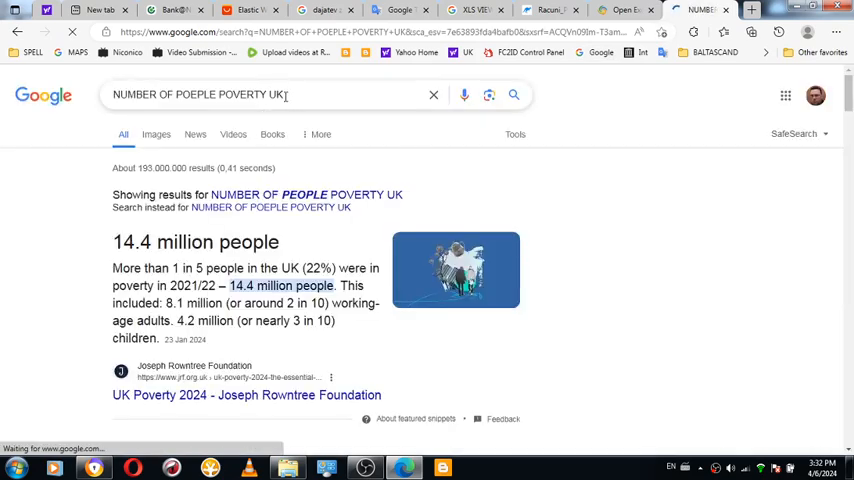
double_click(276, 94)
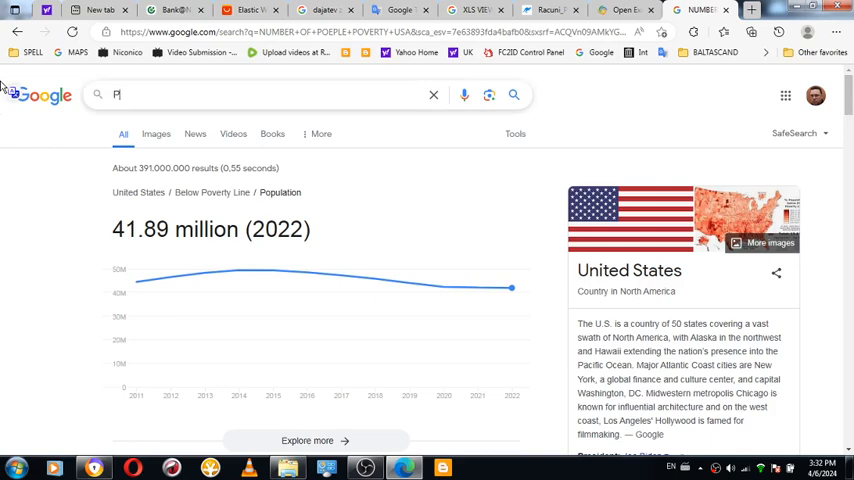
Step: Search Google for 'PABLO ESCOBAR' and read down through his profile and Wikipedia results
type("PABLO ESCOBAR")
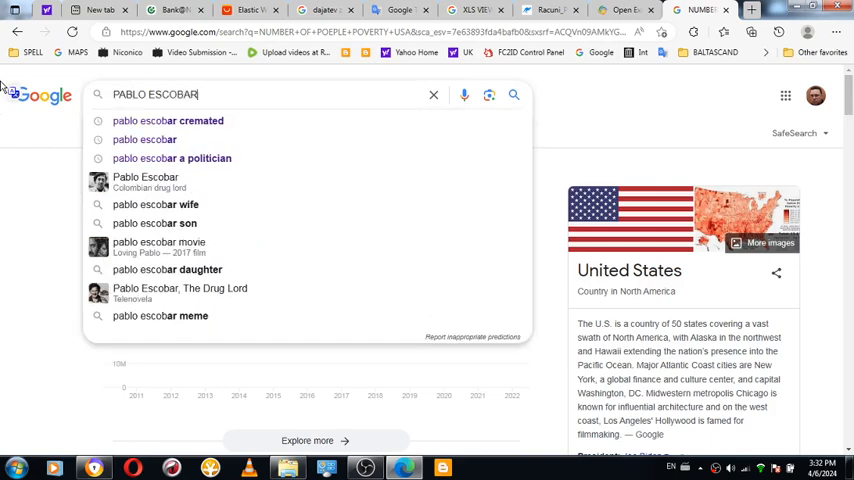
key("Return")
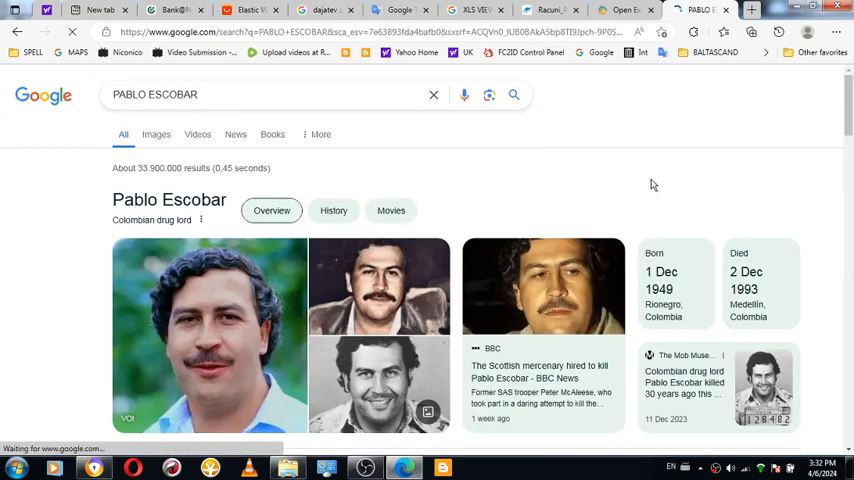
scroll("down", 3)
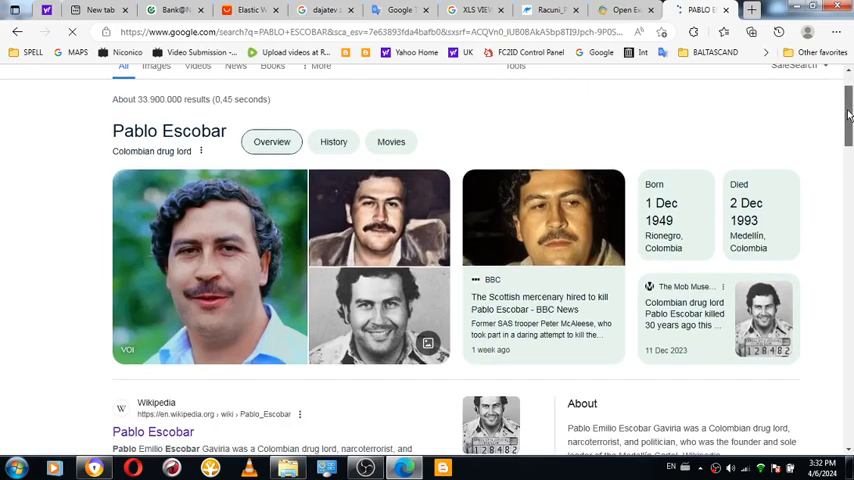
scroll("down", 3)
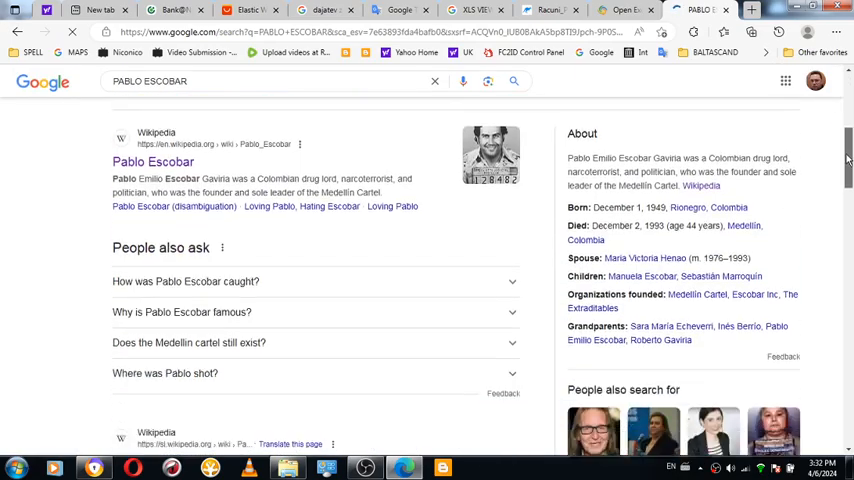
scroll("down", 3)
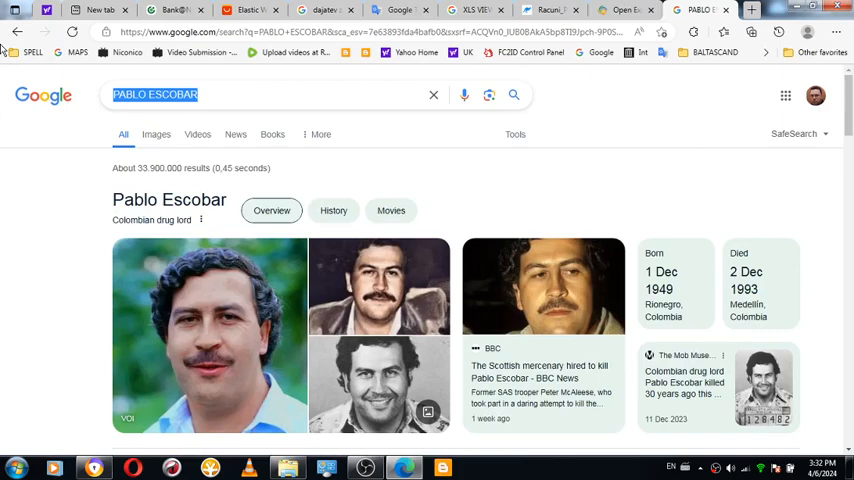
type("DRUGS ON STREET")
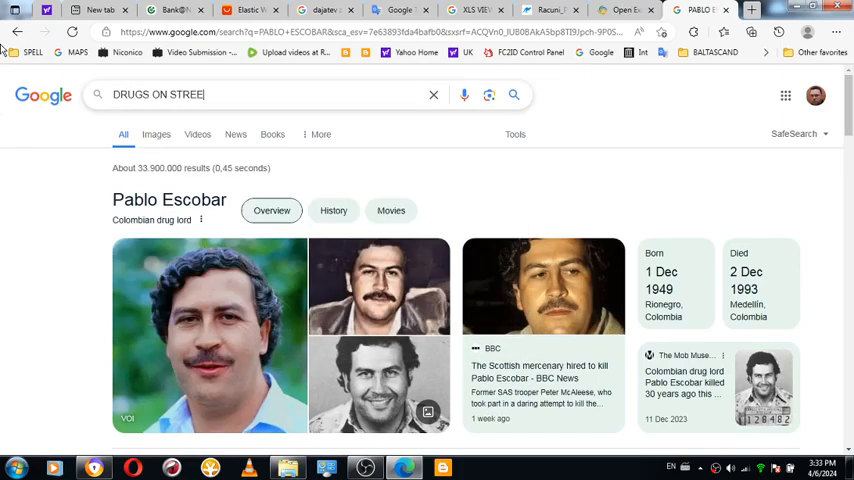
key("Return")
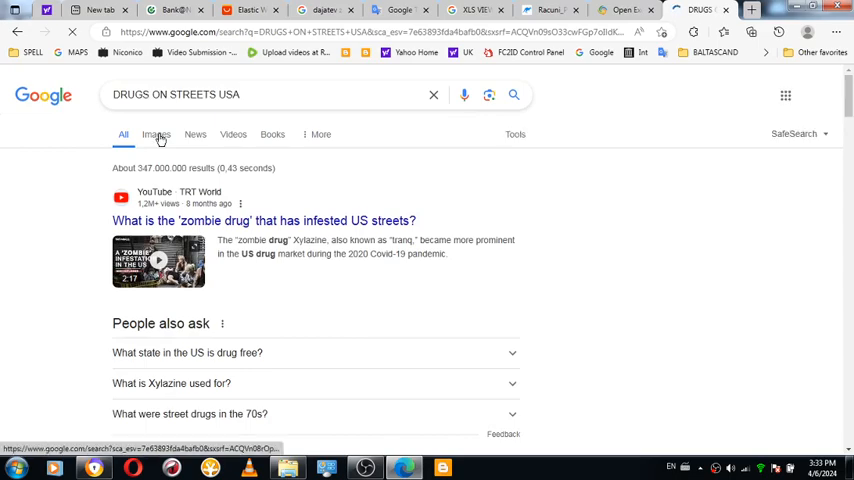
left_click(156, 132)
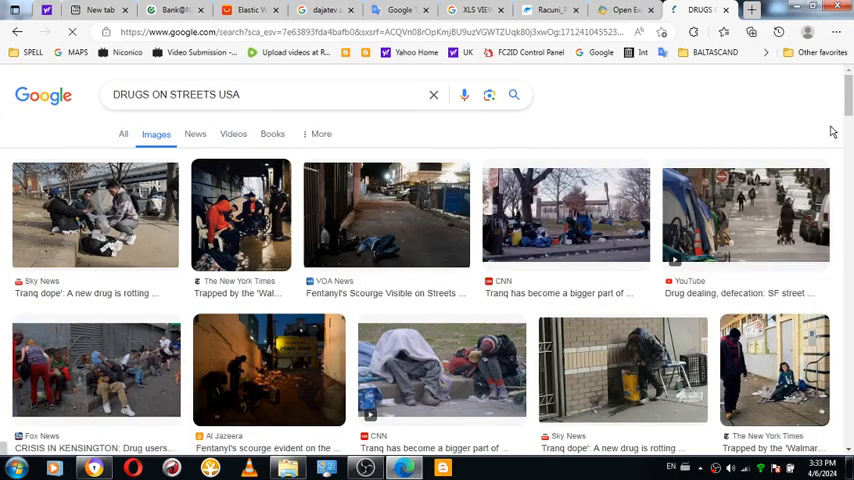
scroll("down", 3)
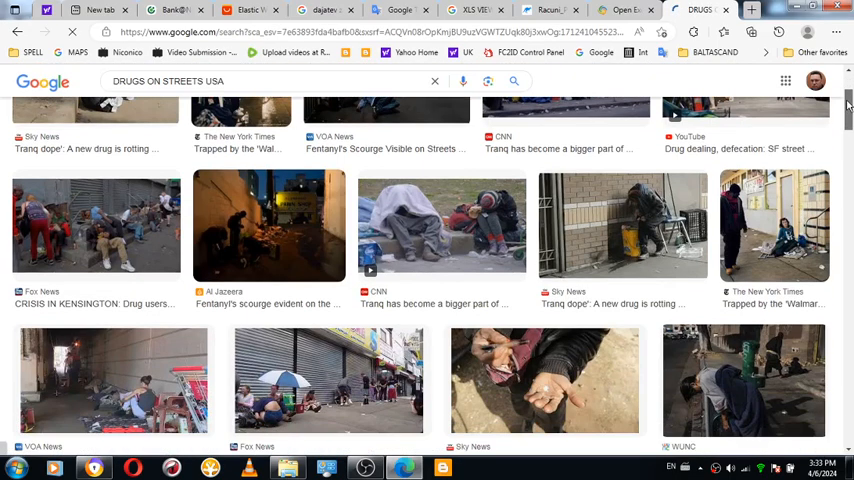
scroll("down", 3)
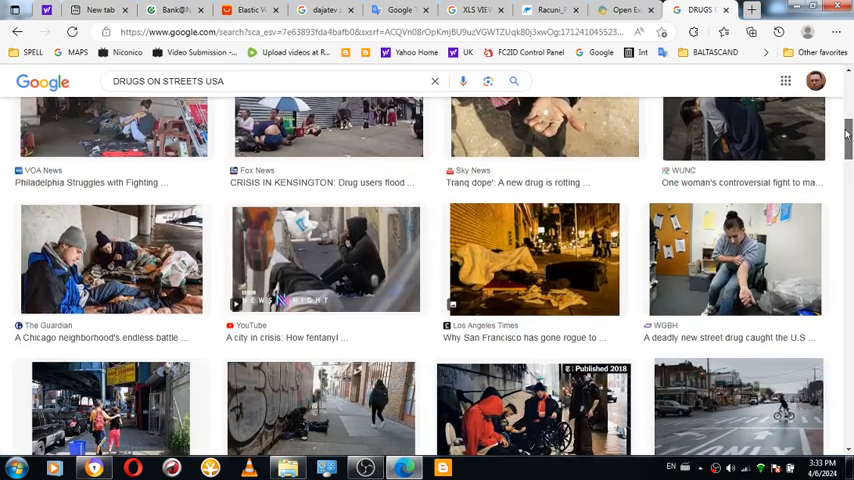
scroll("down", 3)
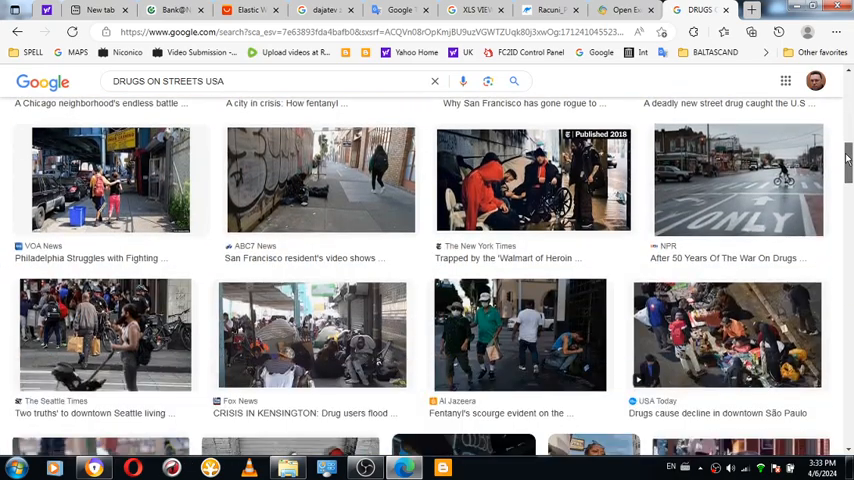
scroll("down", 3)
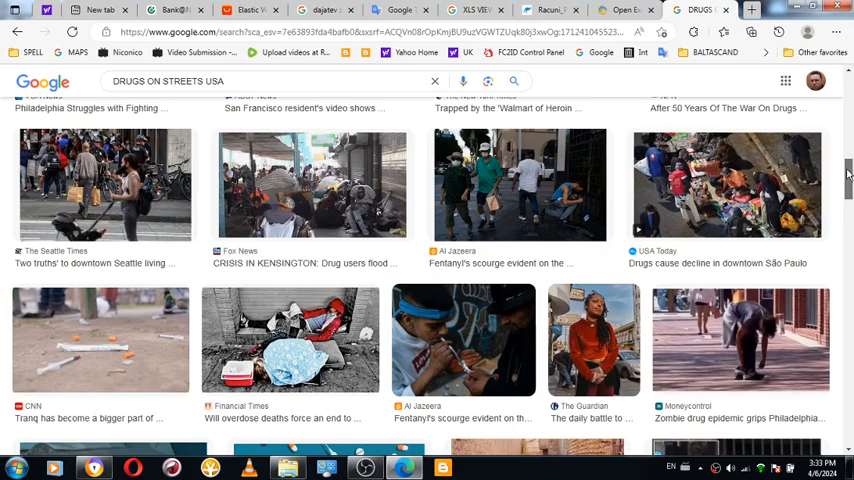
scroll("down", 3)
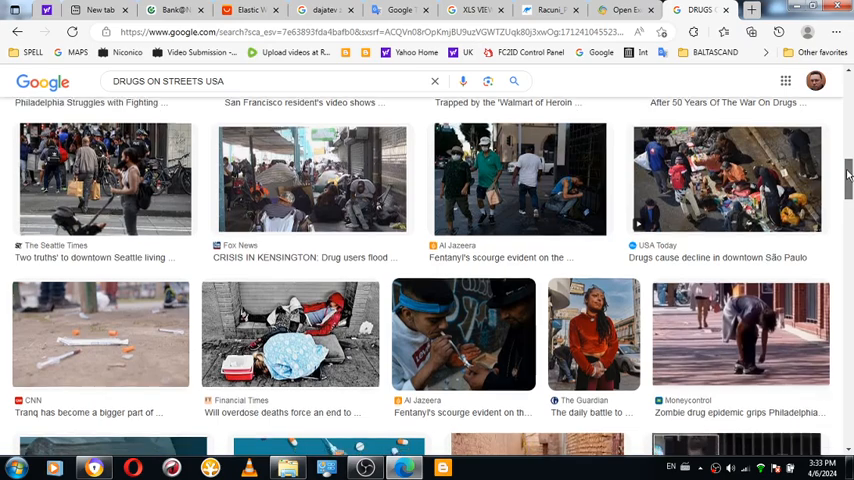
scroll("down", 3)
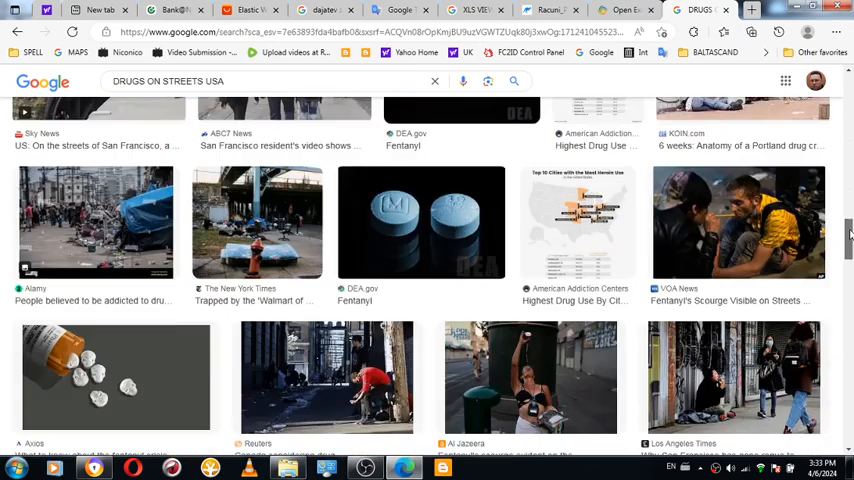
scroll("down", 3)
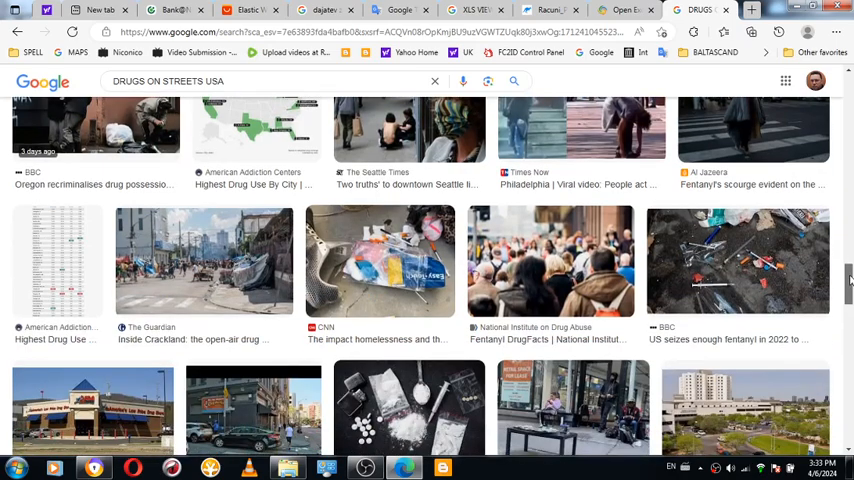
scroll("down", 3)
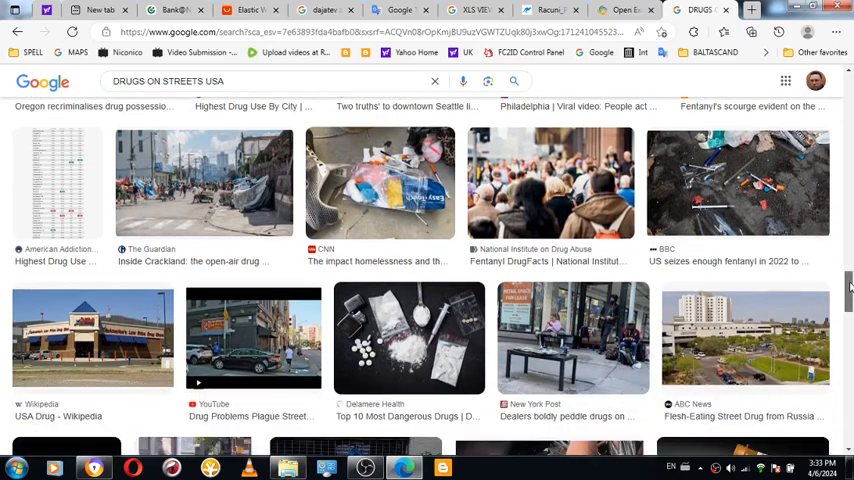
scroll("down", 3)
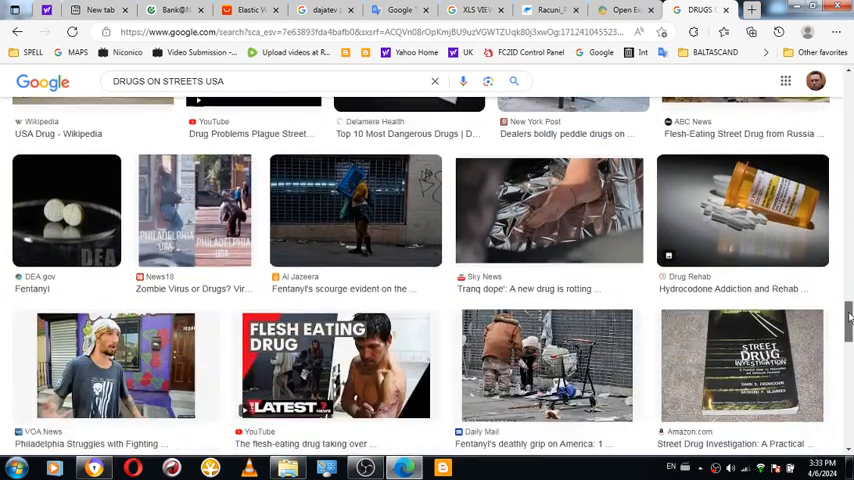
scroll("down", 3)
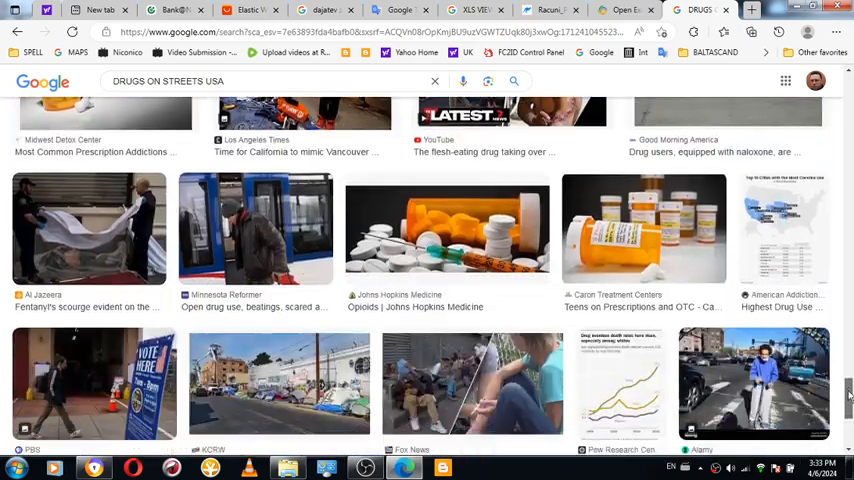
scroll("down", 3)
type("HOMELESS")
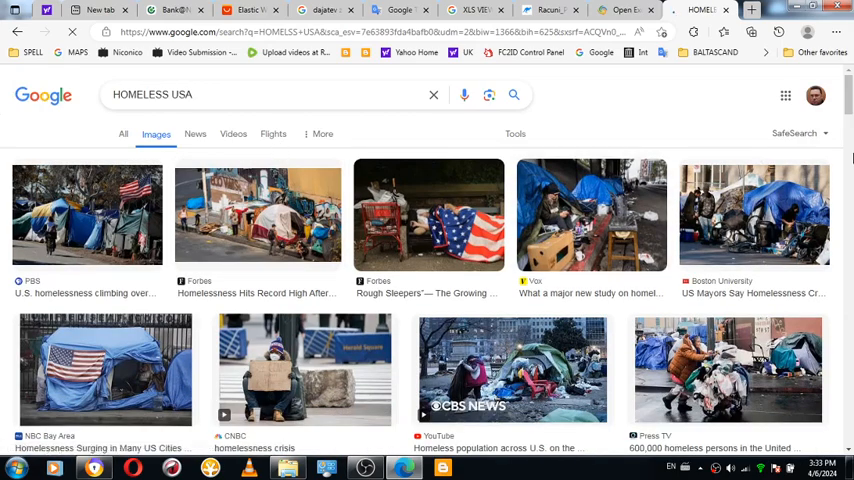
Step: Browse down through the Google Images grid of homeless USA photos
scroll("down", 3)
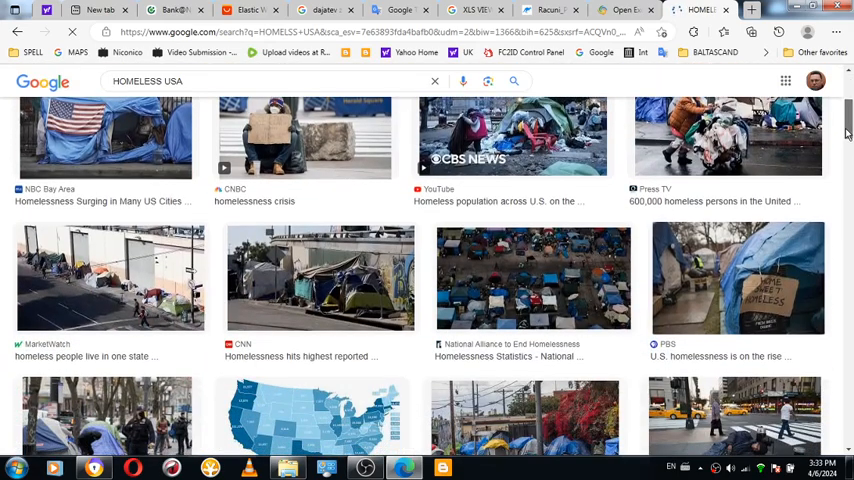
scroll("down", 3)
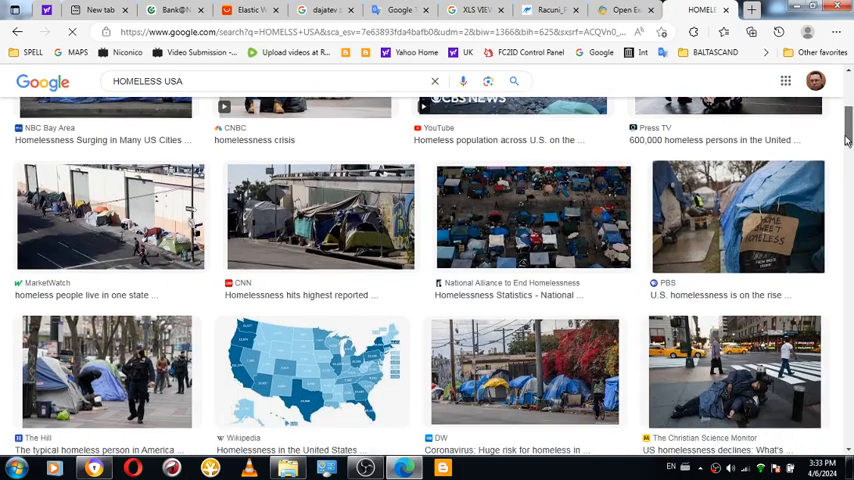
scroll("down", 3)
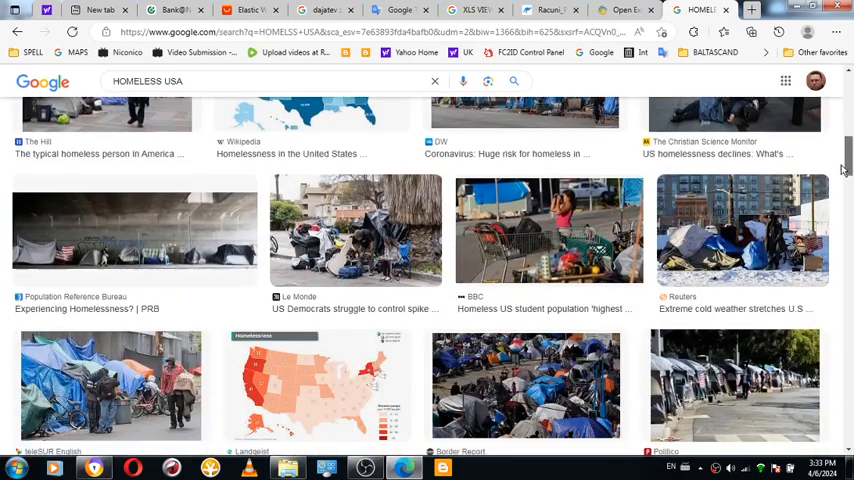
scroll("down", 3)
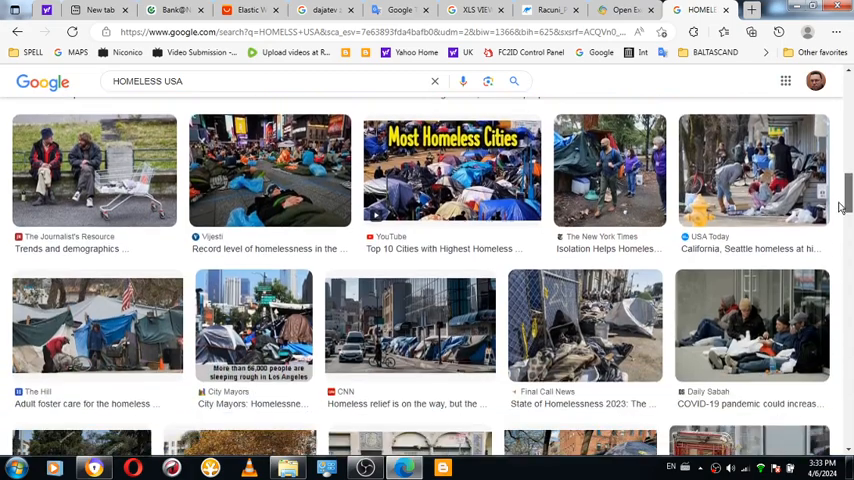
scroll("down", 3)
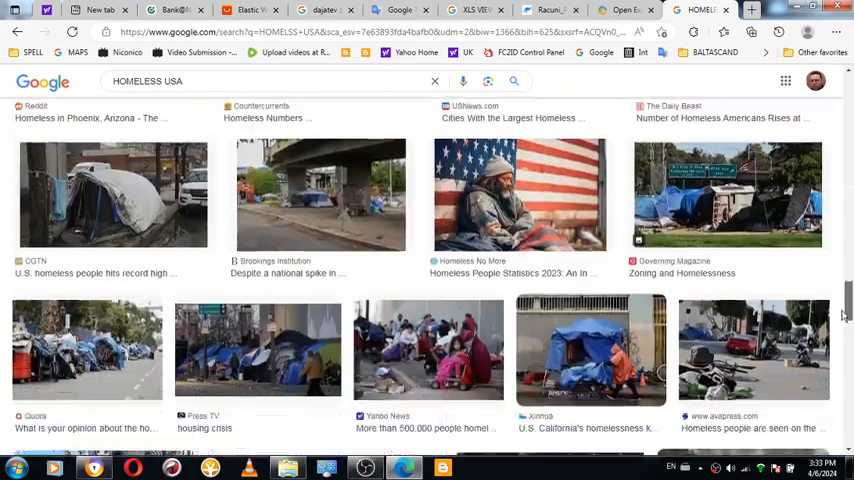
scroll("down", 3)
type("K")
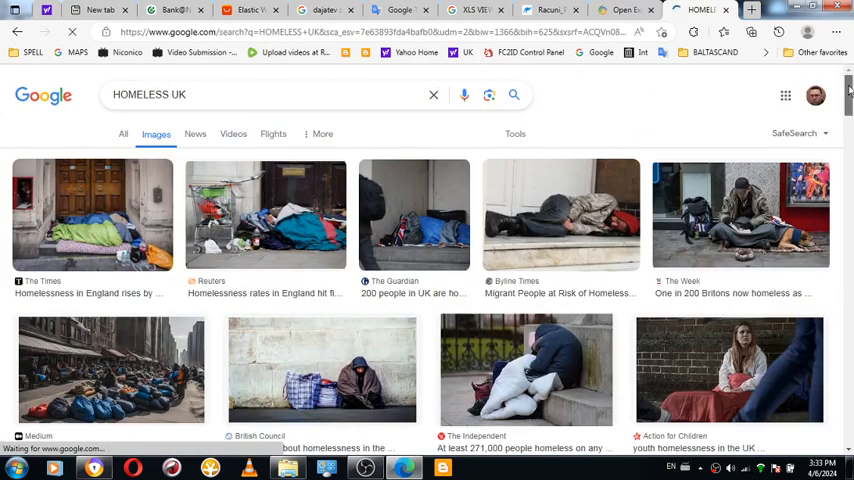
Step: Browse the homeless UK image results, then switch back to the Pablo Escobar results tab
scroll("down", 3)
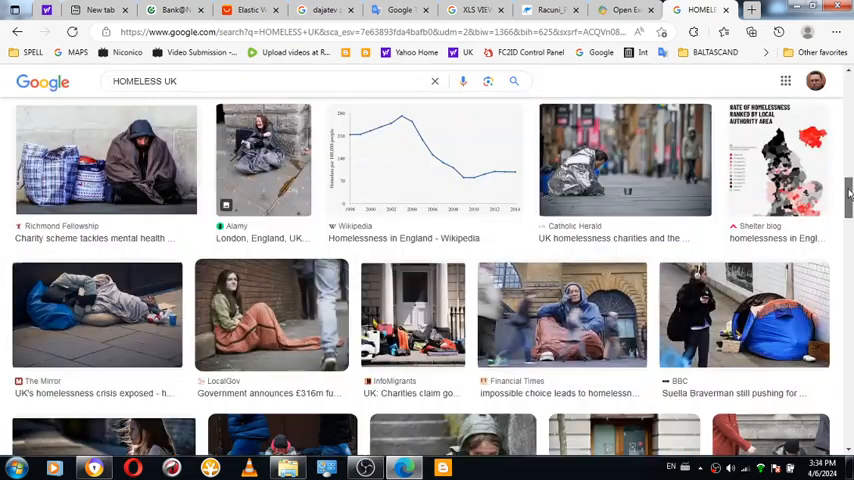
scroll("down", 3)
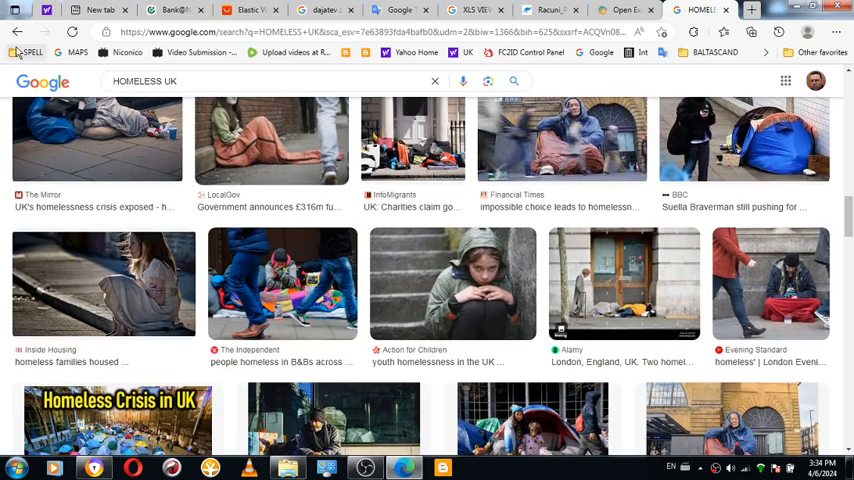
left_click(16, 32)
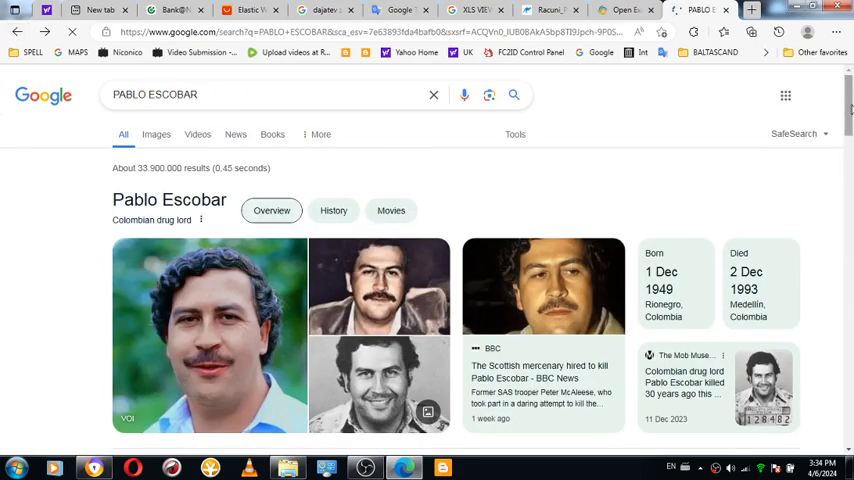
Step: Review the Pablo Escobar results, then return to the Jumpshare Racuni levy spreadsheet tab
scroll("down", 3)
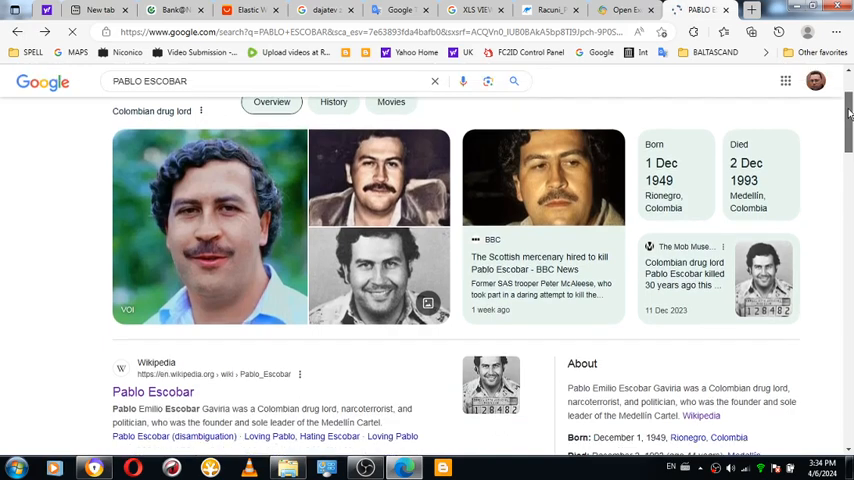
scroll("up", 3)
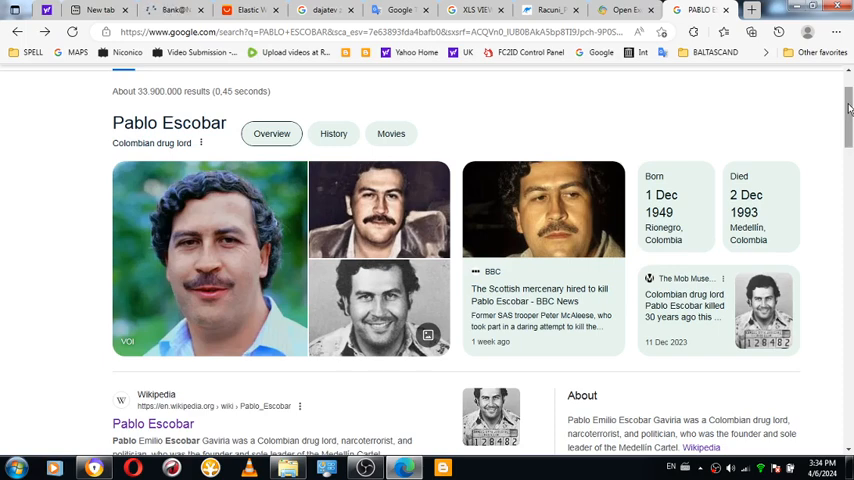
mouse_move(570, 120)
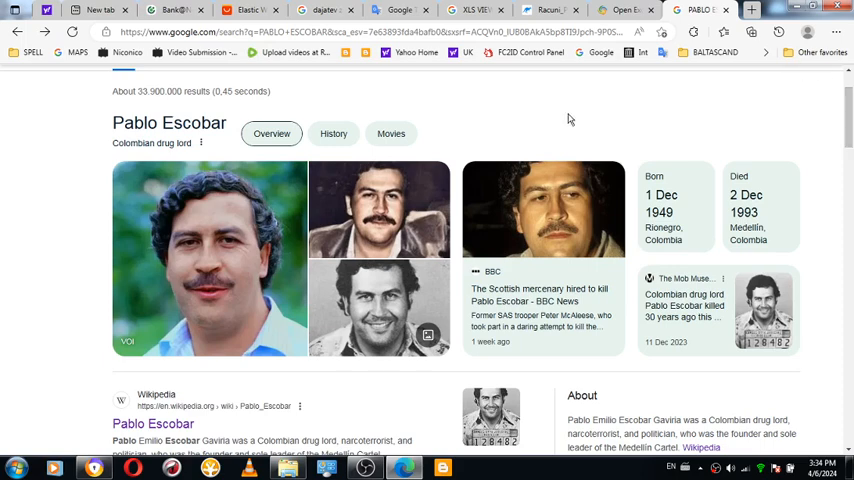
left_click(550, 8)
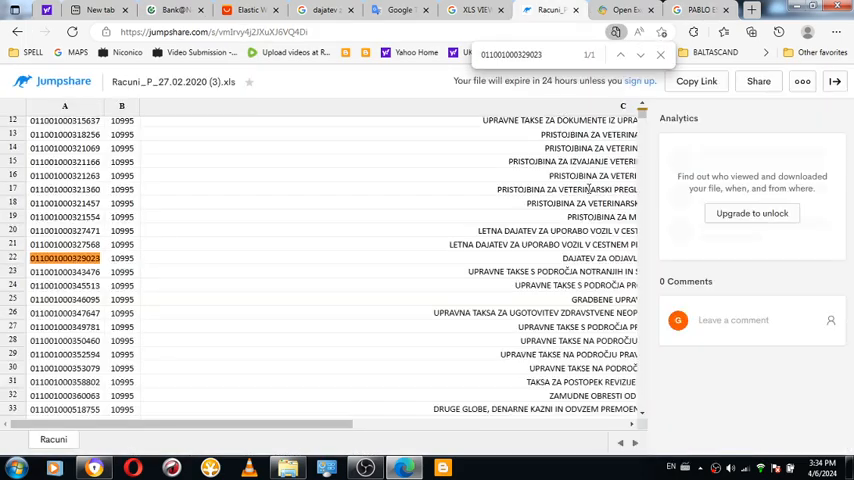
mouse_move(516, 214)
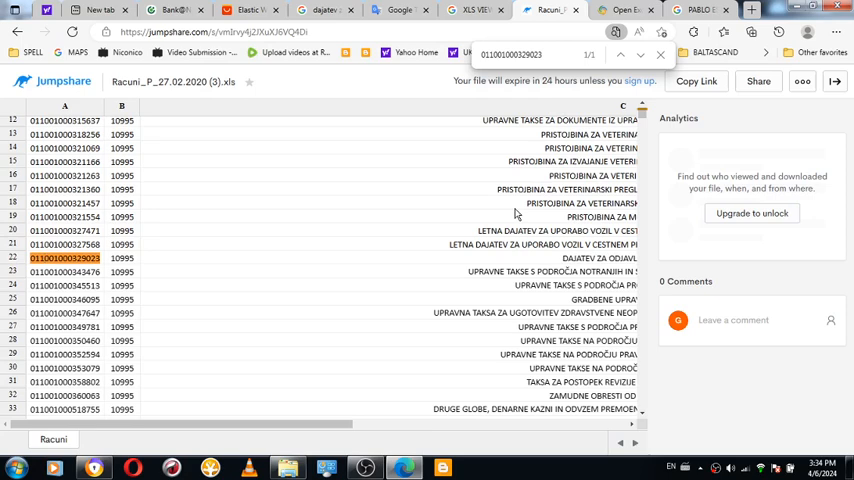